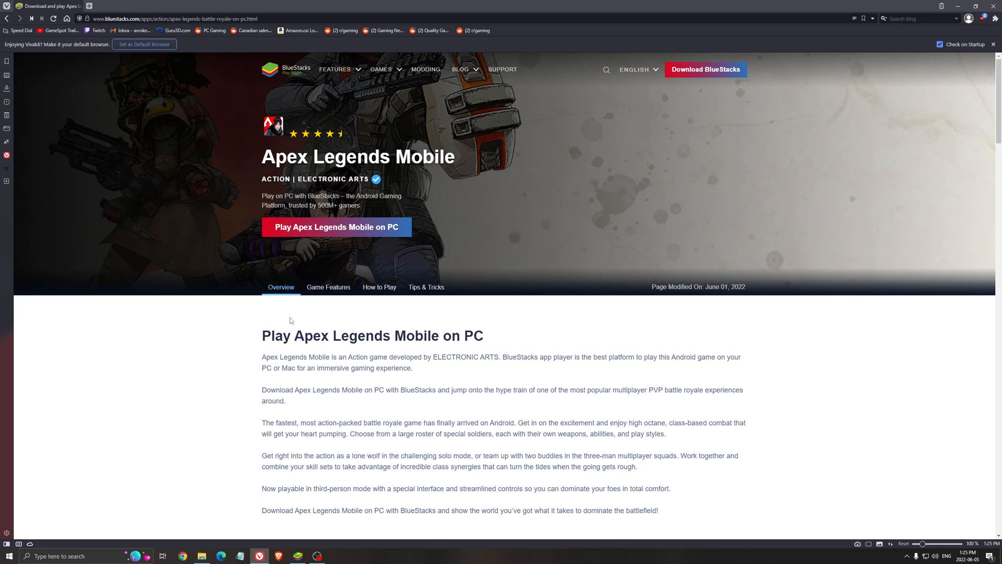
{"action": "mouse_move", "coordinate": [550, 242]}
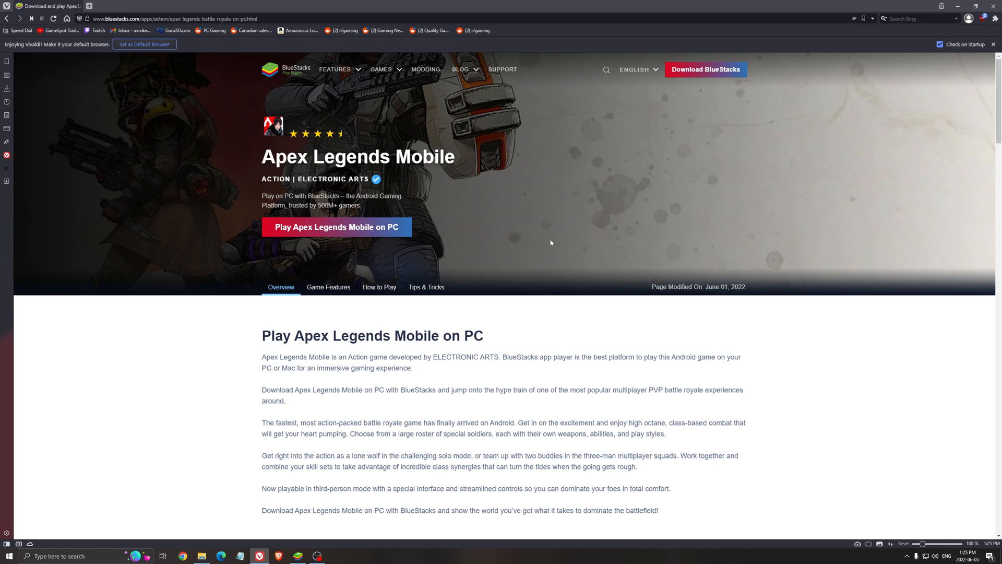
{"action": "mouse_move", "coordinate": [513, 285]}
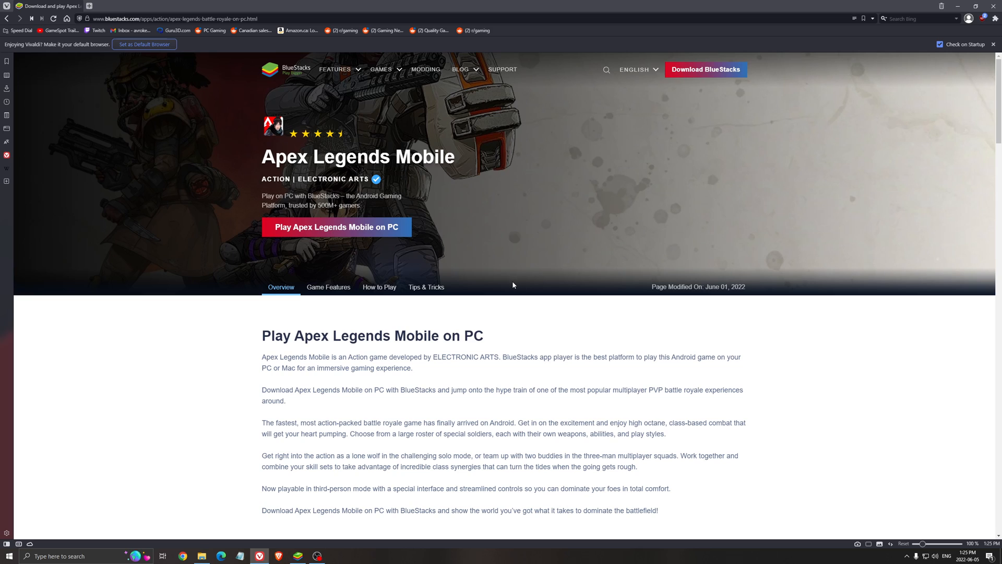
{"action": "mouse_move", "coordinate": [551, 188]}
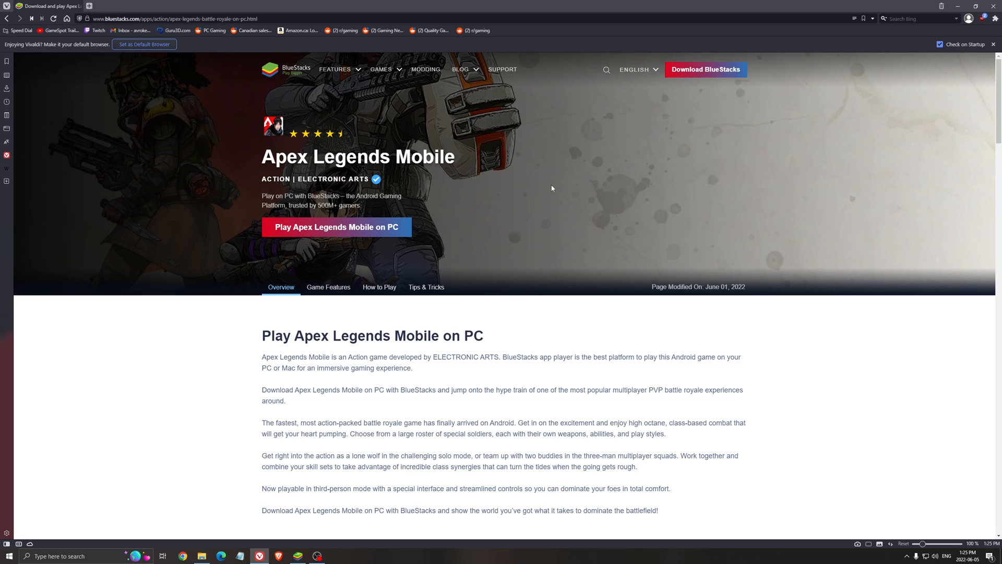
{"action": "mouse_move", "coordinate": [444, 185]}
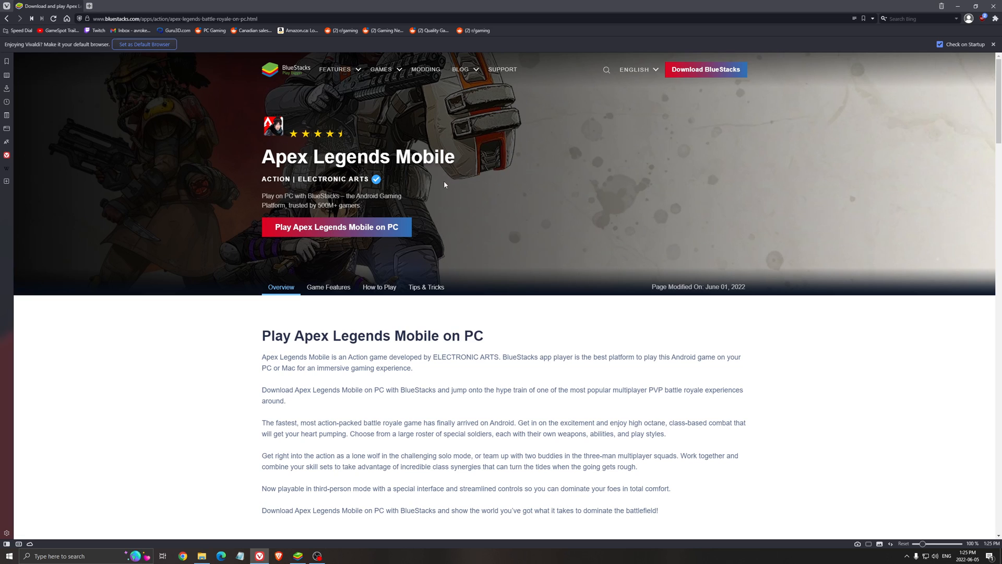
{"action": "mouse_move", "coordinate": [496, 258]}
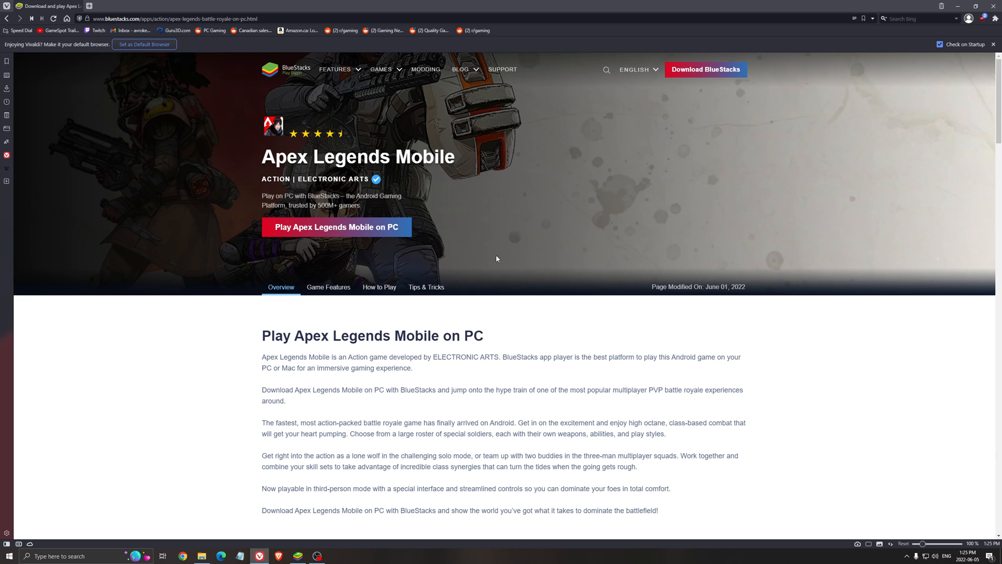
{"action": "mouse_move", "coordinate": [175, 31]}
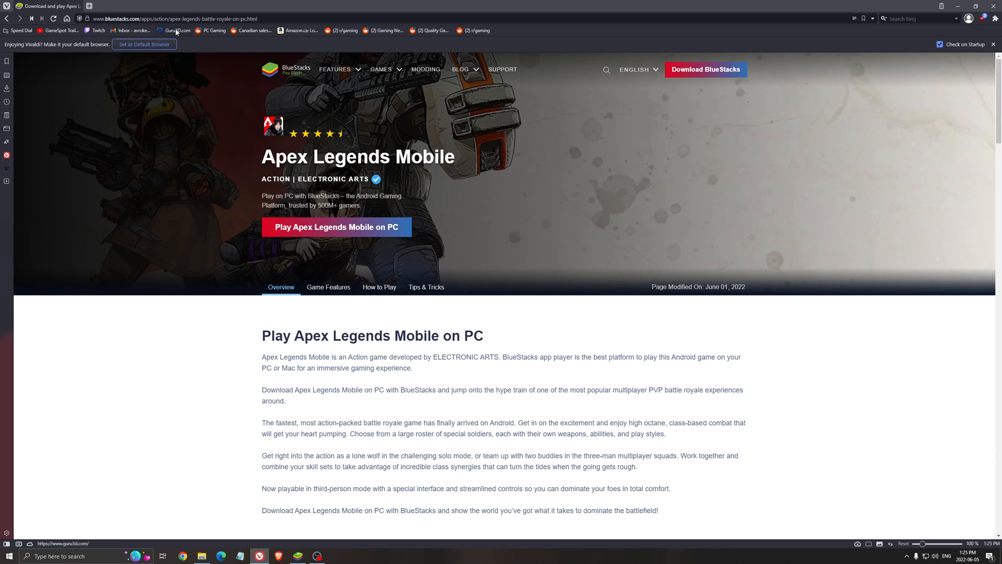
{"action": "mouse_move", "coordinate": [299, 215]}
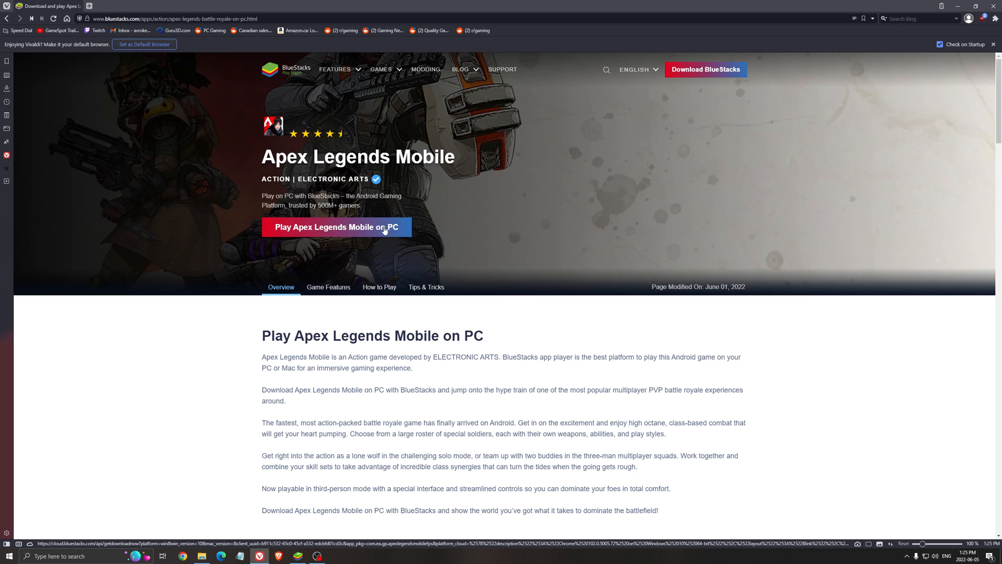
{"action": "mouse_move", "coordinate": [546, 190]}
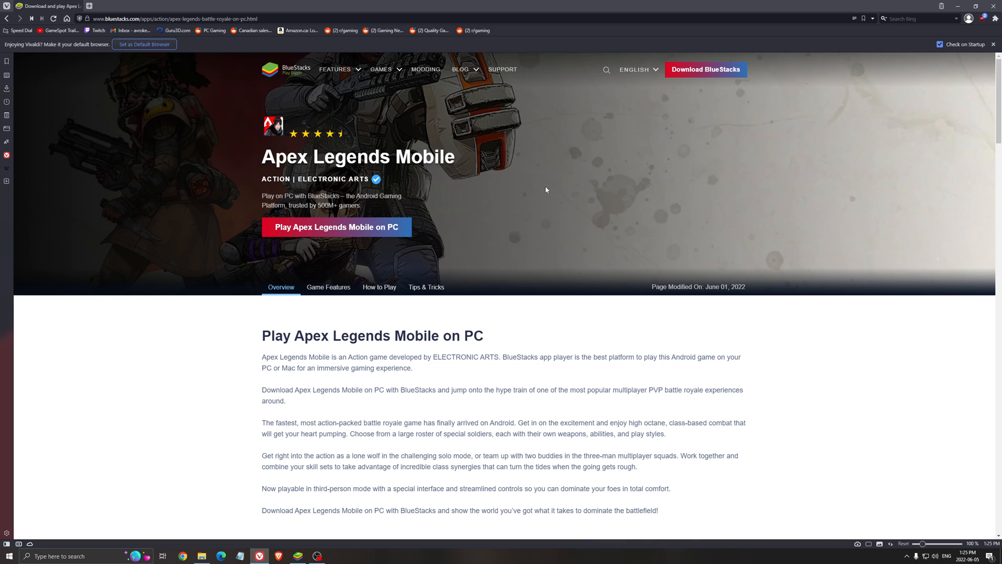
{"action": "mouse_move", "coordinate": [626, 124]}
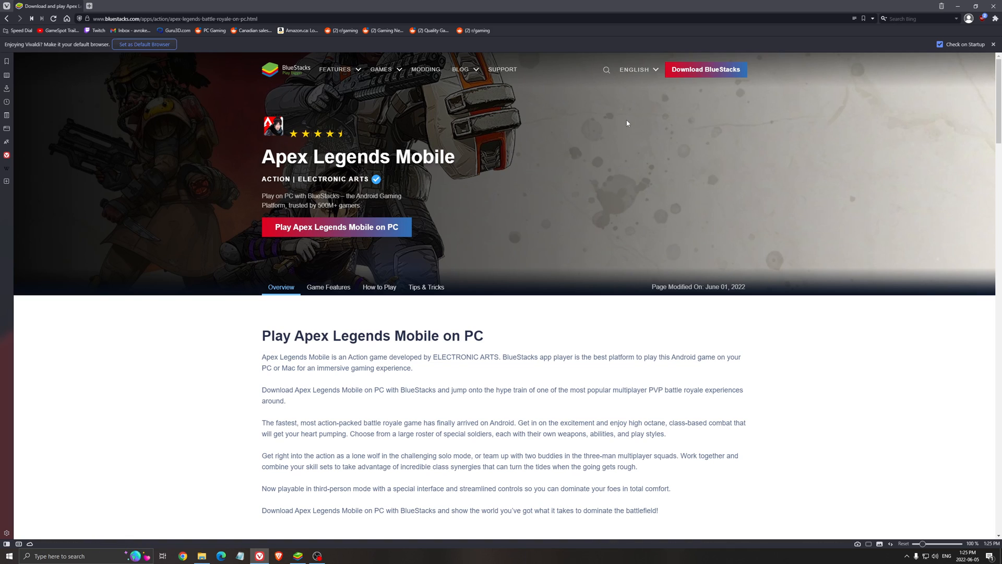
{"action": "mouse_move", "coordinate": [331, 215]}
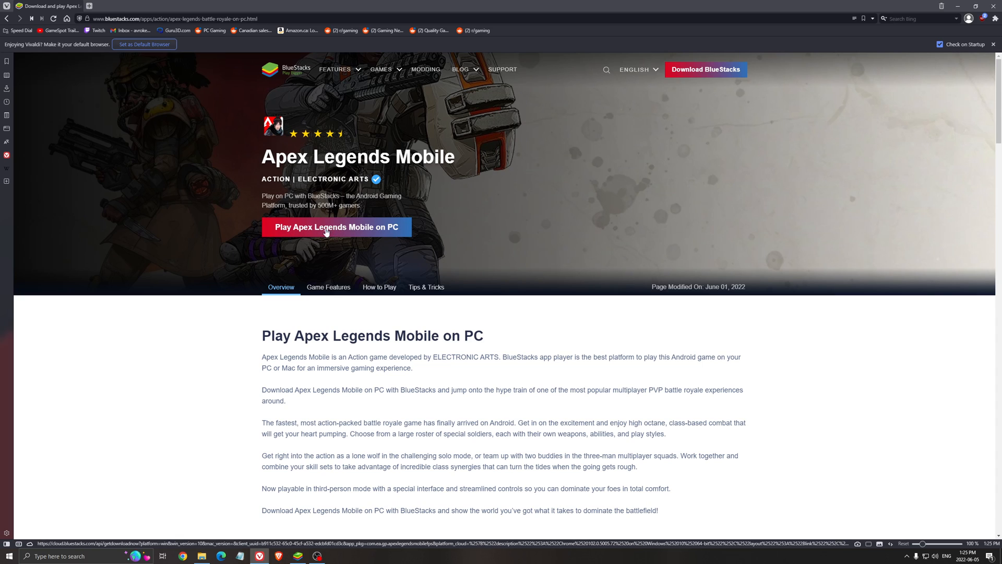
{"action": "mouse_move", "coordinate": [497, 264]}
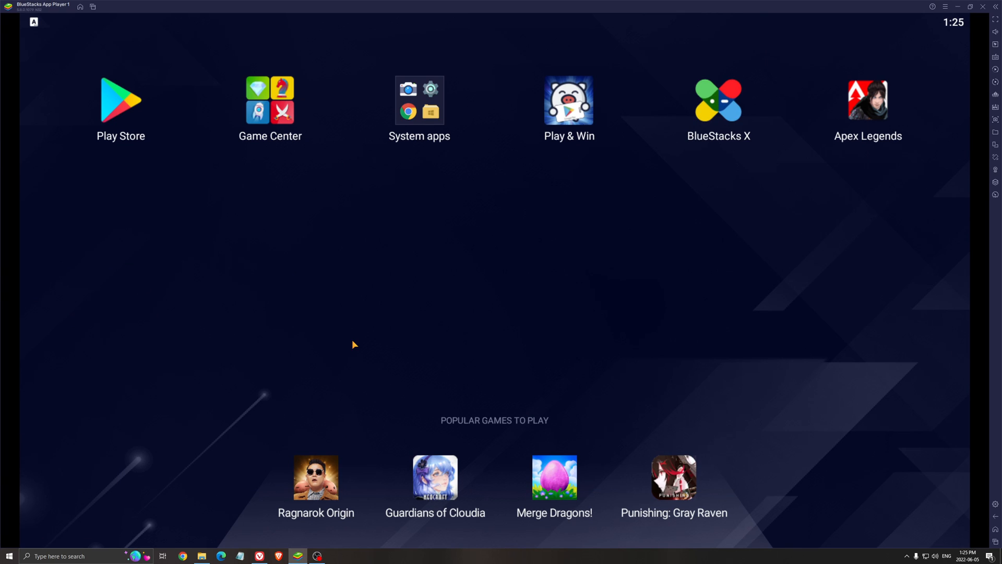
{"action": "mouse_move", "coordinate": [298, 182]}
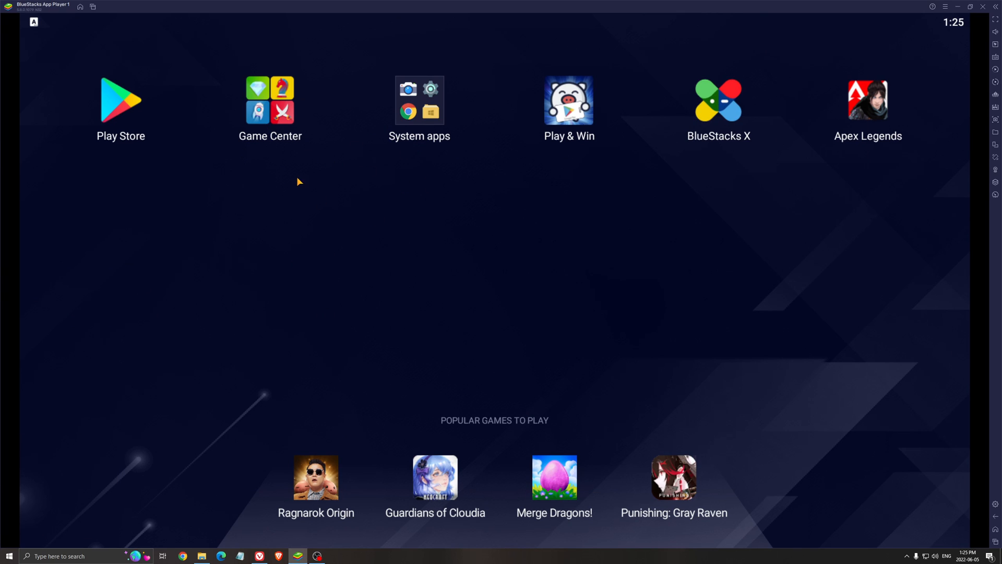
Browse the store from the Apex Legends Mobile page and return to the emulator home screen
{"action": "left_click", "coordinate": [867, 100]}
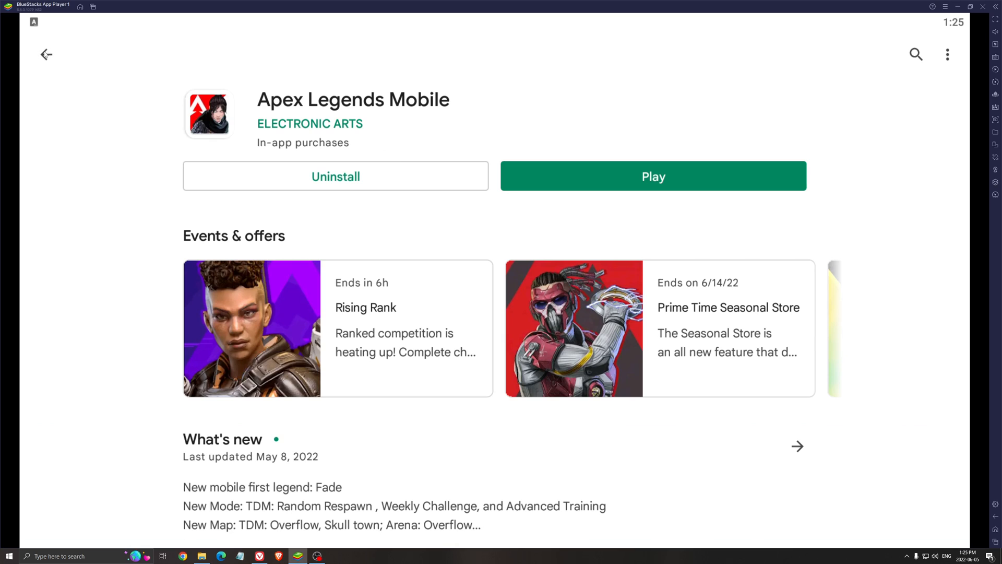
{"action": "left_click", "coordinate": [46, 54]}
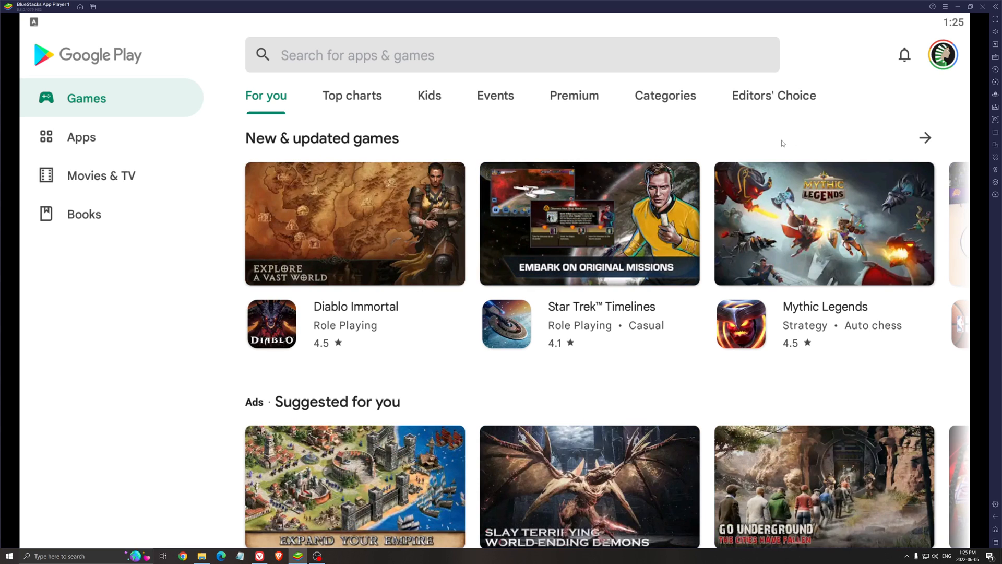
{"action": "mouse_move", "coordinate": [713, 146]}
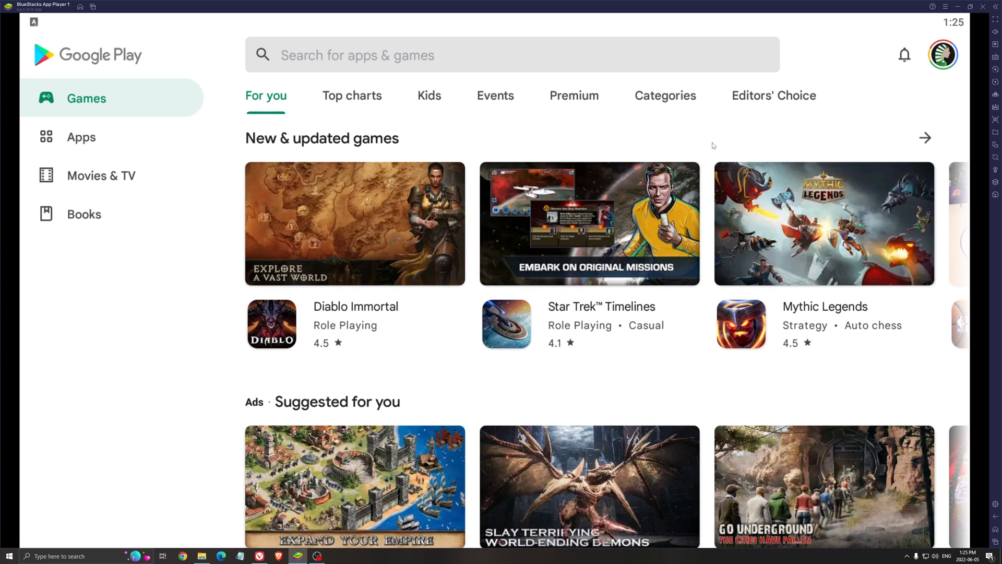
{"action": "left_click", "coordinate": [448, 55]}
{"action": "type", "text": "apex legen"}
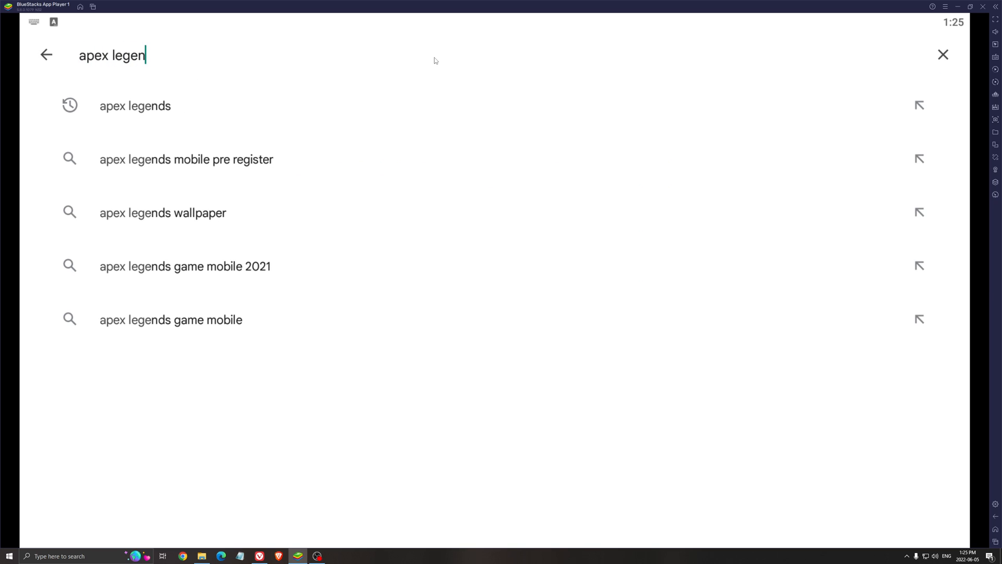
{"action": "left_click", "coordinate": [135, 105]}
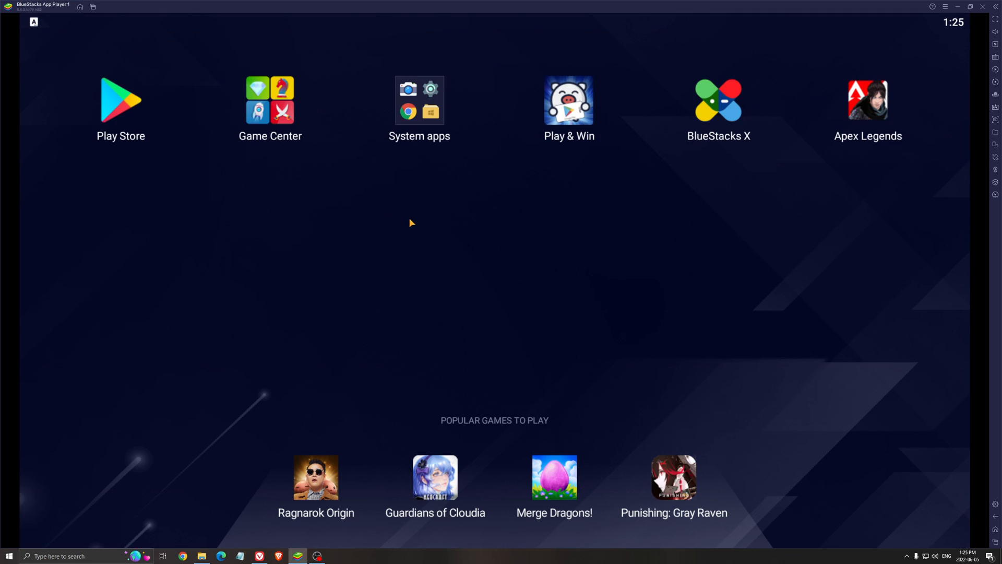
{"action": "mouse_move", "coordinate": [669, 217]}
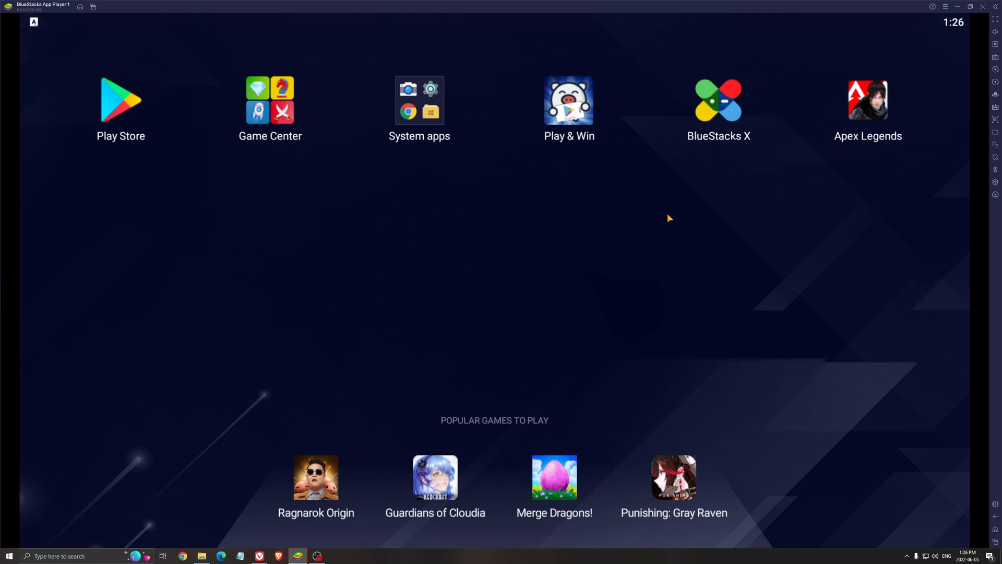
{"action": "mouse_move", "coordinate": [701, 249]}
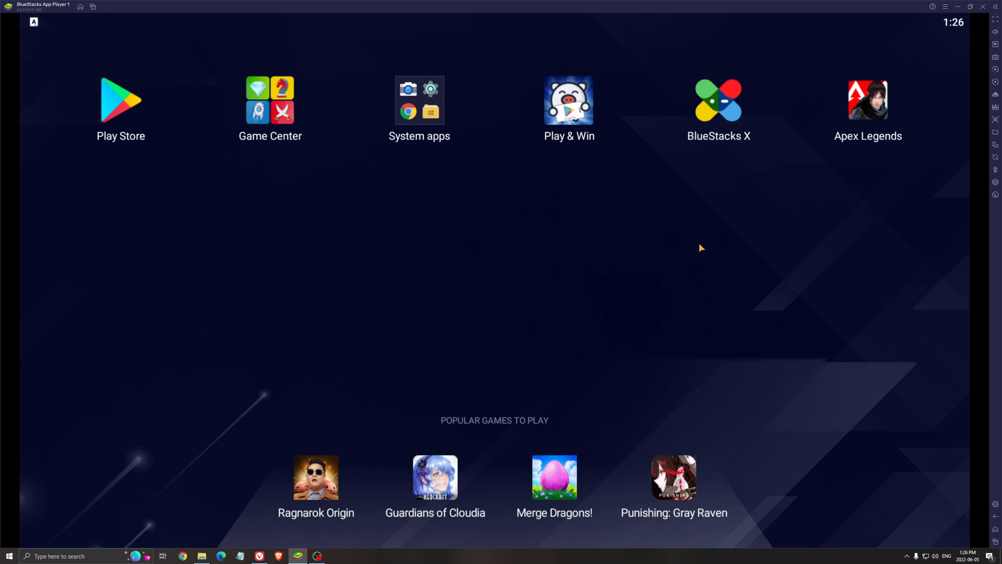
{"action": "mouse_move", "coordinate": [696, 252]}
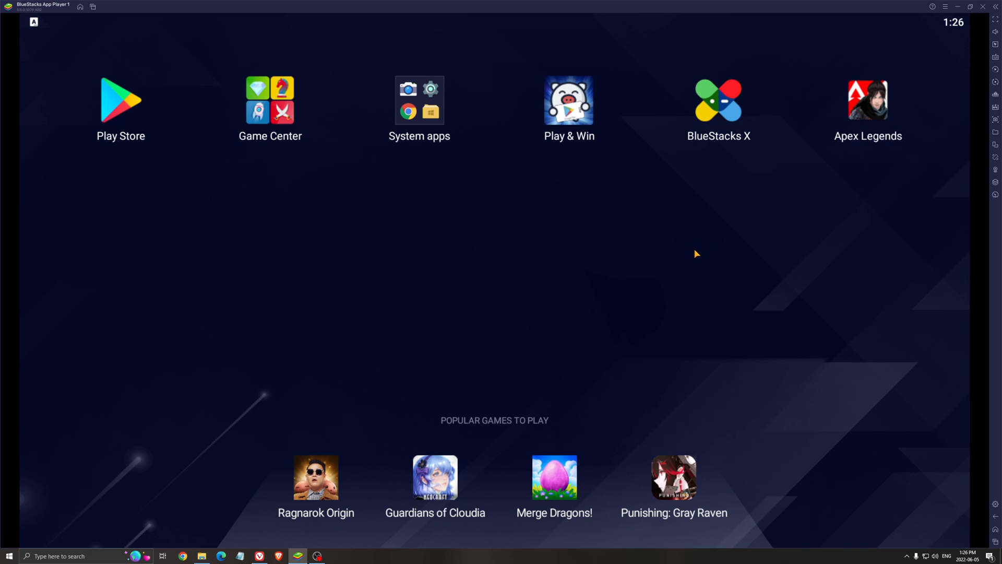
{"action": "mouse_move", "coordinate": [619, 243]}
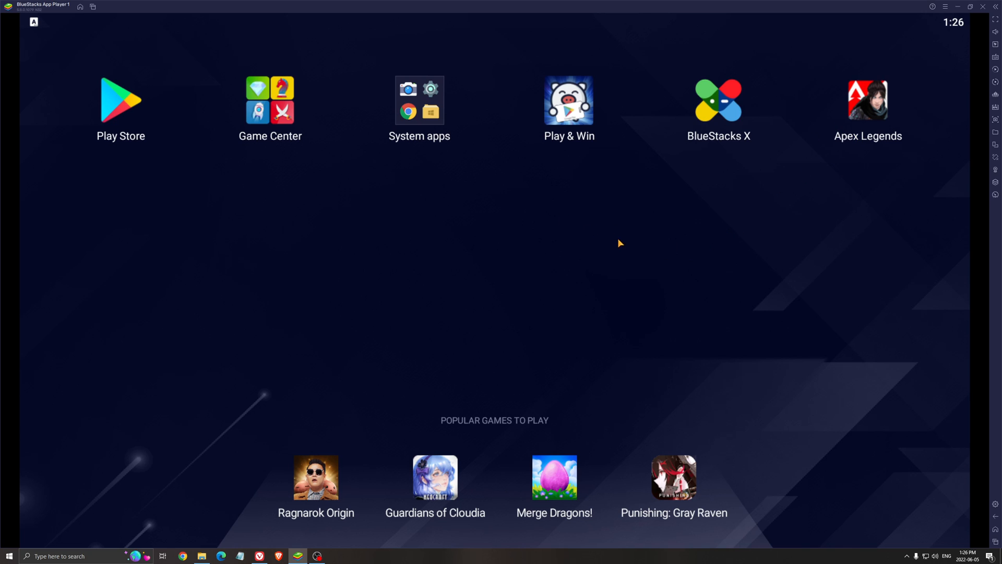
{"action": "mouse_move", "coordinate": [602, 247]}
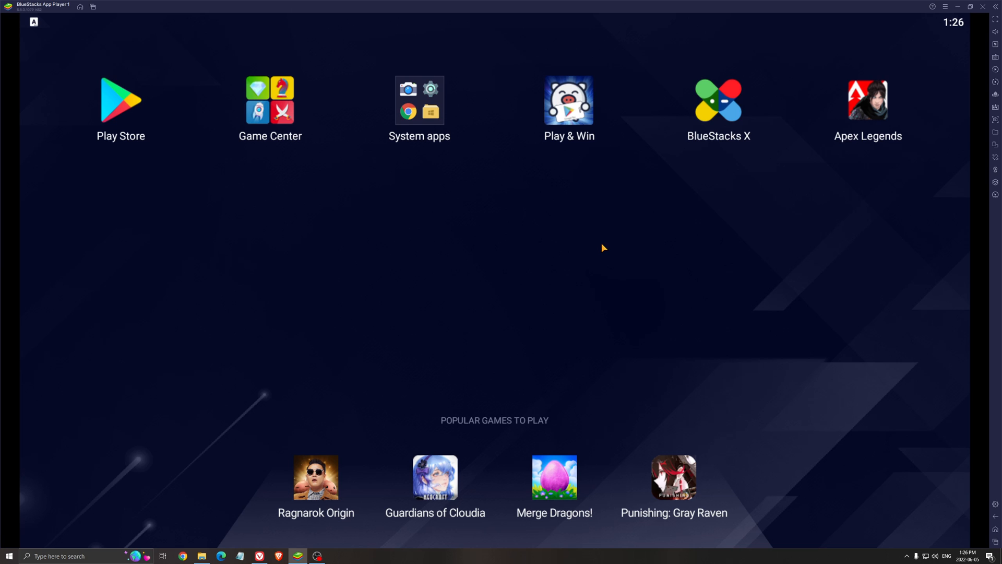
{"action": "mouse_move", "coordinate": [608, 248]}
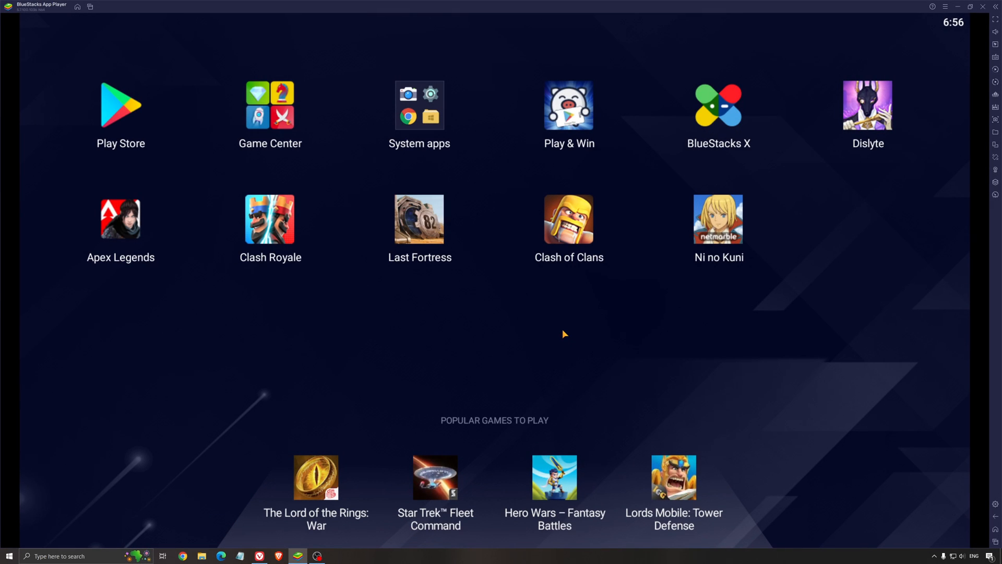
{"action": "mouse_move", "coordinate": [556, 331]}
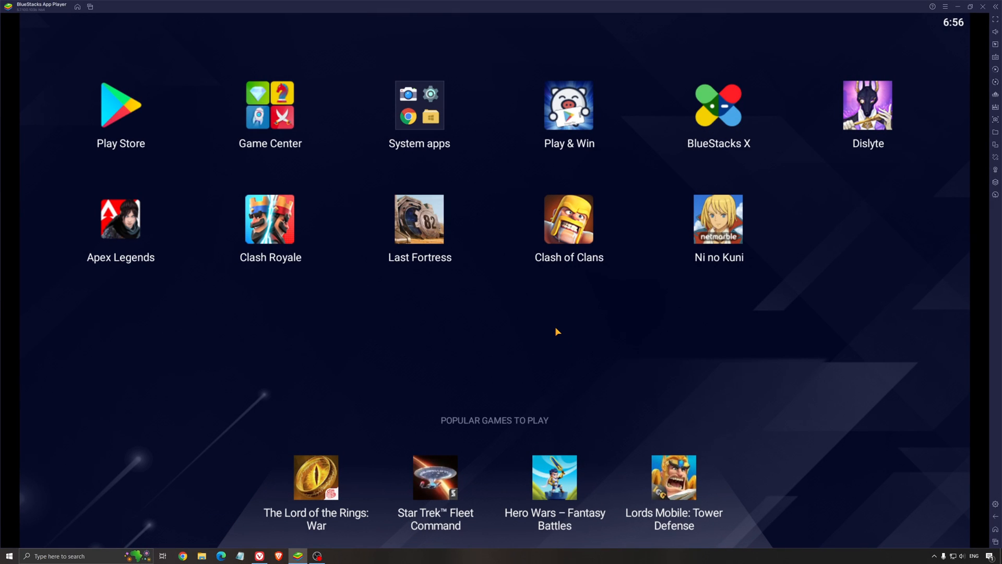
{"action": "mouse_move", "coordinate": [545, 356]}
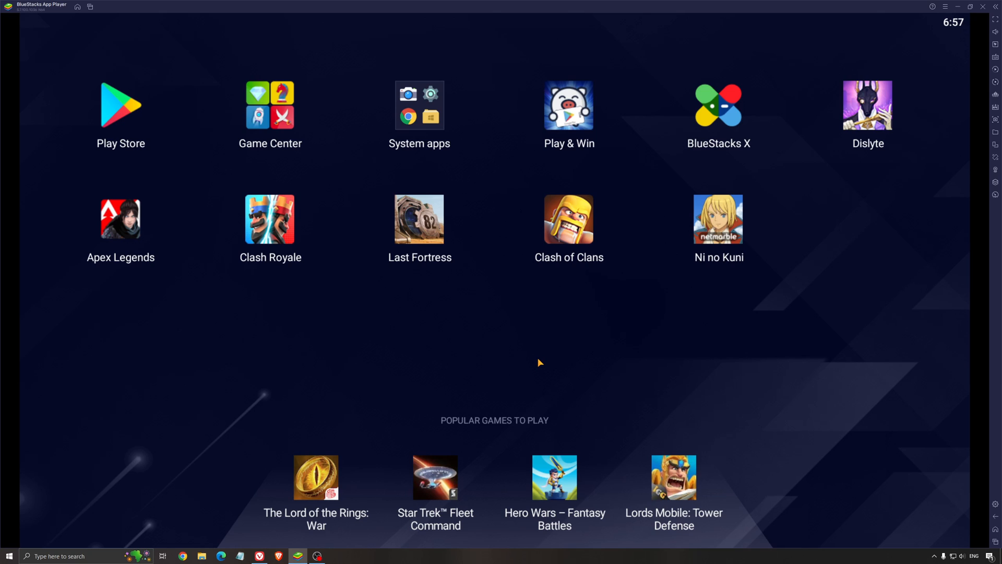
{"action": "mouse_move", "coordinate": [533, 362]}
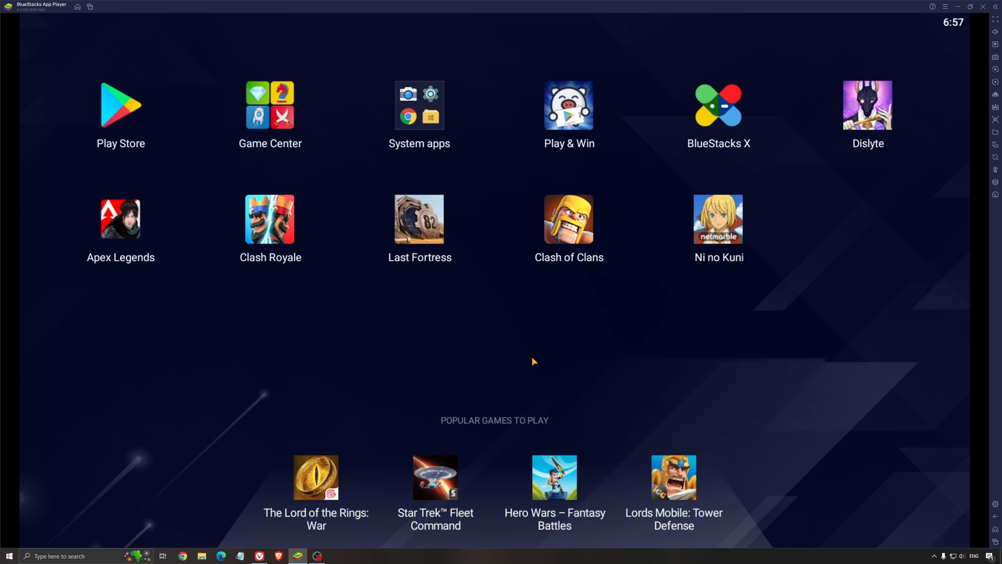
{"action": "mouse_move", "coordinate": [545, 351]}
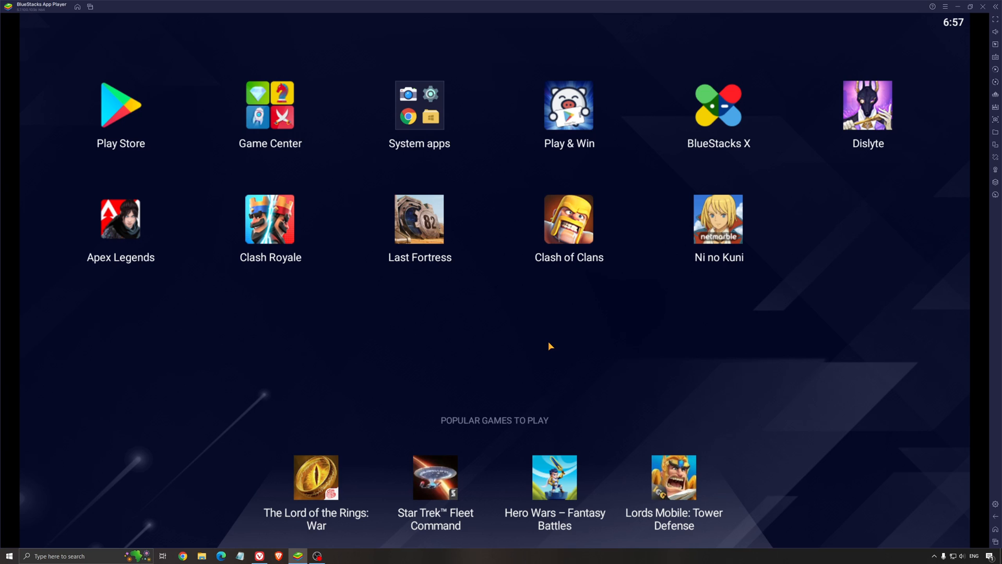
{"action": "mouse_move", "coordinate": [972, 465]}
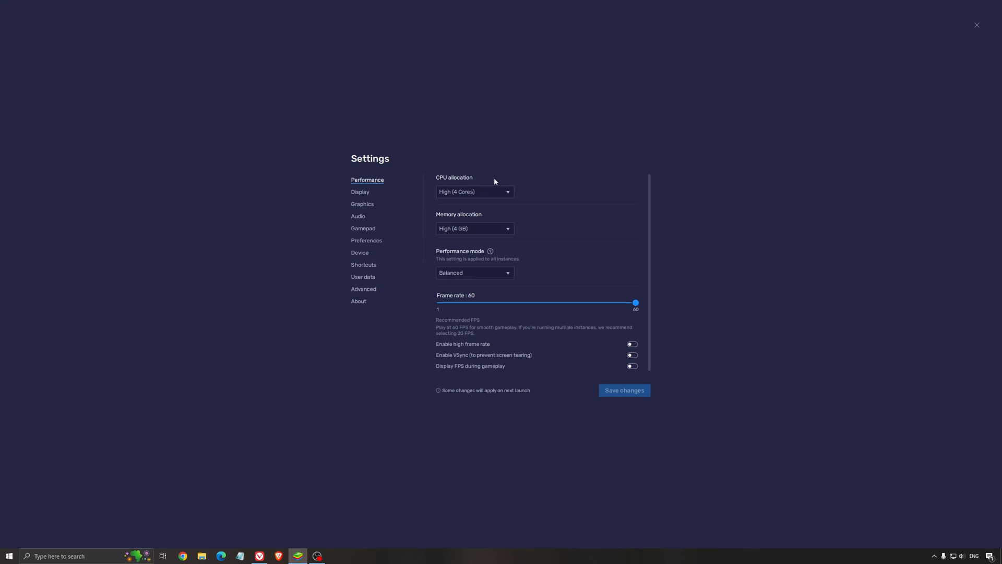
{"action": "mouse_move", "coordinate": [503, 106]}
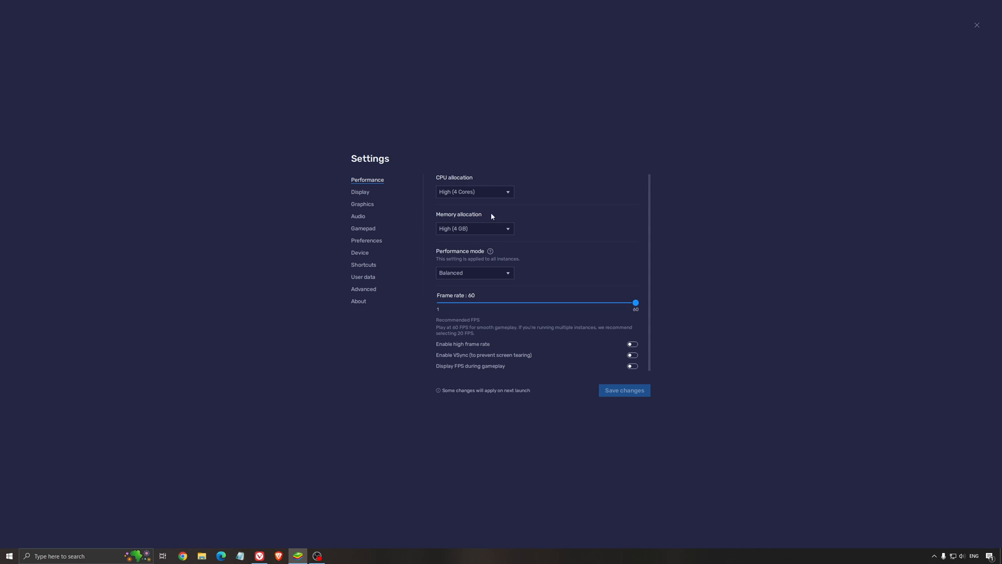
{"action": "mouse_move", "coordinate": [559, 203]}
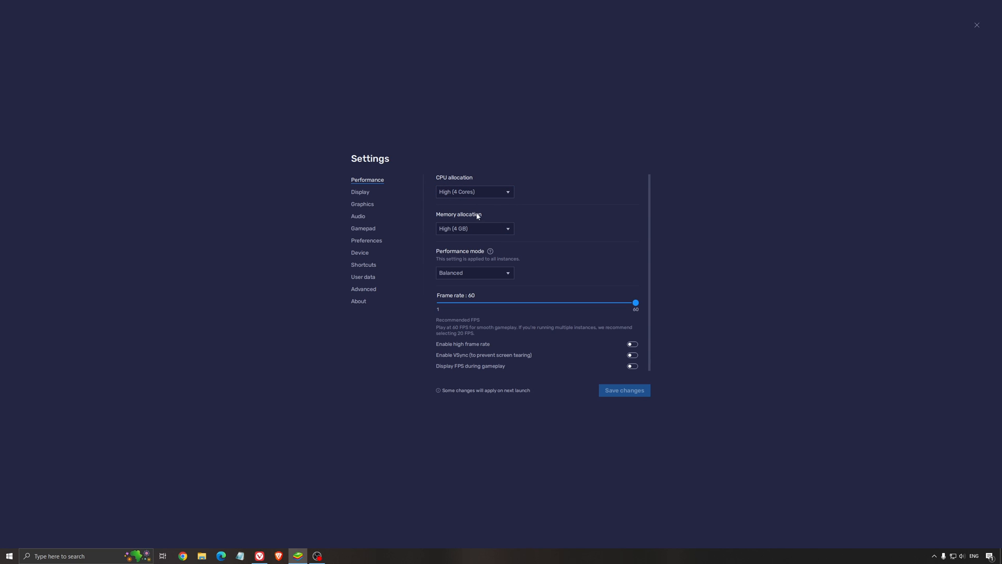
{"action": "mouse_move", "coordinate": [500, 201]}
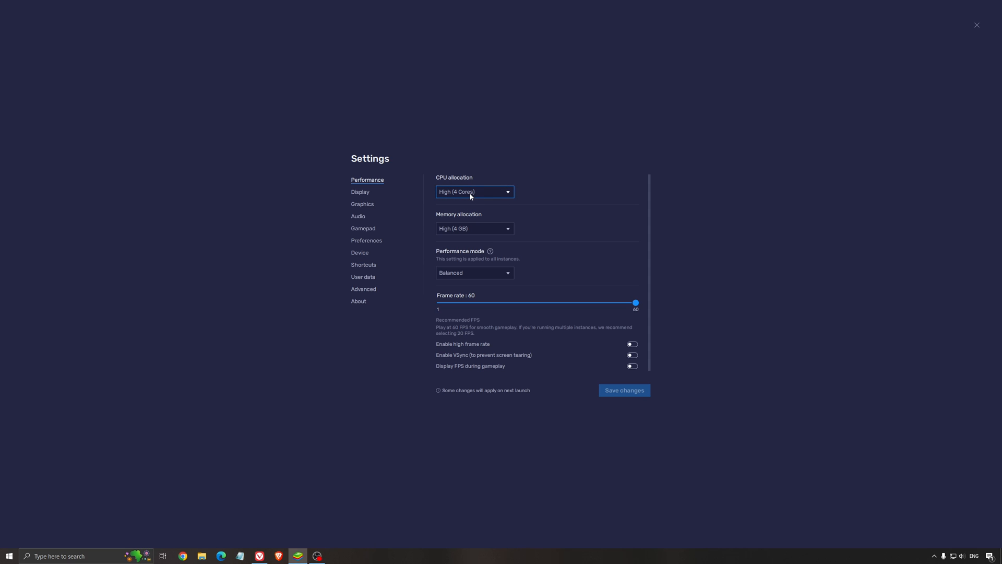
{"action": "mouse_move", "coordinate": [545, 205]}
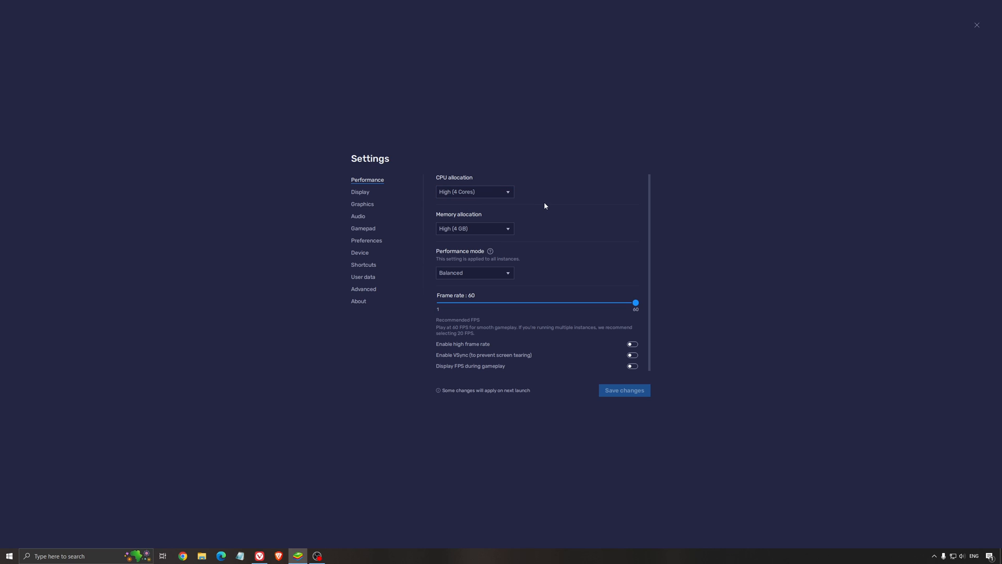
{"action": "mouse_move", "coordinate": [540, 198]}
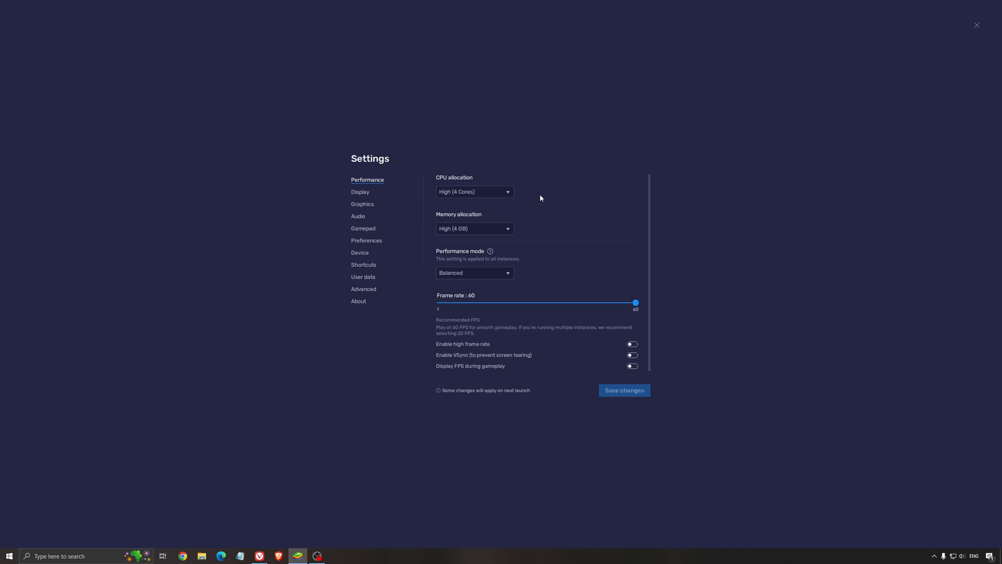
{"action": "mouse_move", "coordinate": [501, 155]}
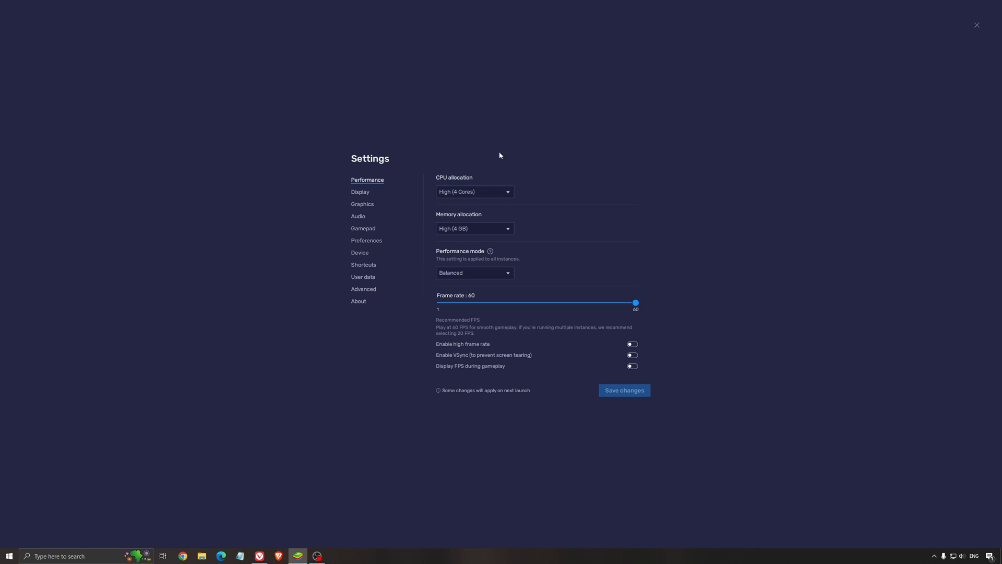
{"action": "mouse_move", "coordinate": [495, 172]}
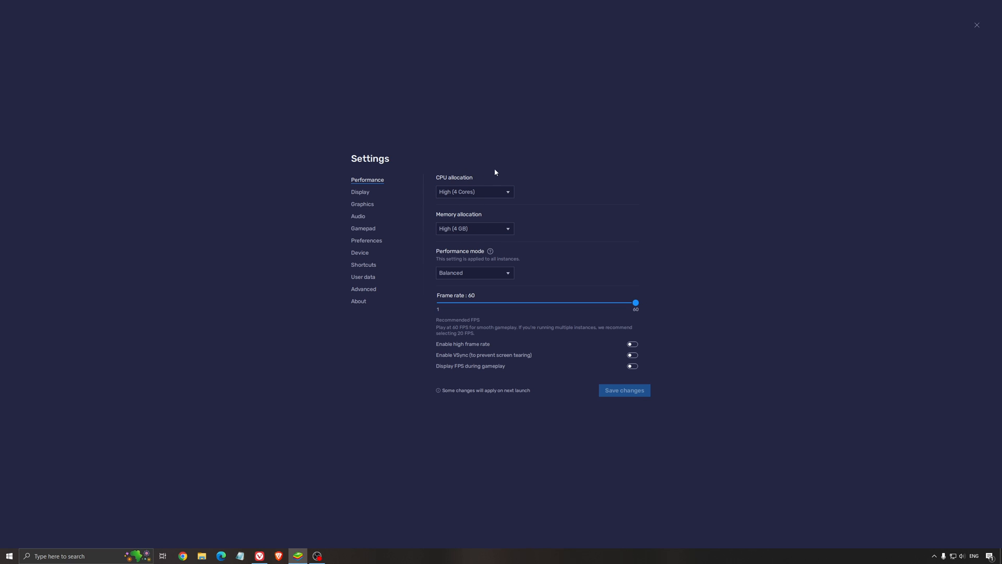
{"action": "mouse_move", "coordinate": [556, 186]}
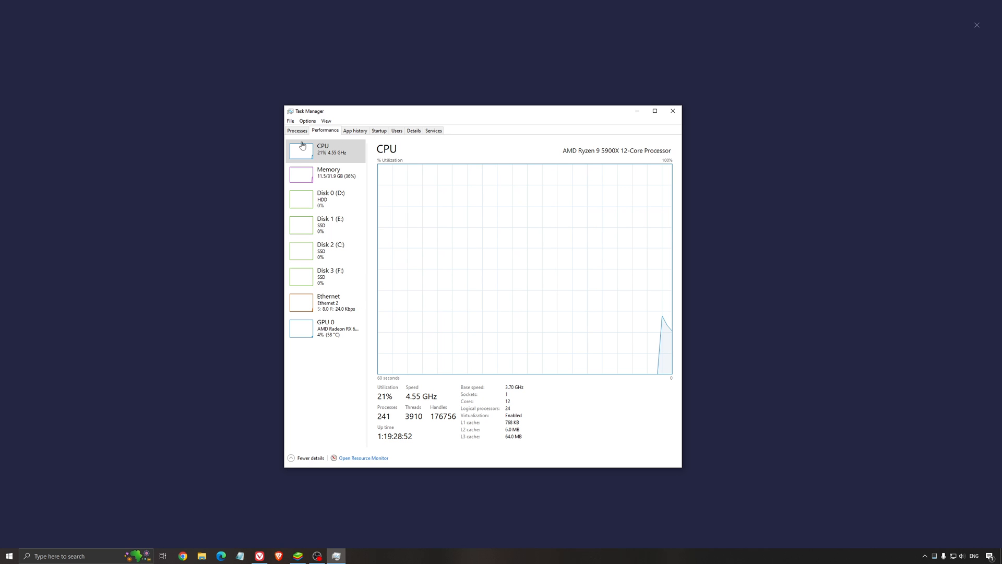
{"action": "mouse_move", "coordinate": [326, 153]}
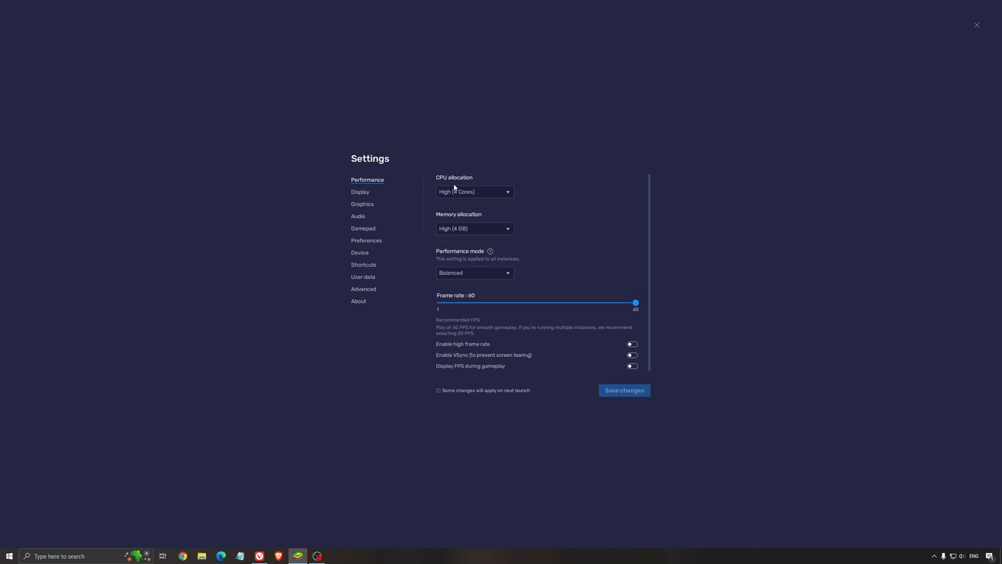
{"action": "left_click", "coordinate": [474, 192]}
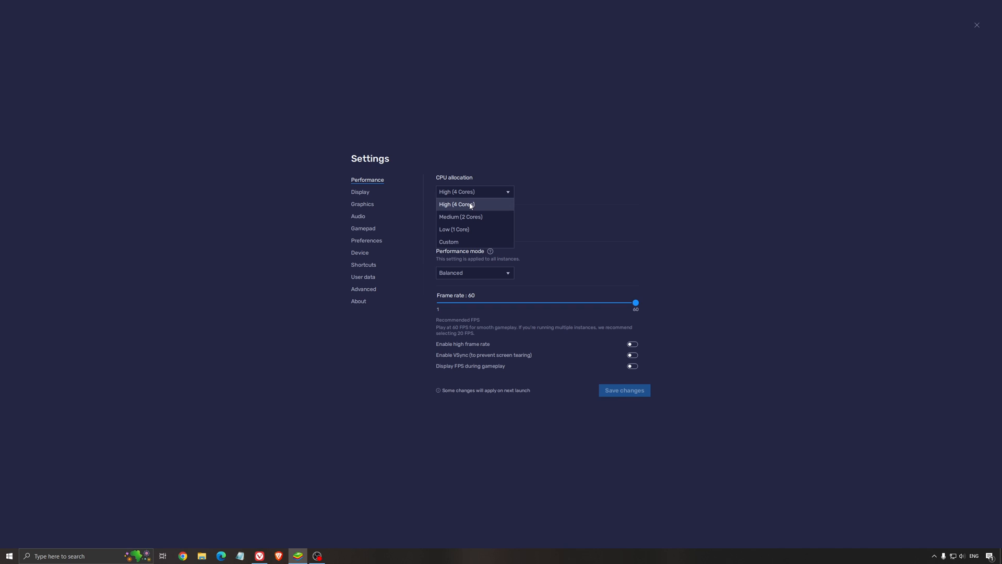
{"action": "left_click", "coordinate": [448, 241]}
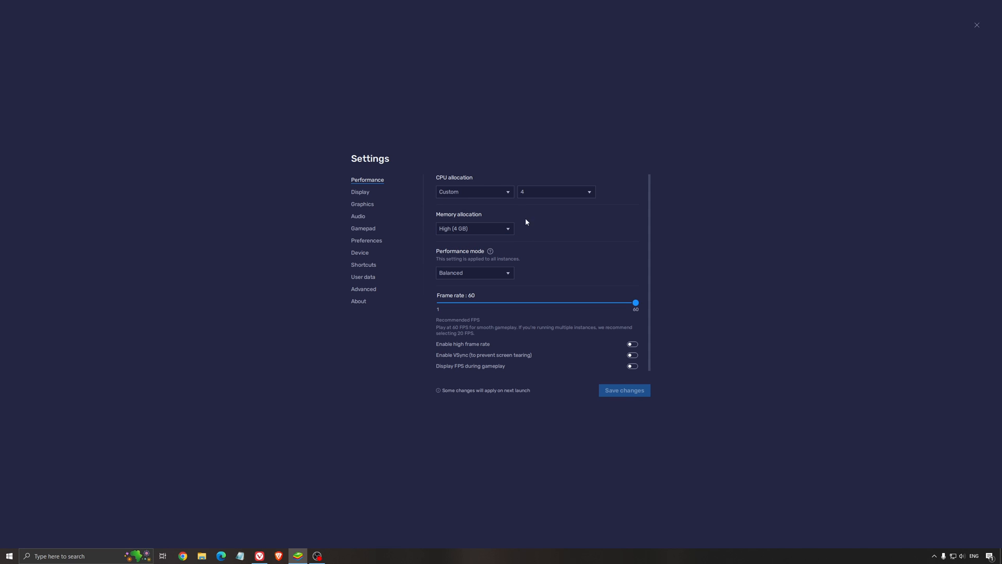
{"action": "left_click", "coordinate": [555, 192]}
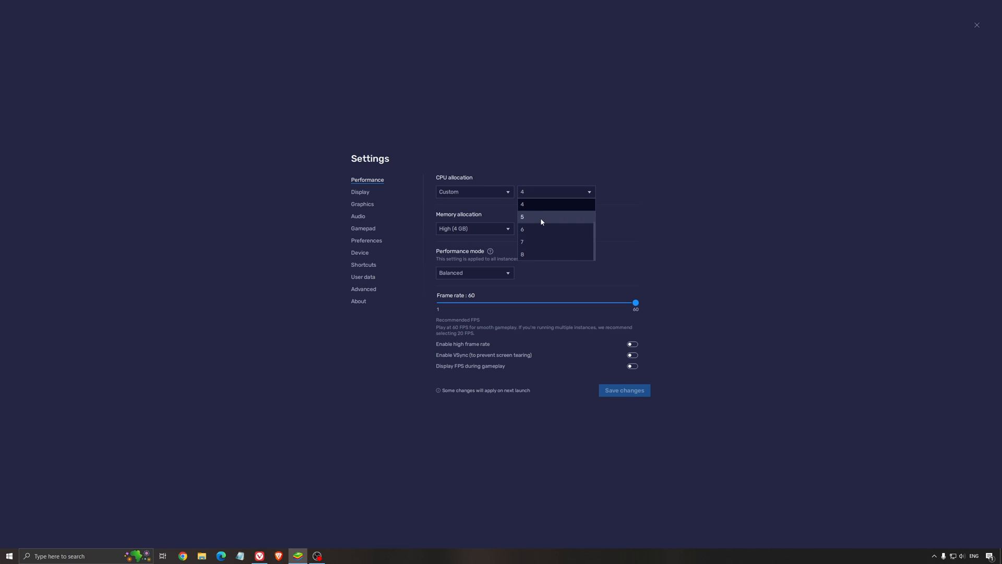
{"action": "mouse_move", "coordinate": [530, 261]}
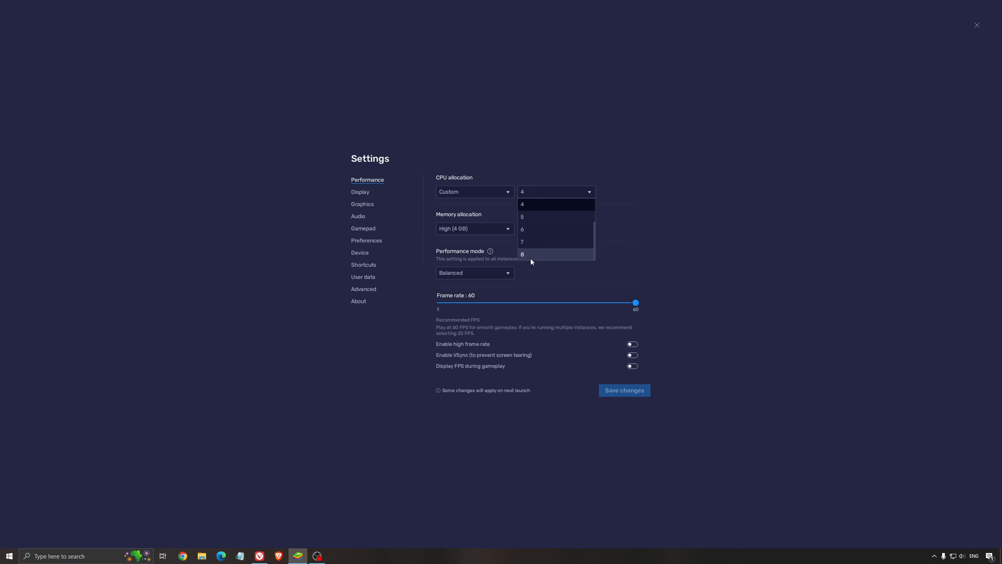
{"action": "mouse_move", "coordinate": [541, 258]}
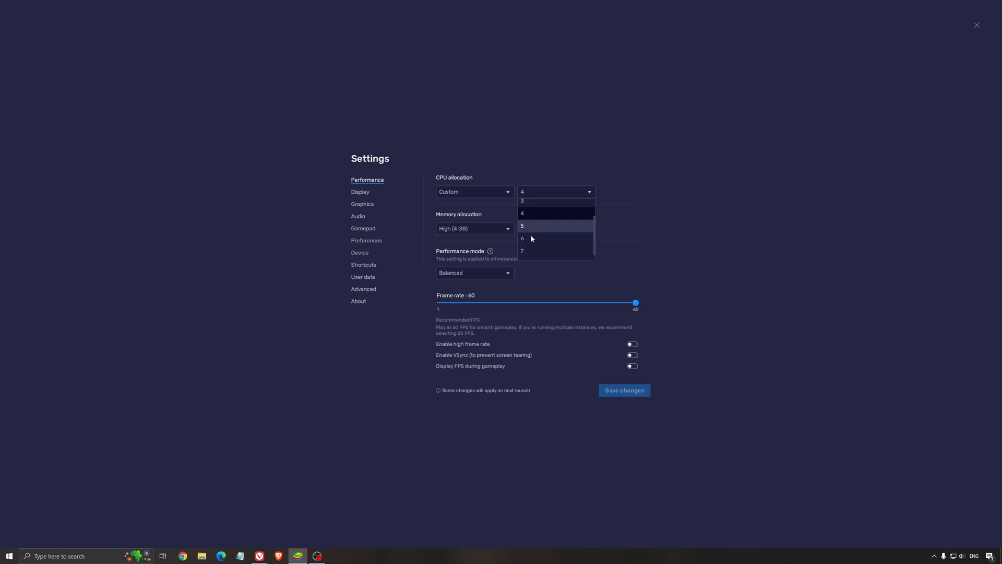
{"action": "left_click", "coordinate": [474, 192]}
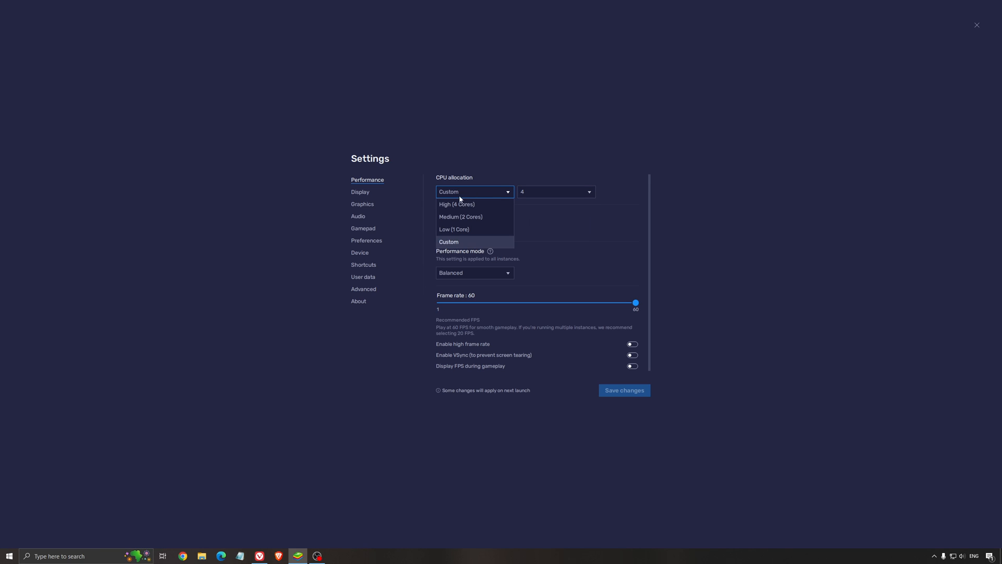
{"action": "left_click", "coordinate": [456, 204]}
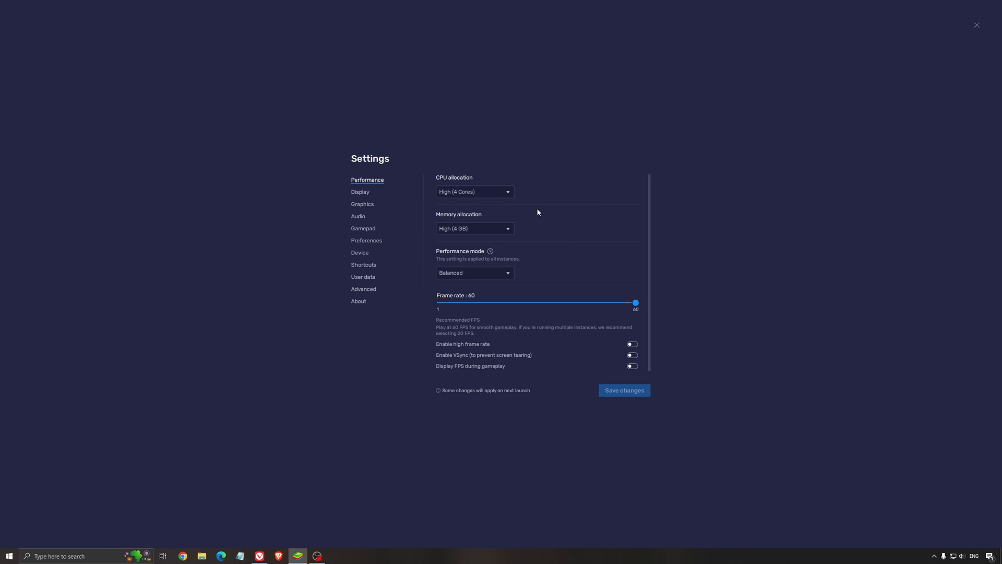
{"action": "left_click", "coordinate": [474, 228]}
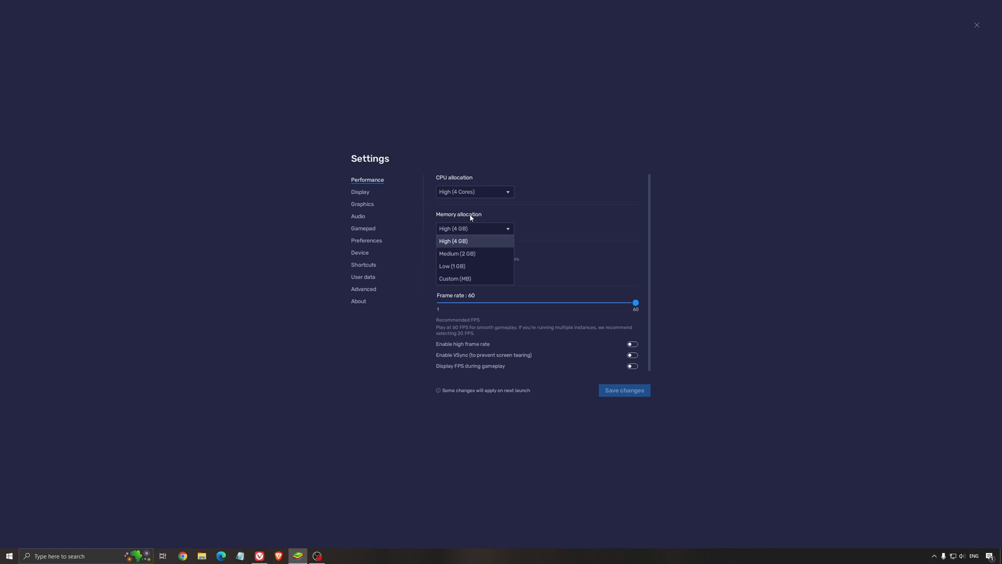
{"action": "mouse_move", "coordinate": [534, 237]}
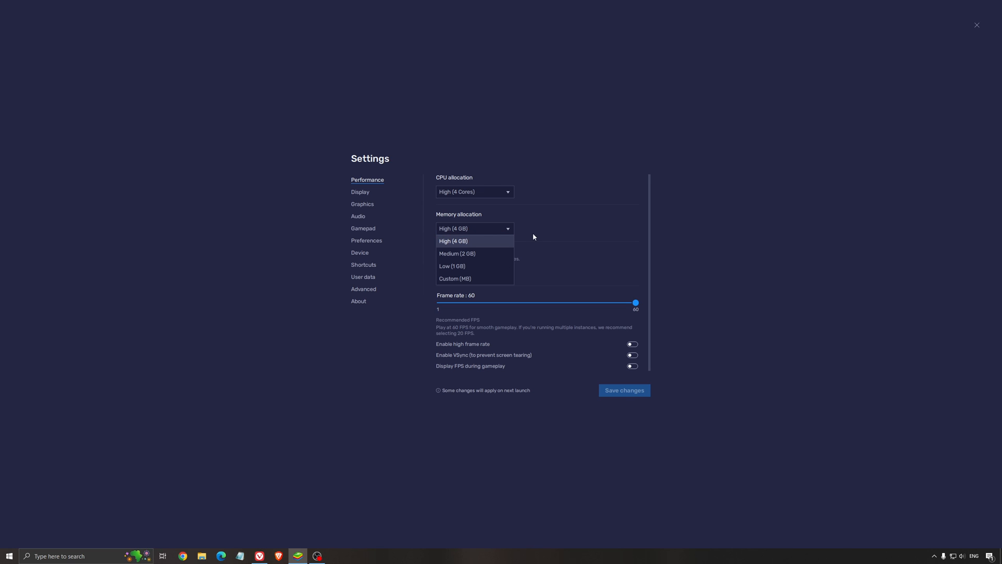
{"action": "left_click", "coordinate": [454, 277]}
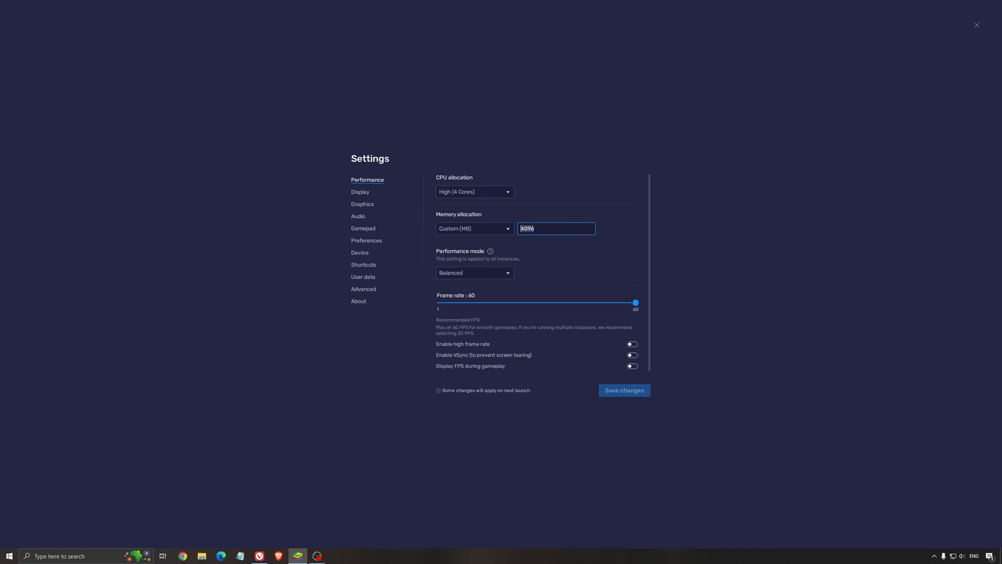
{"action": "left_click", "coordinate": [473, 229]}
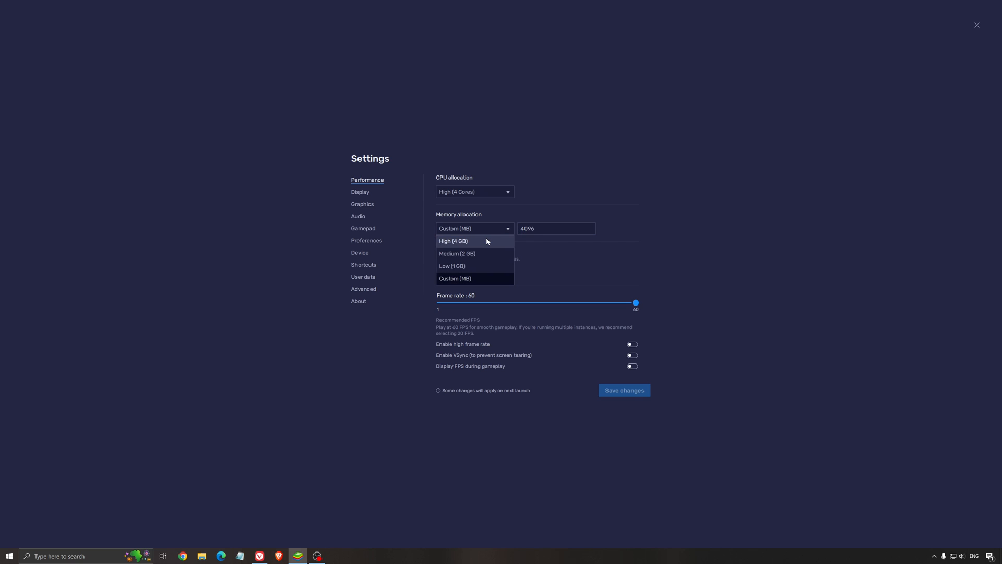
{"action": "left_click", "coordinate": [452, 241]}
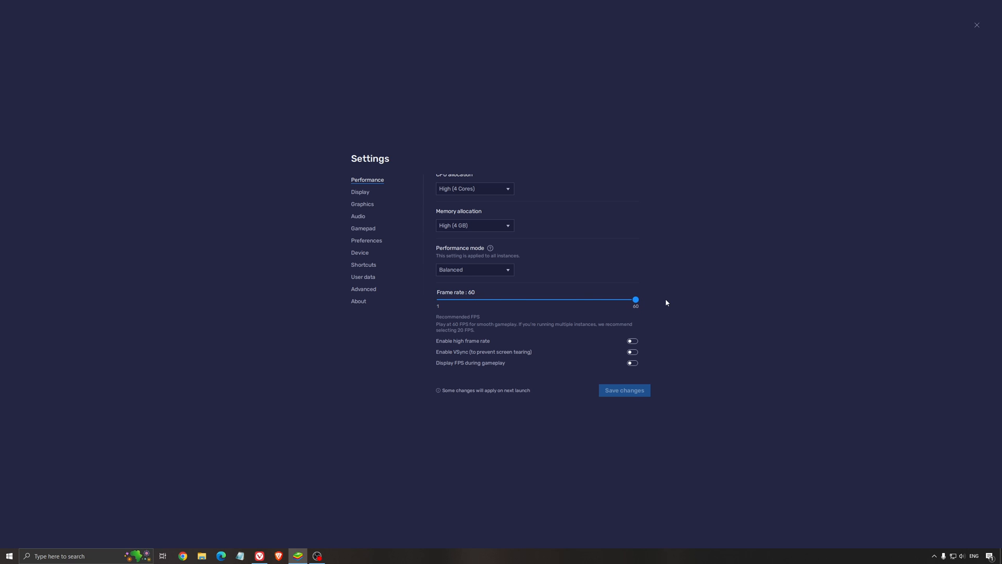
{"action": "mouse_move", "coordinate": [476, 348]}
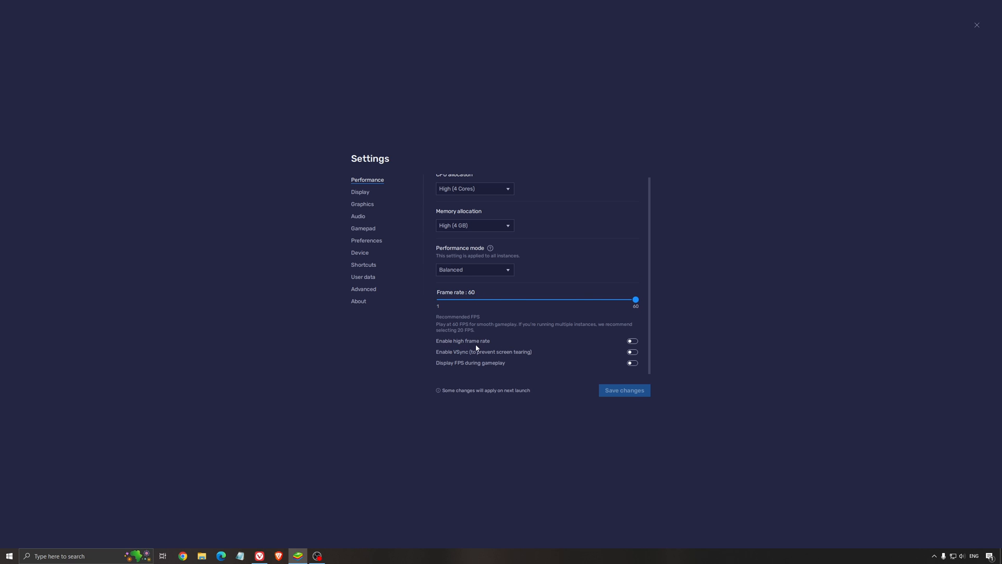
{"action": "mouse_move", "coordinate": [567, 328]}
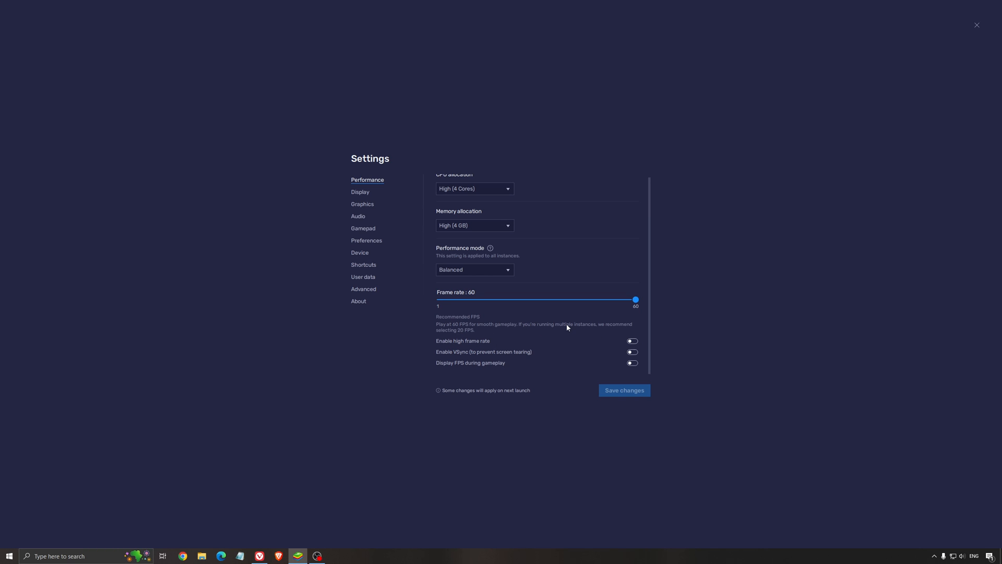
{"action": "mouse_move", "coordinate": [533, 346]}
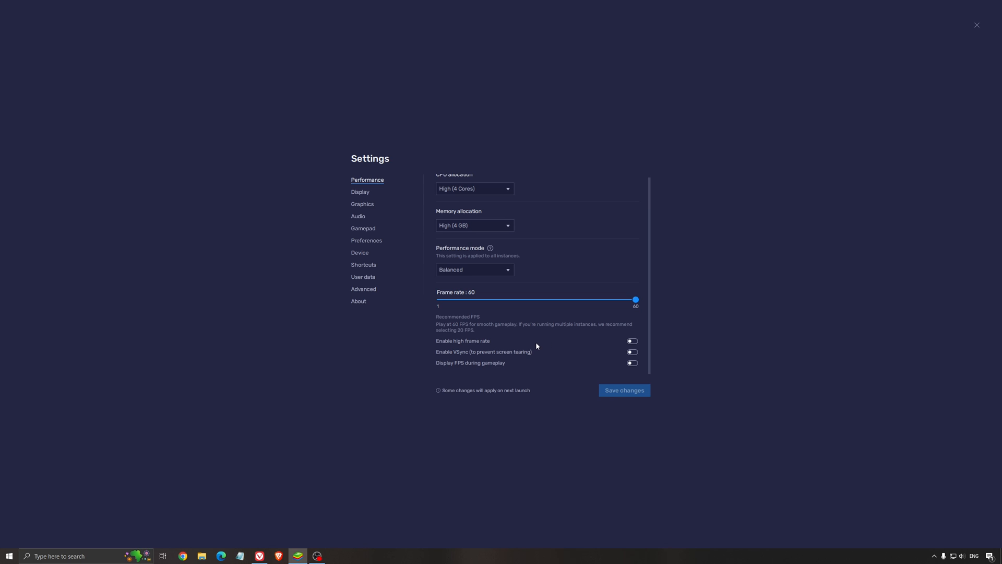
{"action": "mouse_move", "coordinate": [548, 286]}
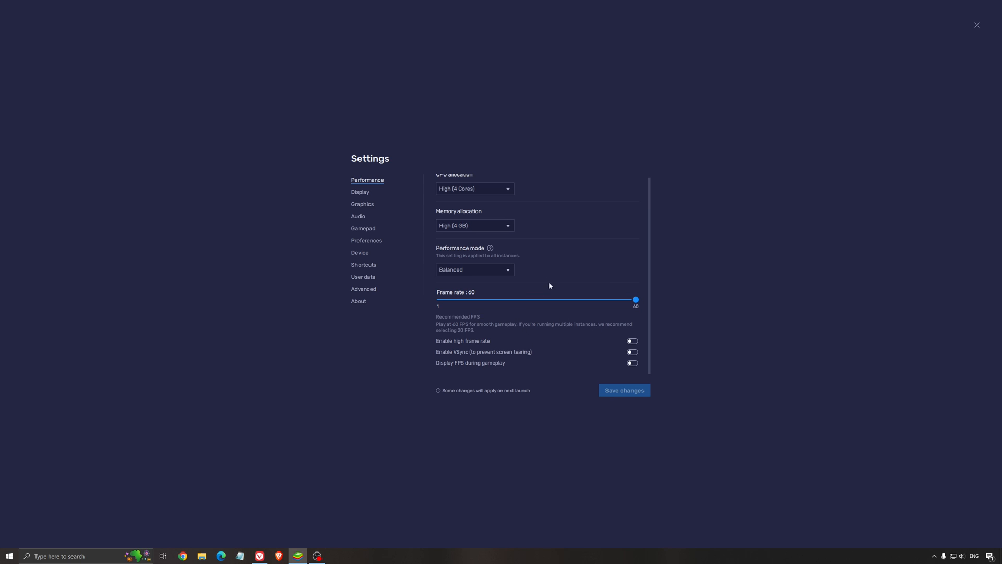
{"action": "left_click", "coordinate": [474, 188]}
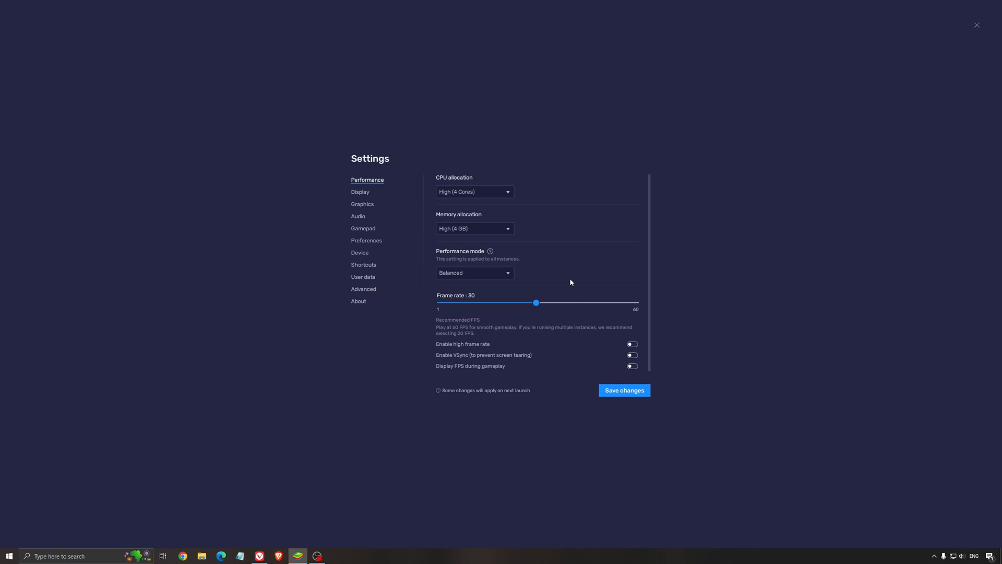
{"action": "mouse_move", "coordinate": [508, 312]}
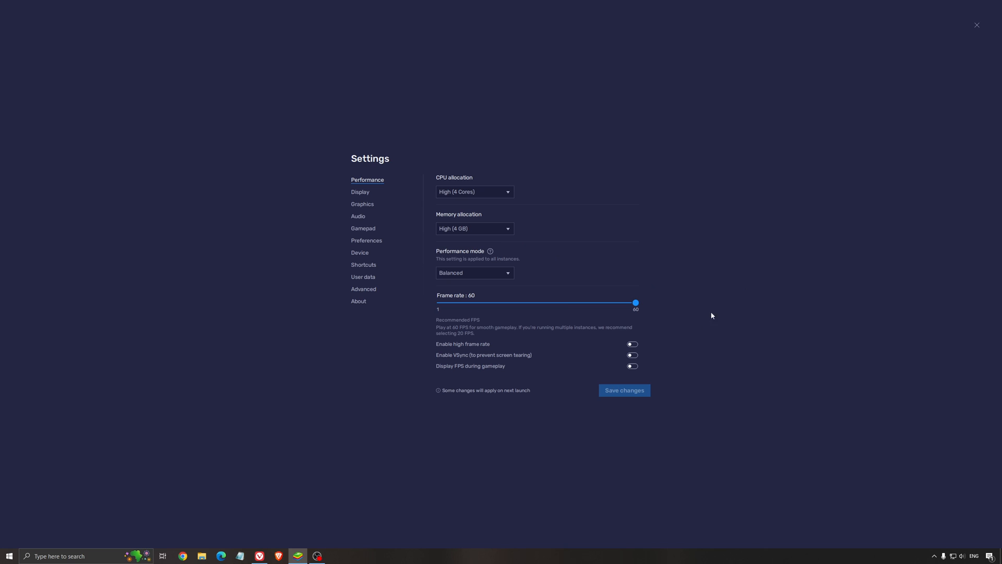
{"action": "mouse_move", "coordinate": [366, 202]}
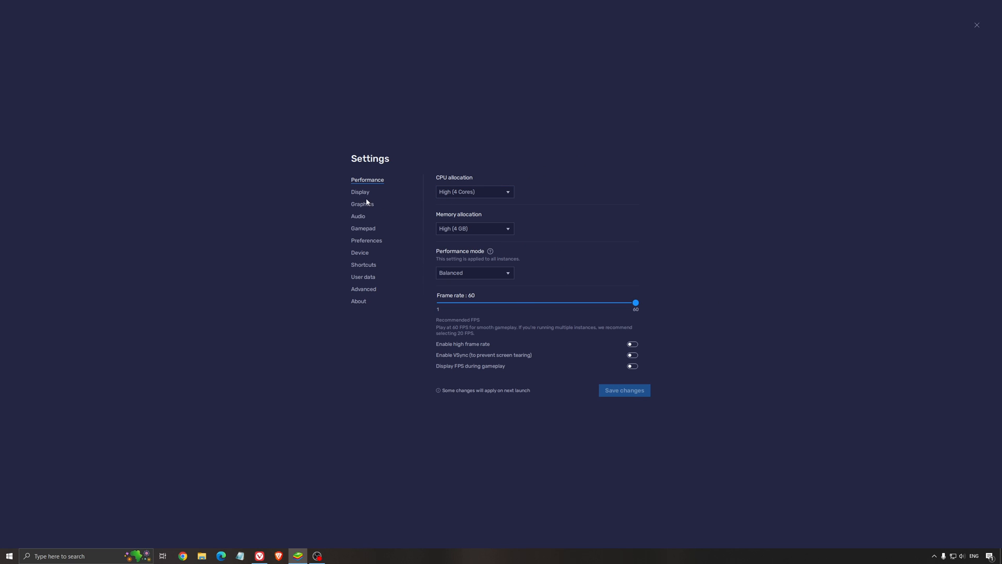
{"action": "left_click", "coordinate": [361, 192]}
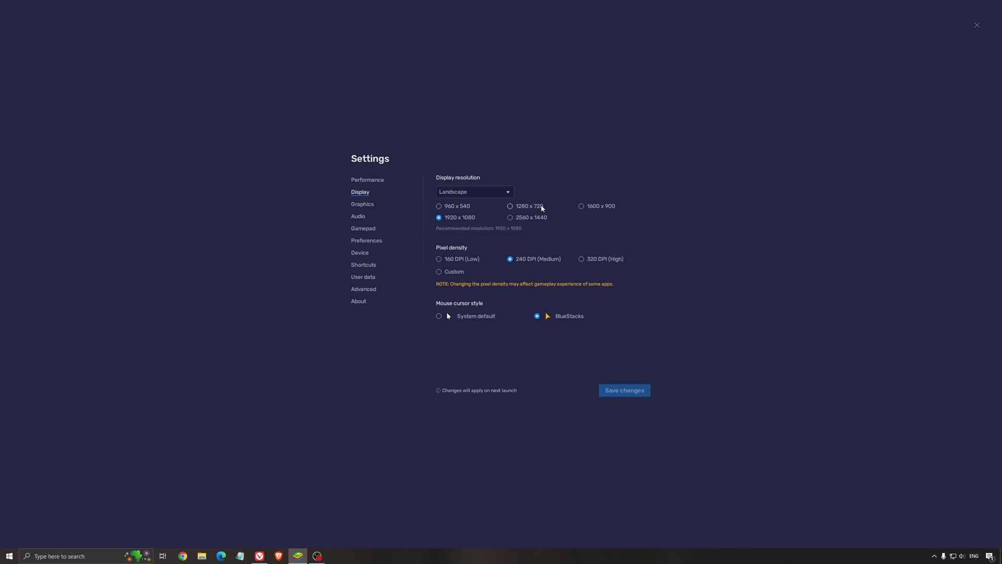
{"action": "mouse_move", "coordinate": [536, 206]}
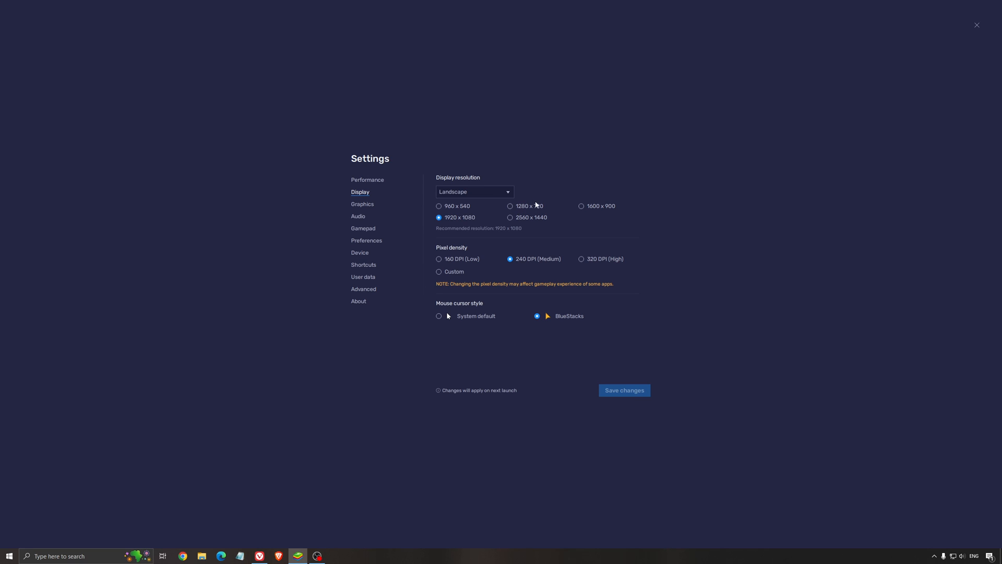
{"action": "mouse_move", "coordinate": [439, 223]}
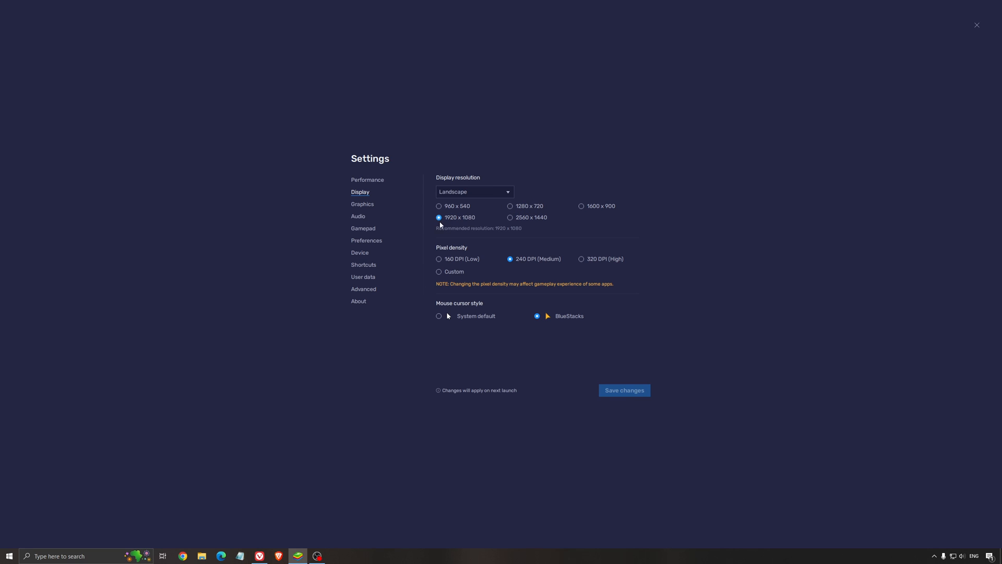
{"action": "mouse_move", "coordinate": [512, 233]}
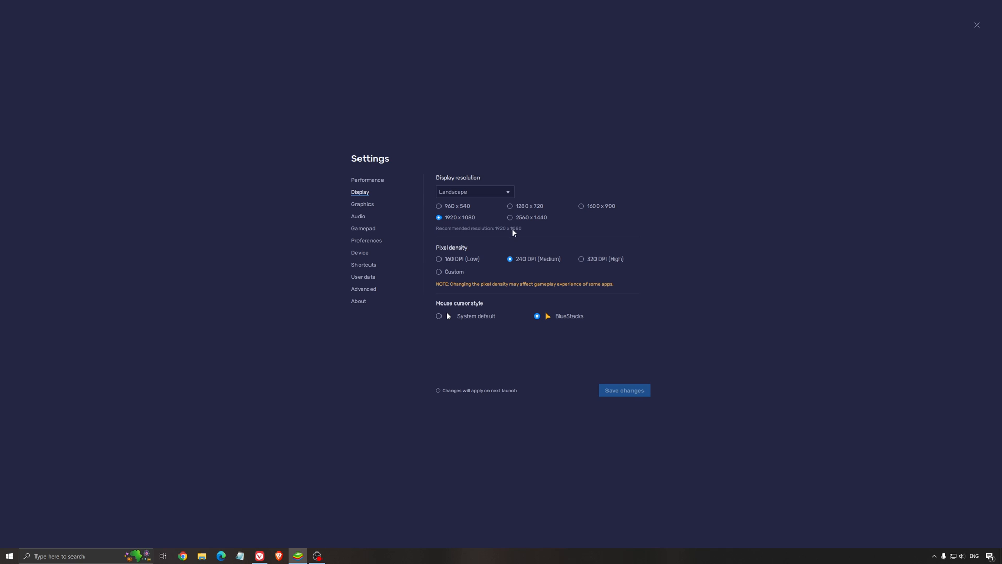
{"action": "mouse_move", "coordinate": [530, 224]}
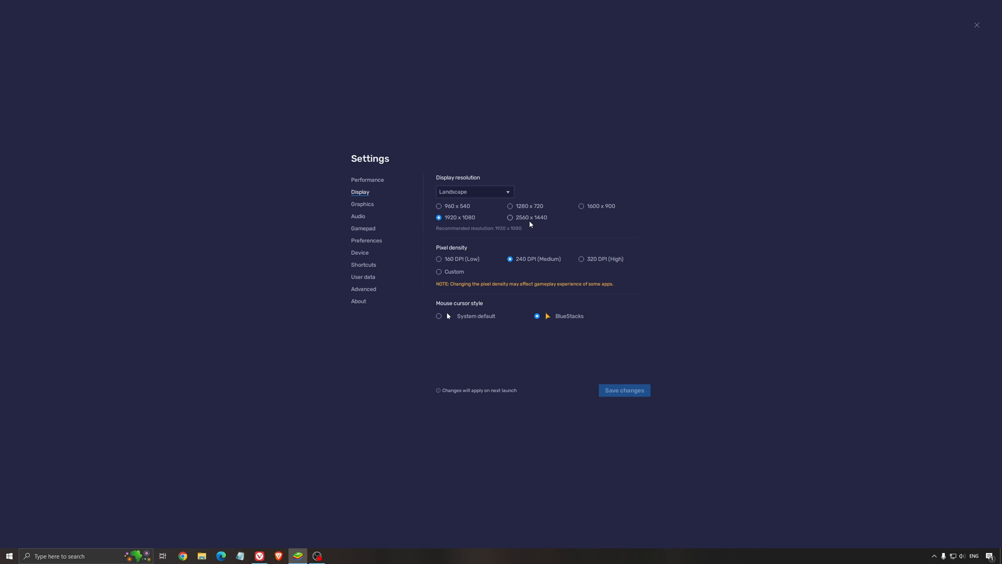
{"action": "mouse_move", "coordinate": [393, 198]}
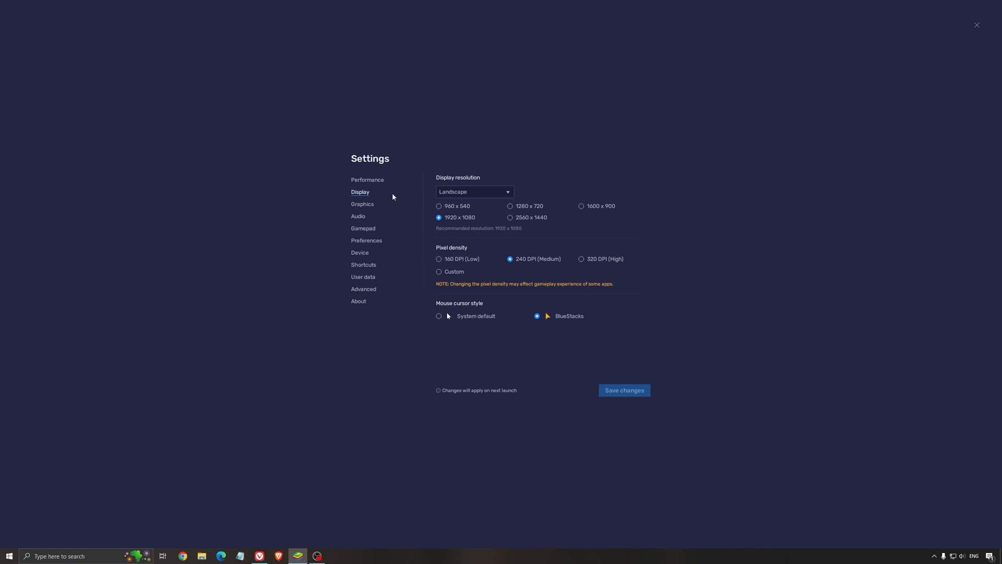
{"action": "left_click", "coordinate": [368, 179]}
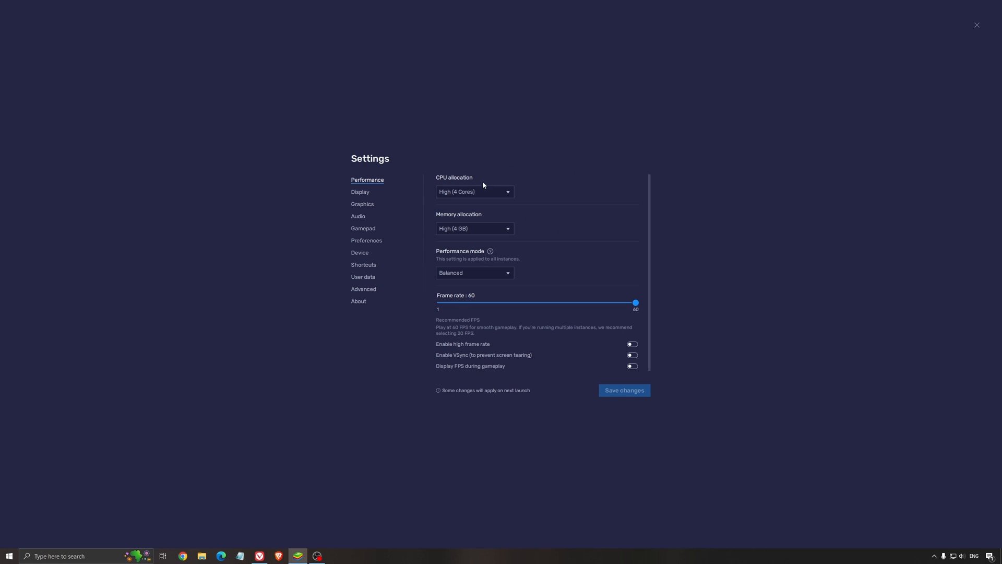
{"action": "left_click", "coordinate": [360, 192]}
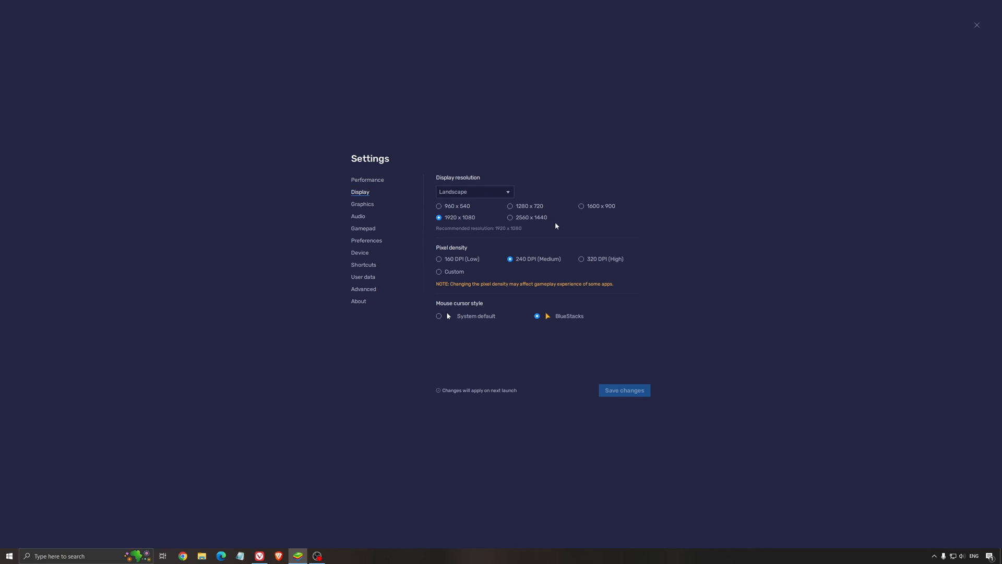
{"action": "mouse_move", "coordinate": [458, 217]}
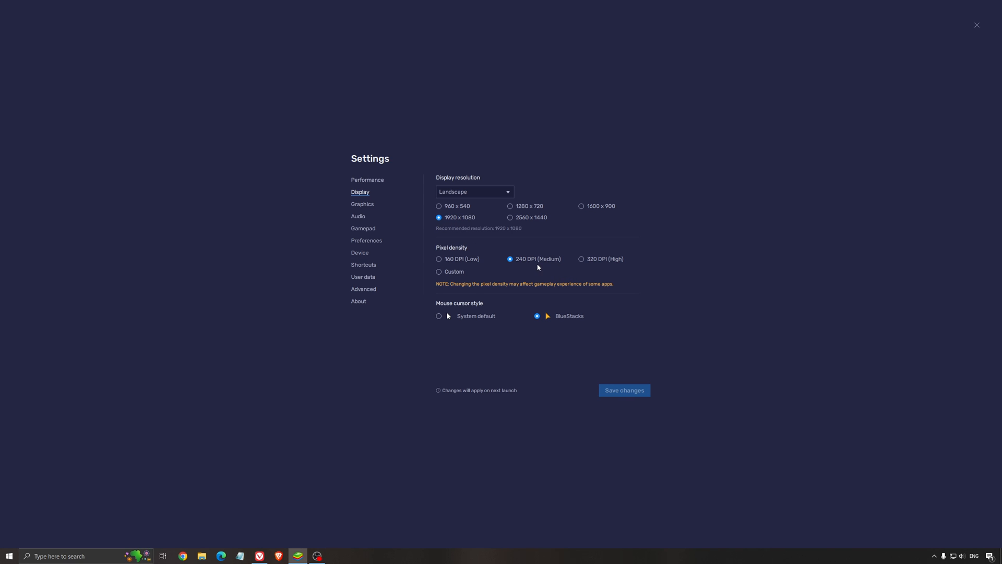
{"action": "mouse_move", "coordinate": [460, 226]}
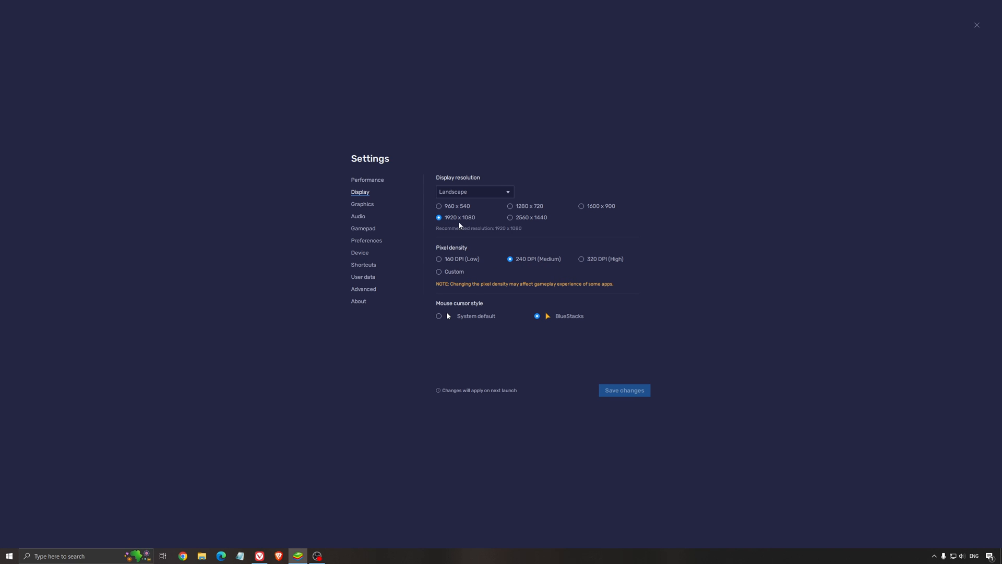
{"action": "mouse_move", "coordinate": [458, 249]}
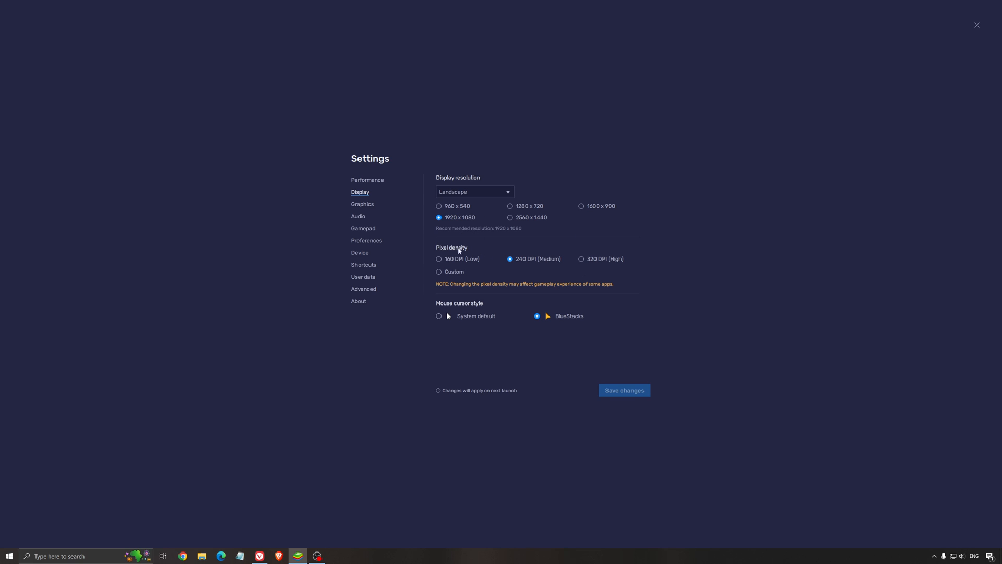
{"action": "mouse_move", "coordinate": [521, 266]}
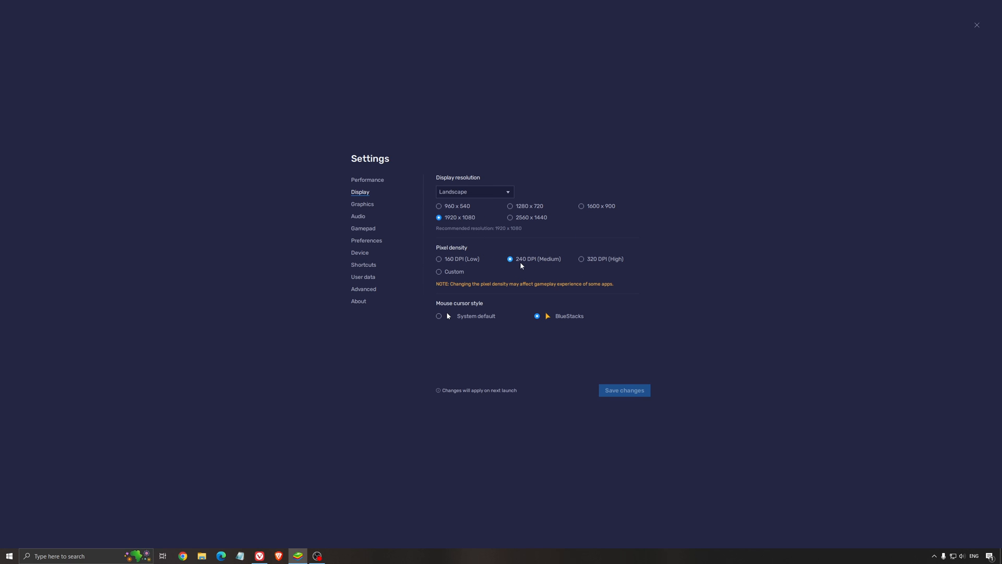
{"action": "mouse_move", "coordinate": [606, 268]}
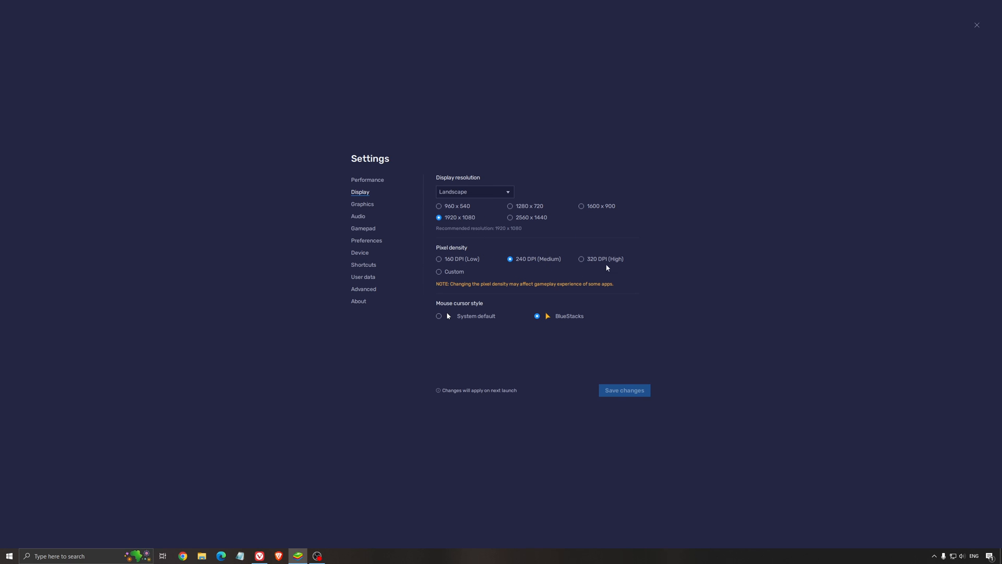
{"action": "mouse_move", "coordinate": [582, 266]}
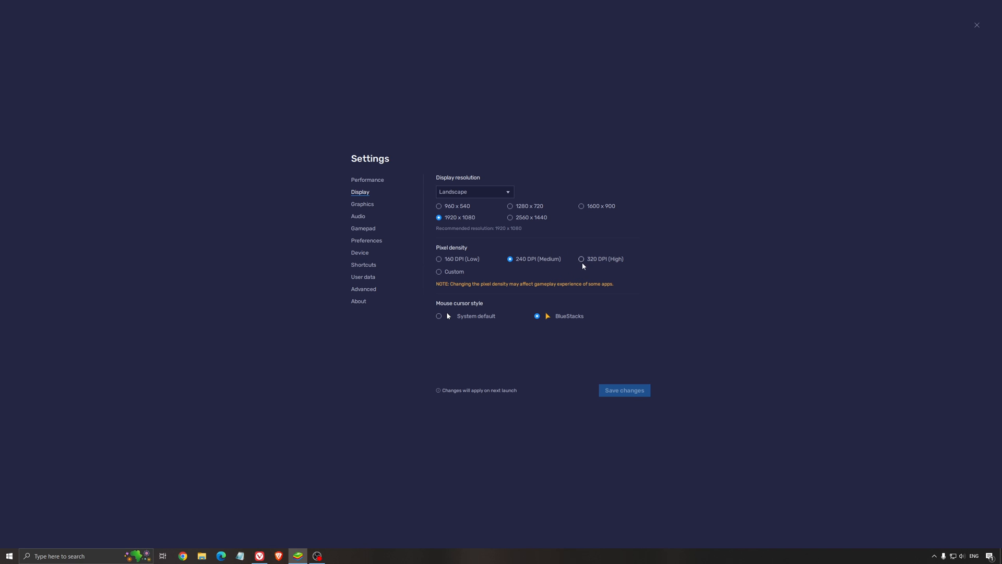
{"action": "mouse_move", "coordinate": [509, 289]}
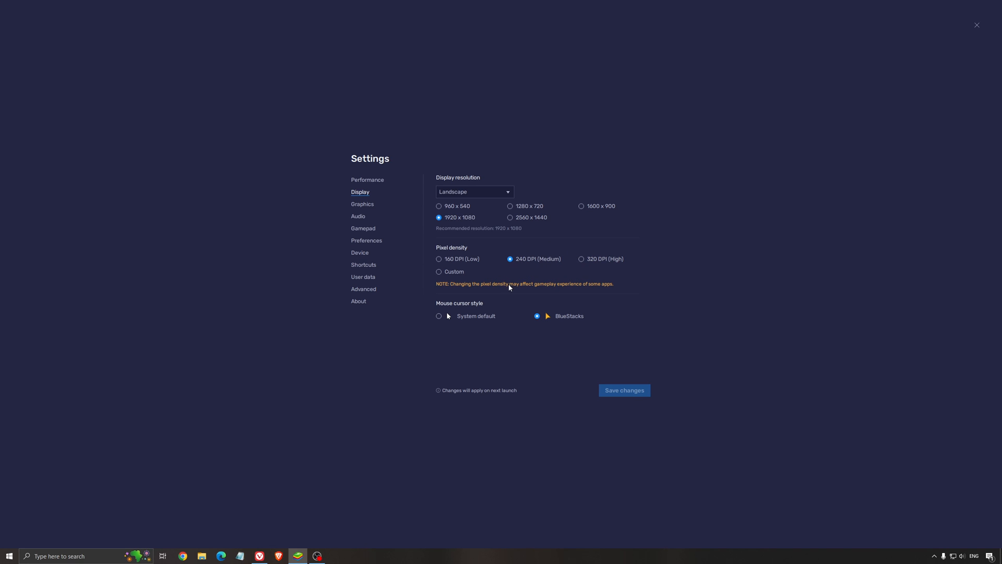
{"action": "mouse_move", "coordinate": [563, 341]}
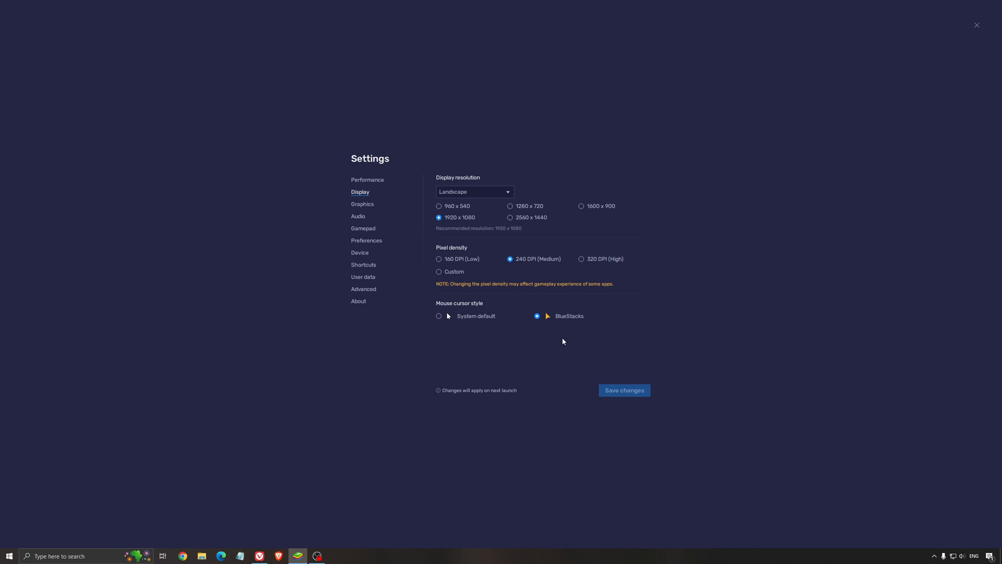
{"action": "mouse_move", "coordinate": [366, 207]}
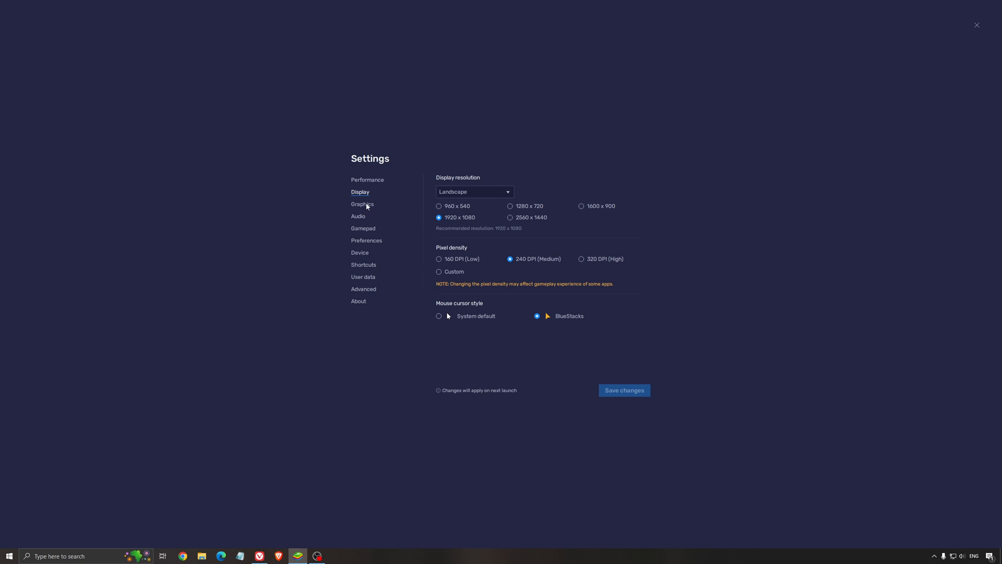
Show the Graphics settings with Compatibility engine mode, OpenGL renderer and dedicated GPU preferred
{"action": "left_click", "coordinate": [362, 203]}
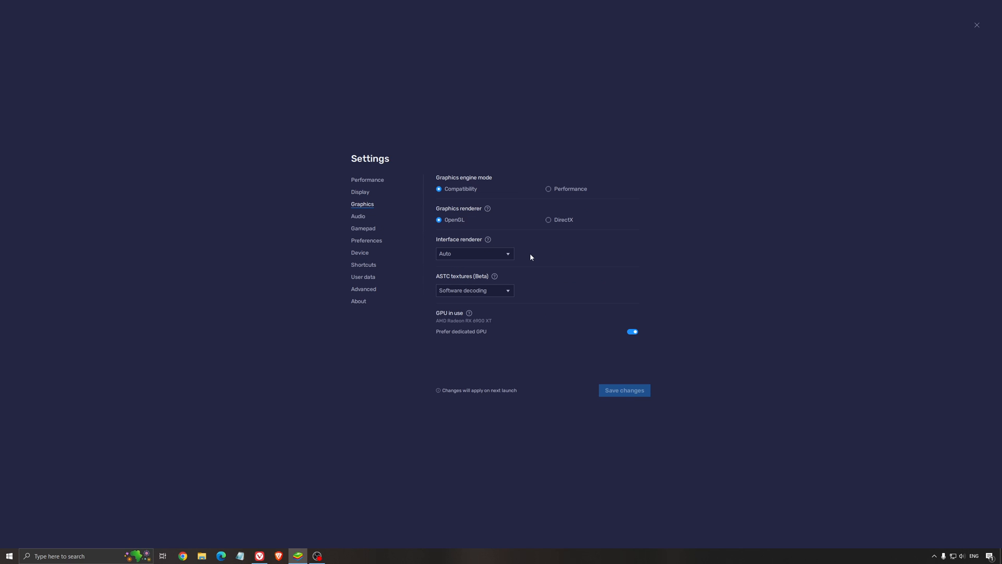
{"action": "mouse_move", "coordinate": [508, 172]}
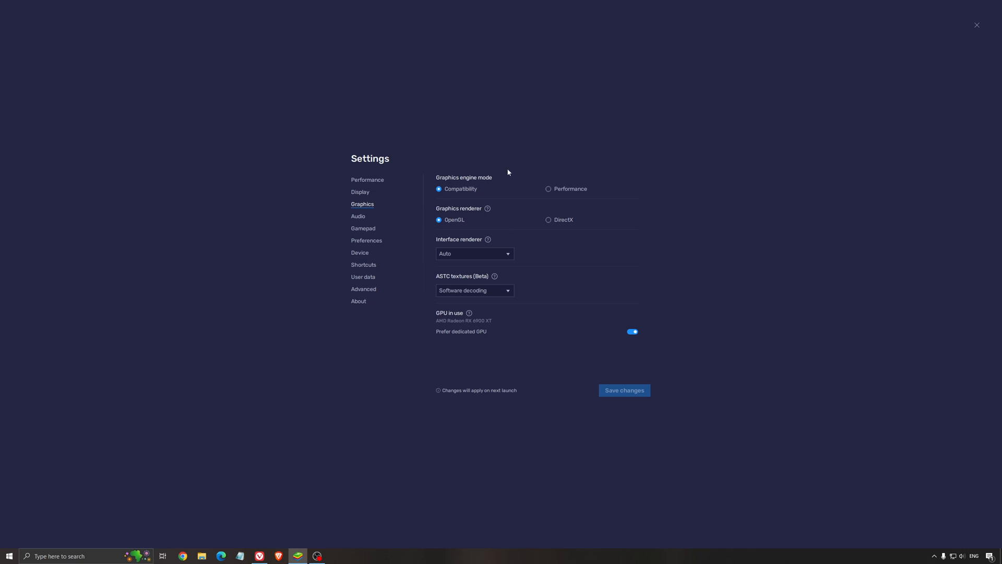
{"action": "mouse_move", "coordinate": [556, 182]}
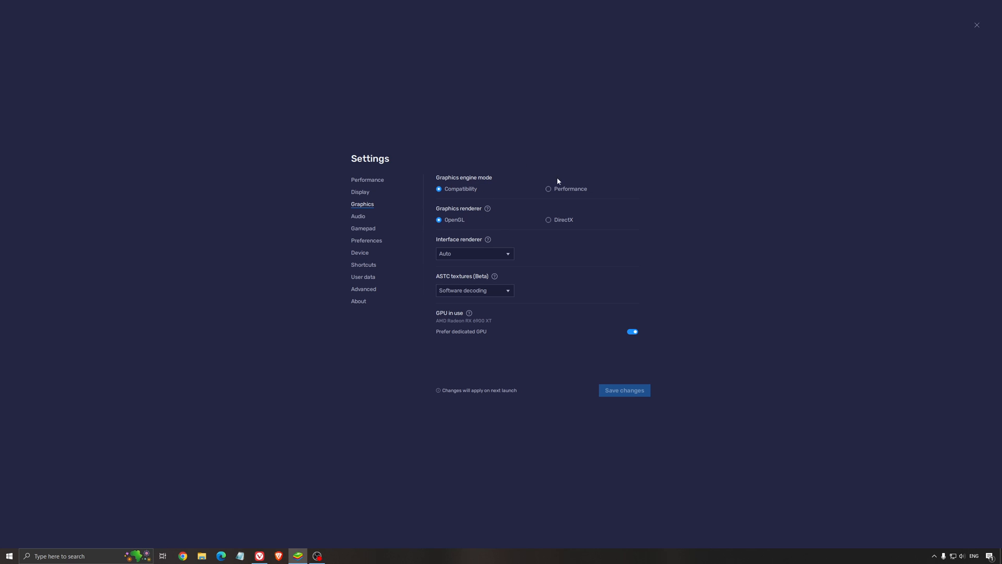
{"action": "mouse_move", "coordinate": [565, 183]}
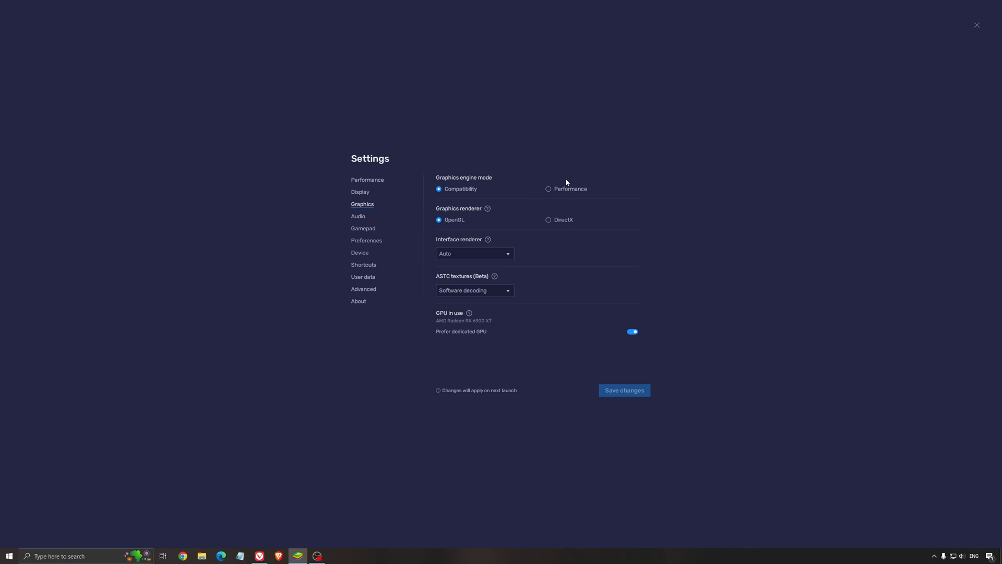
{"action": "mouse_move", "coordinate": [452, 236]}
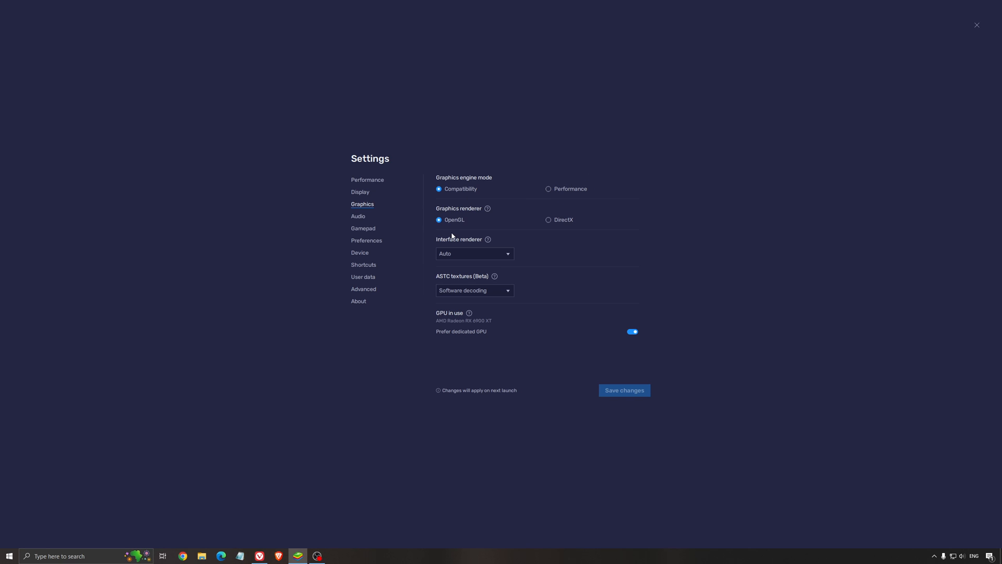
{"action": "mouse_move", "coordinate": [487, 218]}
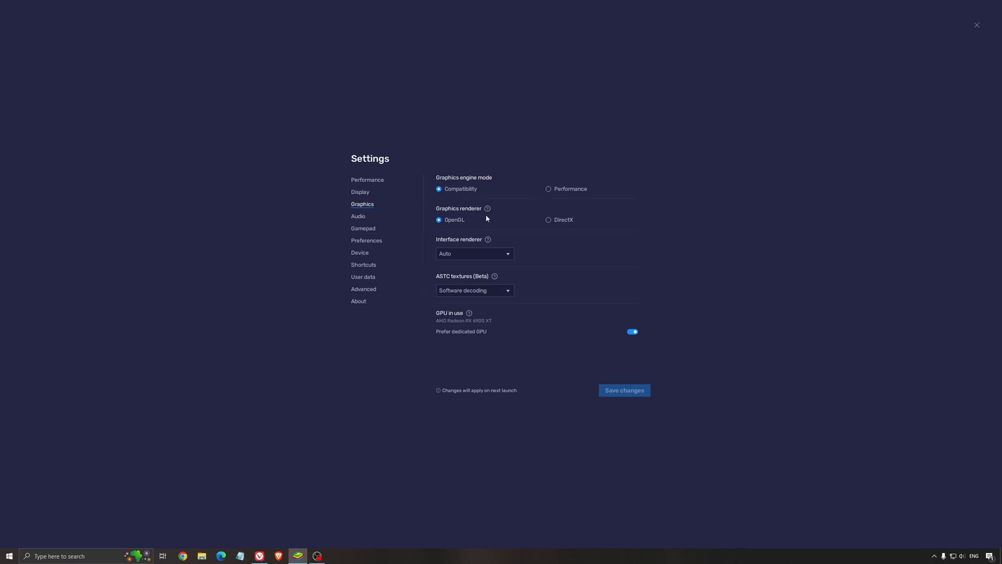
{"action": "mouse_move", "coordinate": [483, 214]}
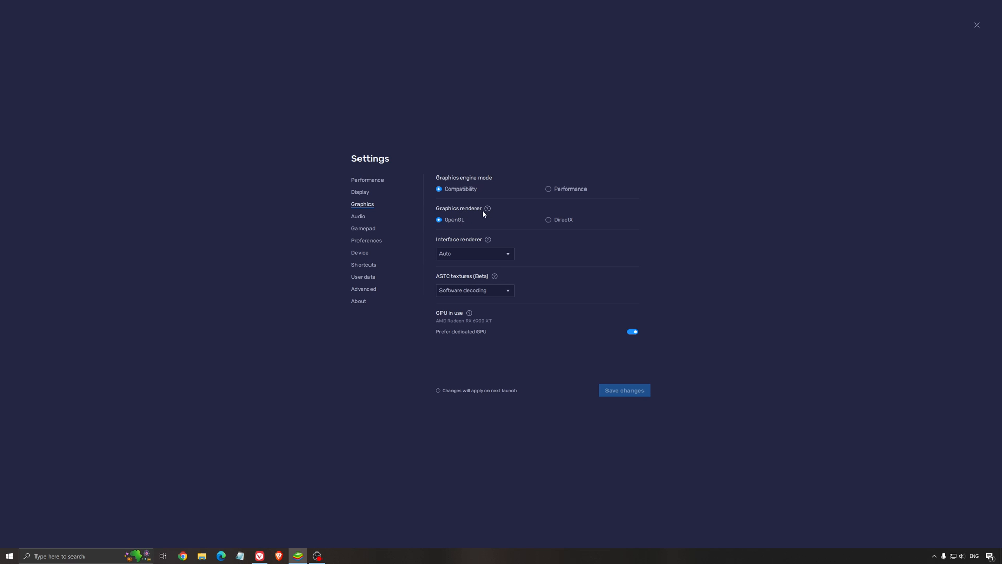
{"action": "mouse_move", "coordinate": [459, 228]}
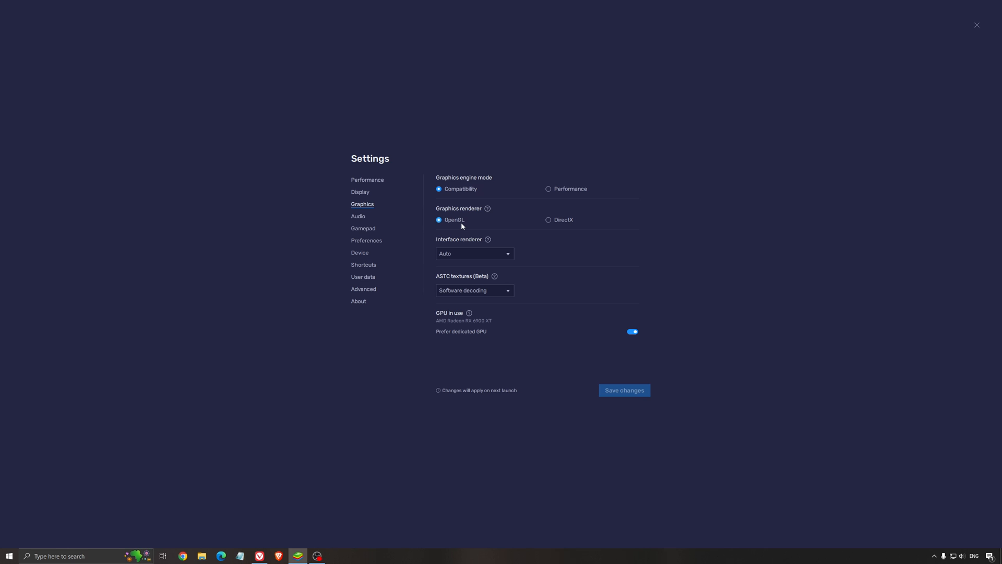
{"action": "mouse_move", "coordinate": [574, 221]}
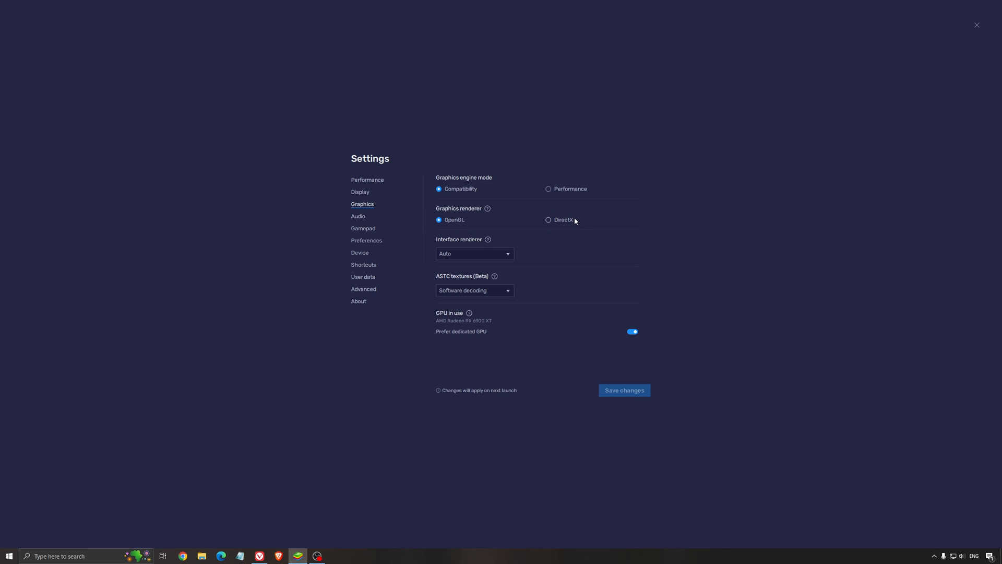
{"action": "mouse_move", "coordinate": [482, 229]}
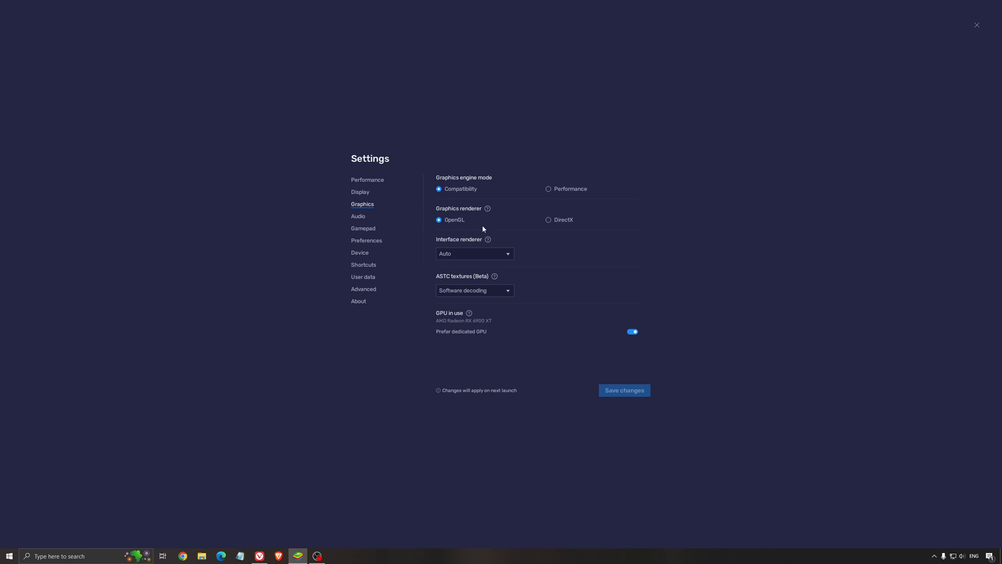
{"action": "mouse_move", "coordinate": [499, 234]}
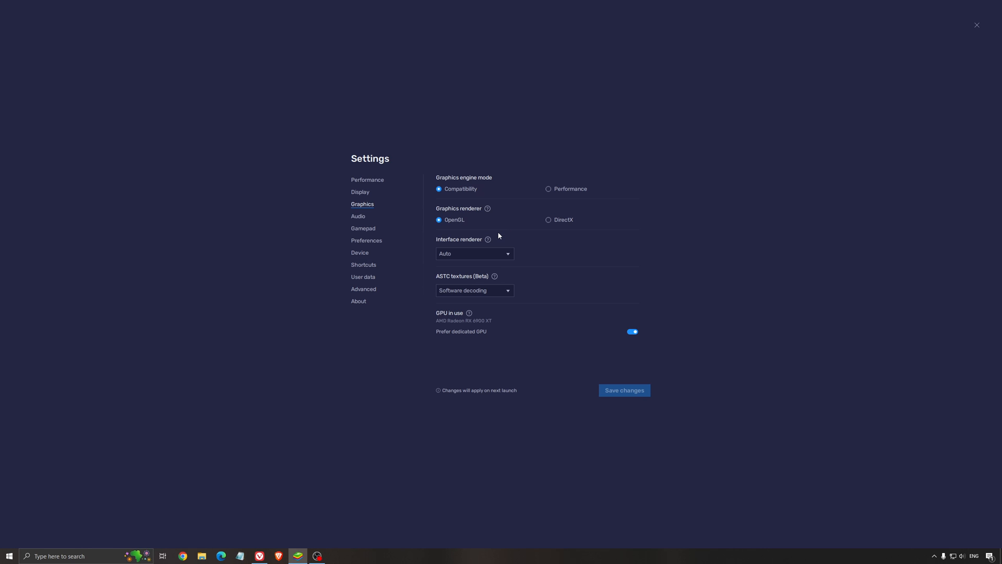
{"action": "mouse_move", "coordinate": [452, 235]}
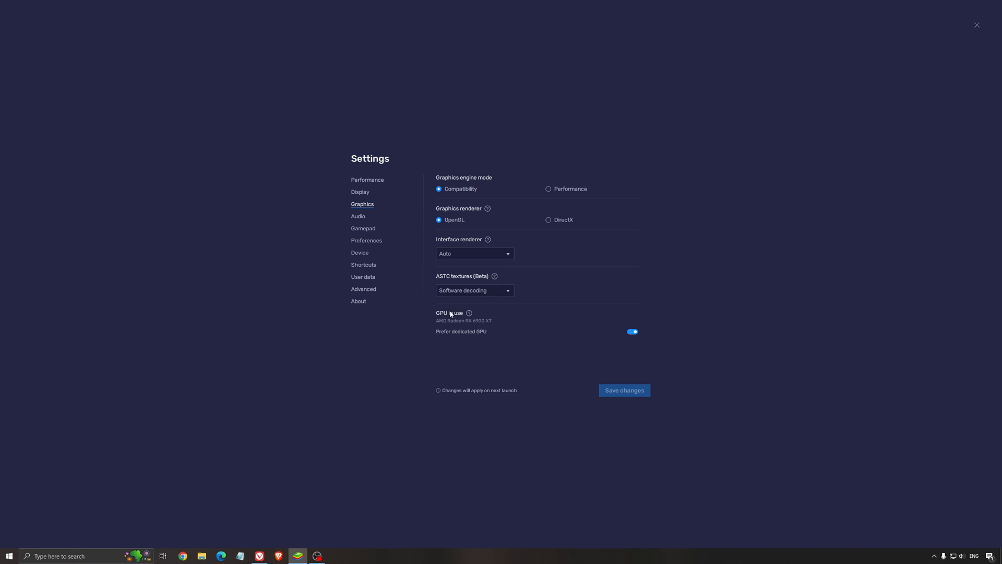
{"action": "mouse_move", "coordinate": [651, 319]}
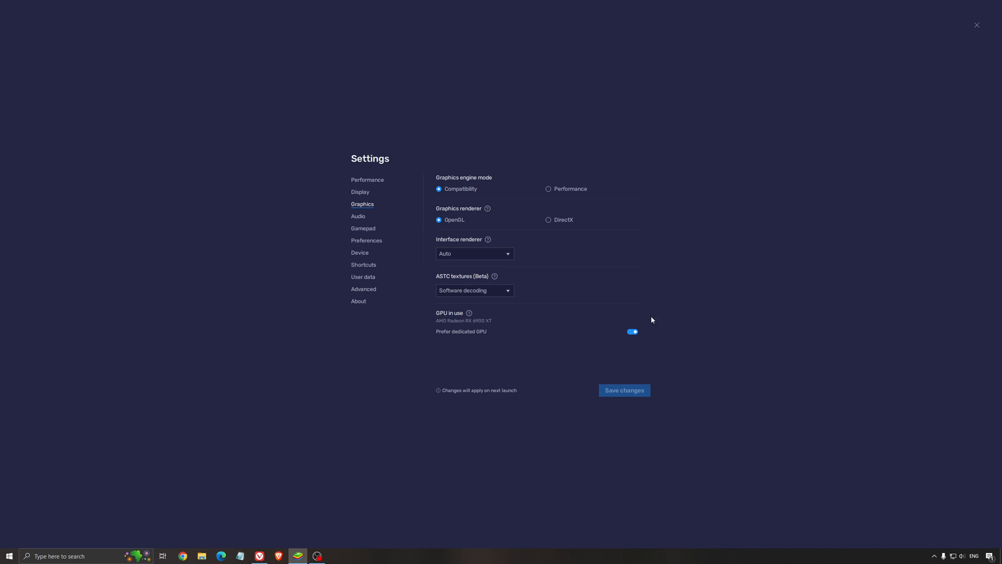
{"action": "mouse_move", "coordinate": [608, 340]}
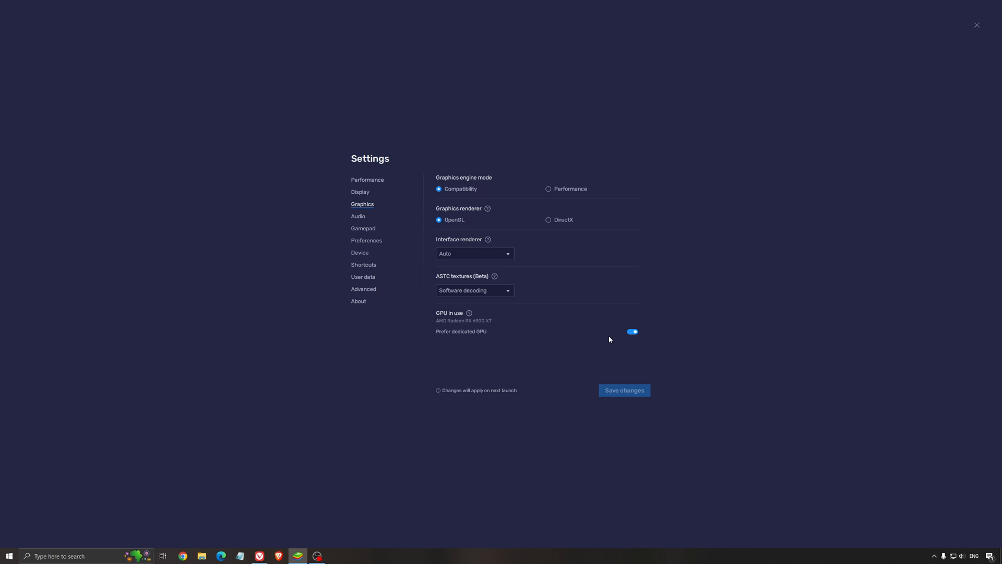
{"action": "mouse_move", "coordinate": [494, 327]}
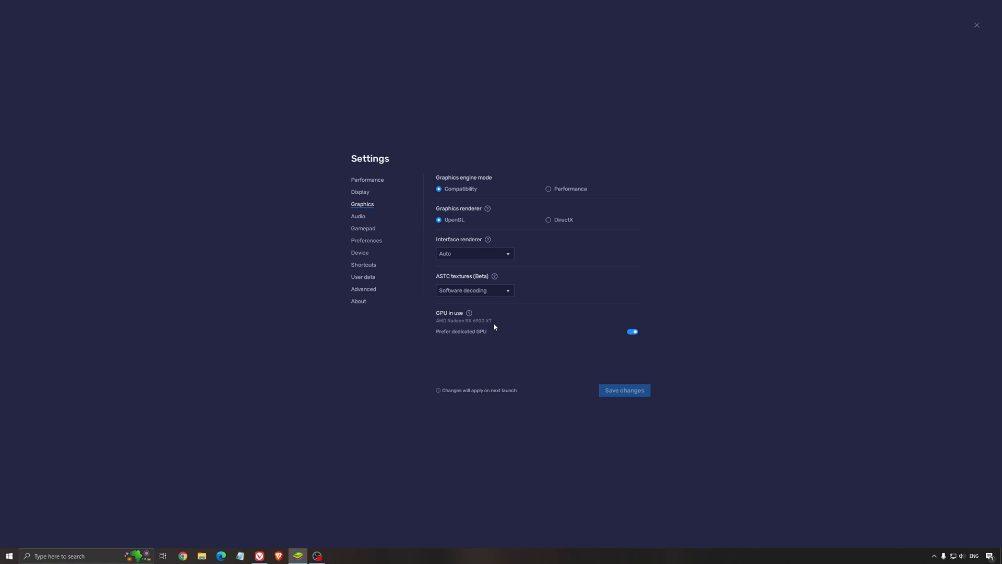
{"action": "mouse_move", "coordinate": [506, 328]}
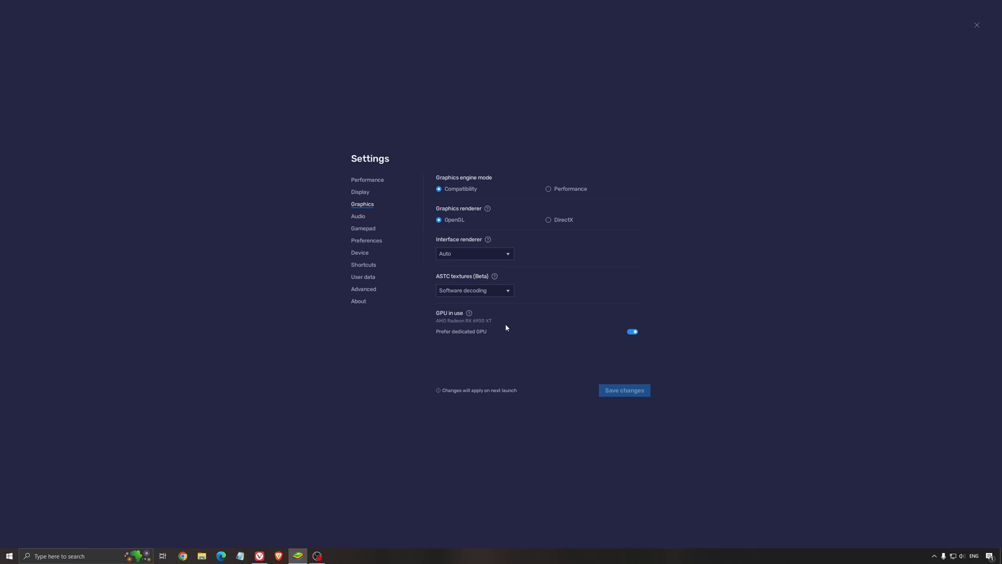
{"action": "mouse_move", "coordinate": [476, 318]}
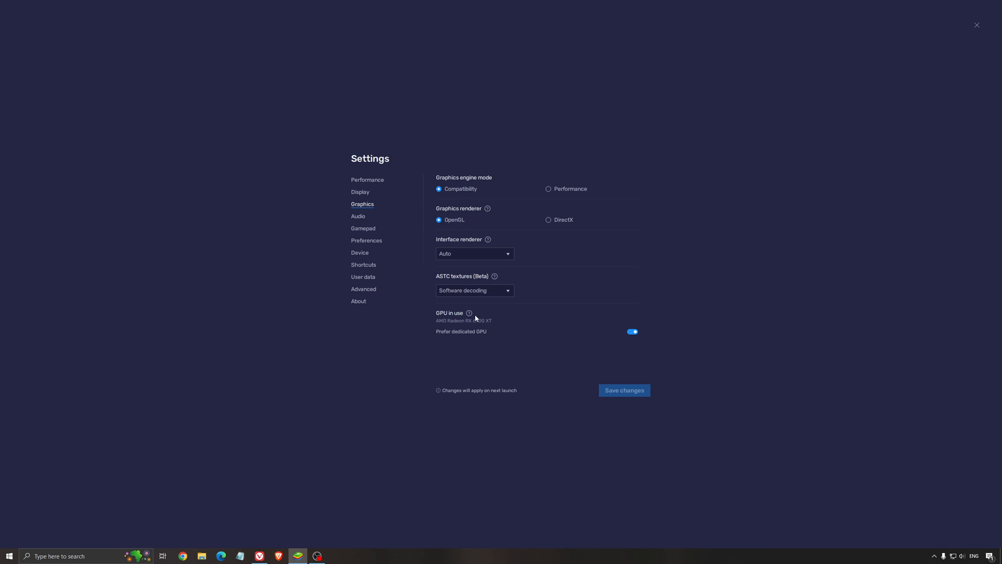
Review the Device tab's predefined profile list and keep the Asus ROG 2 profile
{"action": "left_click", "coordinate": [360, 253]}
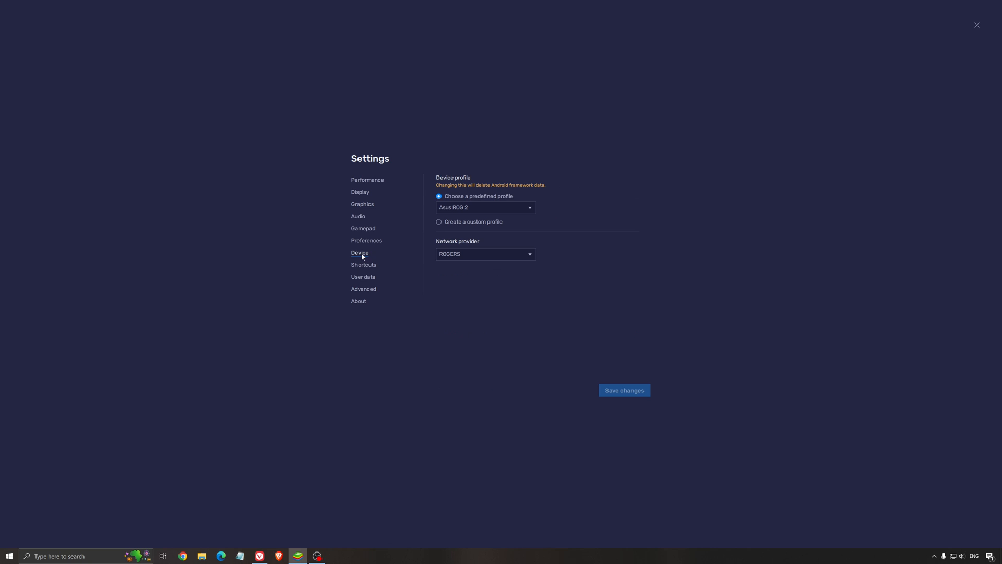
{"action": "mouse_move", "coordinate": [595, 289]}
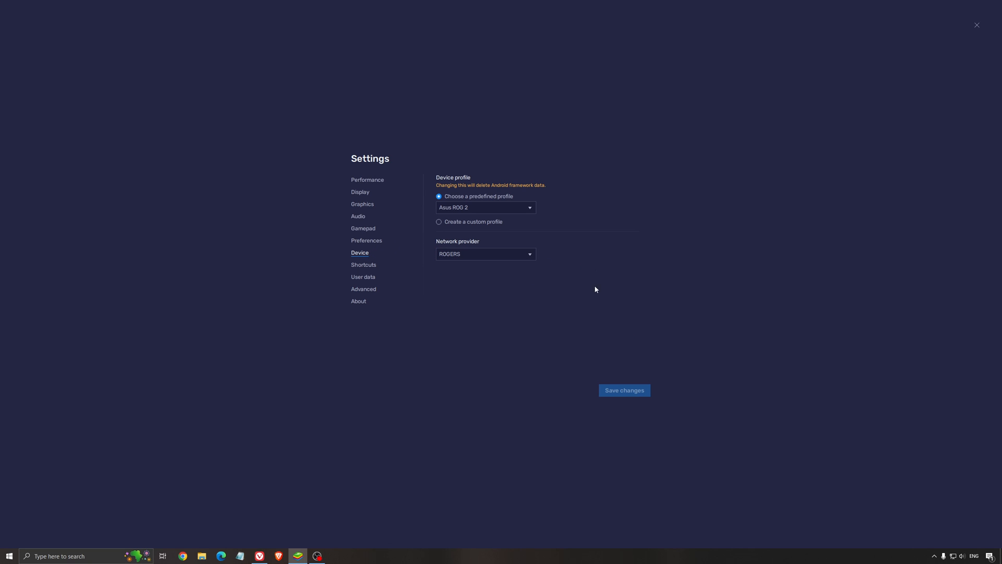
{"action": "left_click", "coordinate": [485, 207]}
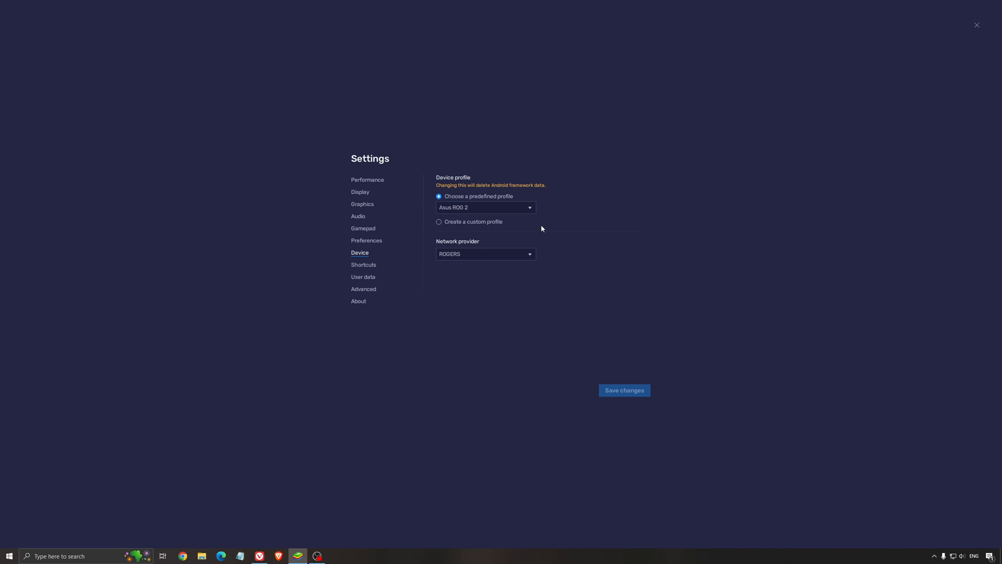
{"action": "mouse_move", "coordinate": [551, 225]}
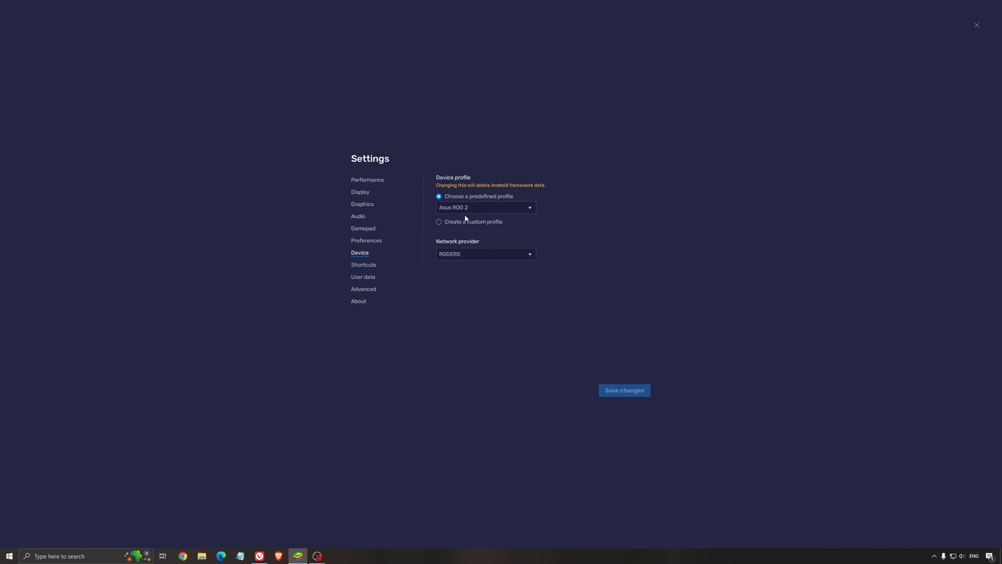
{"action": "left_click", "coordinate": [485, 206]}
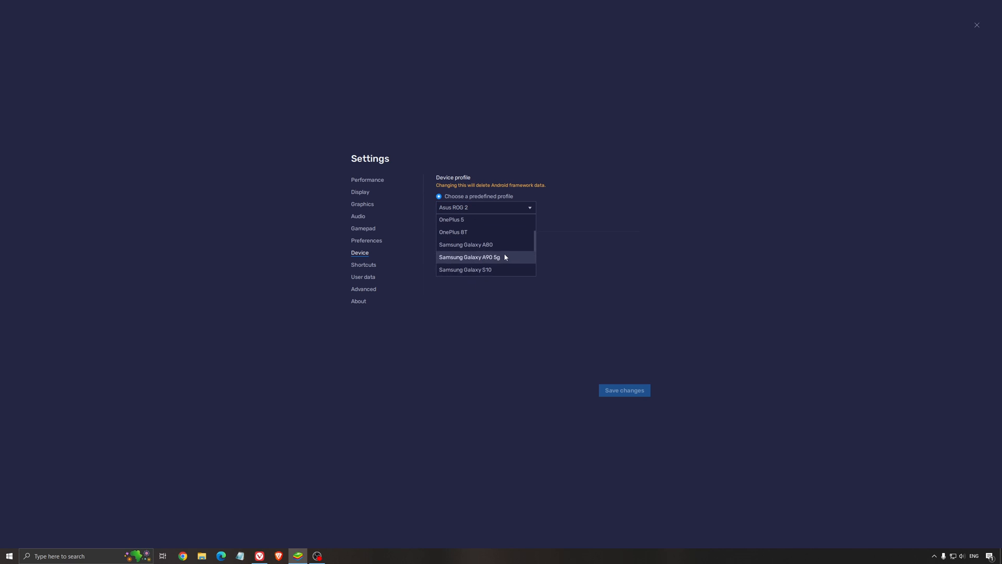
{"action": "scroll", "scroll_direction": "down", "scroll_amount": 3}
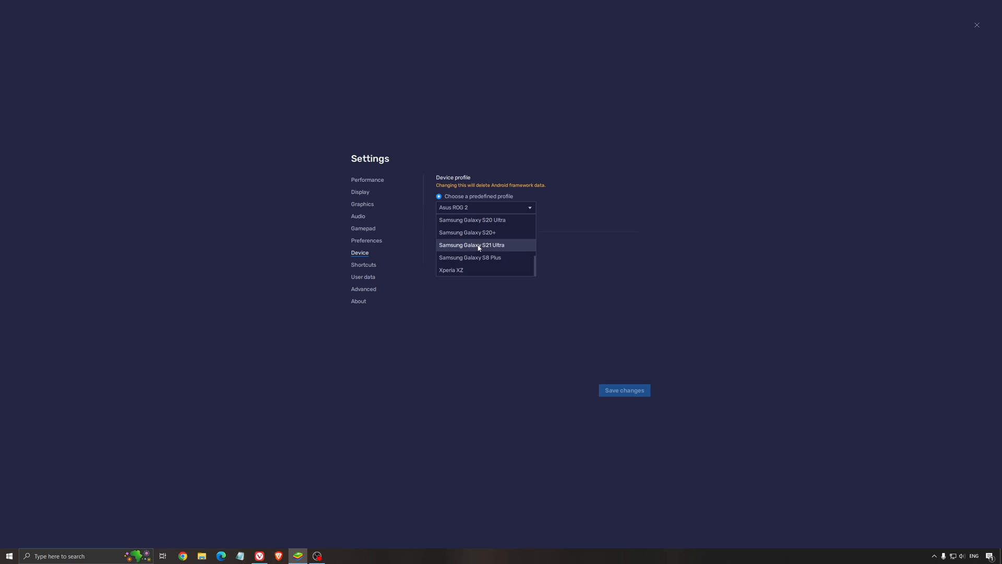
{"action": "mouse_move", "coordinate": [507, 250]}
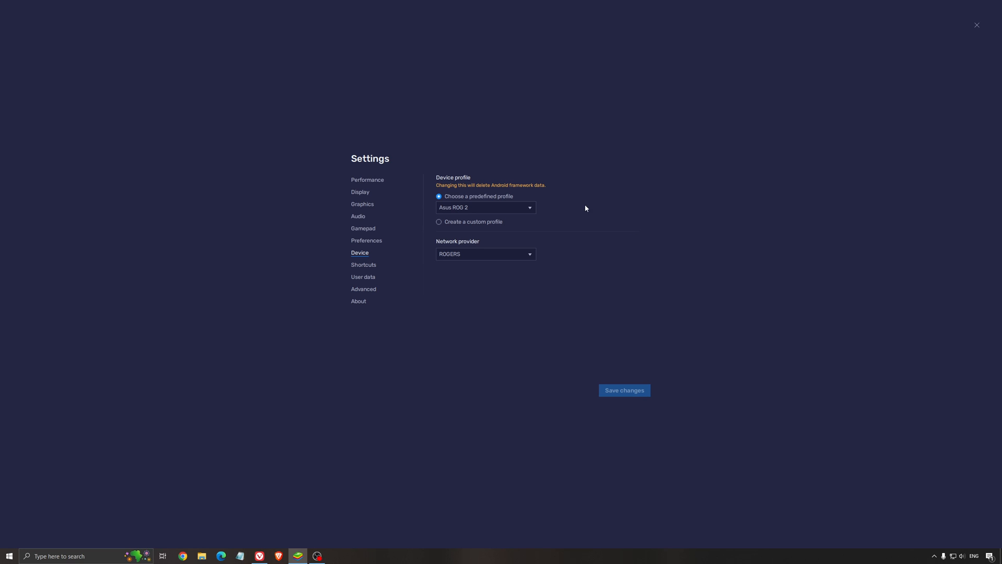
{"action": "mouse_move", "coordinate": [628, 294]}
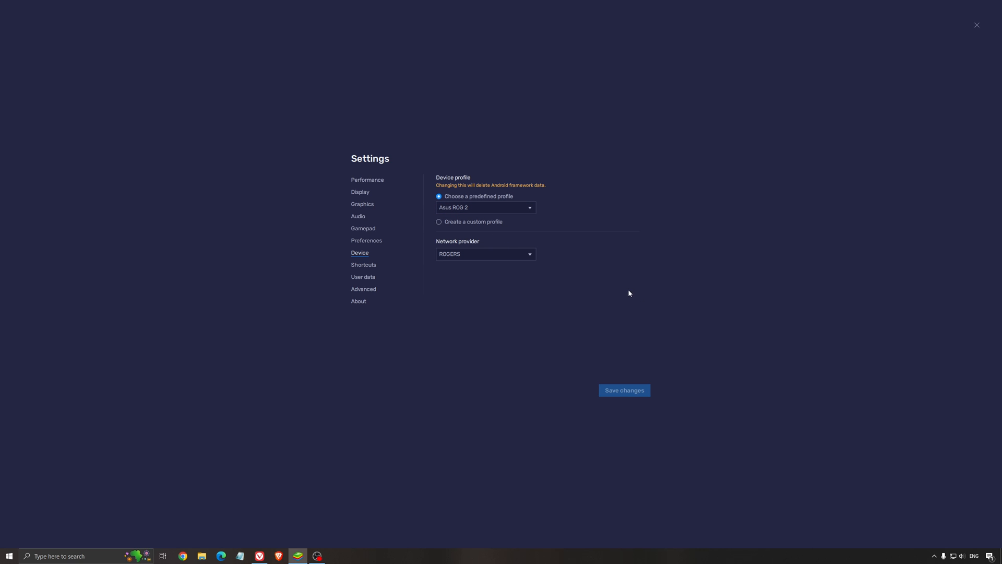
{"action": "mouse_move", "coordinate": [637, 258]}
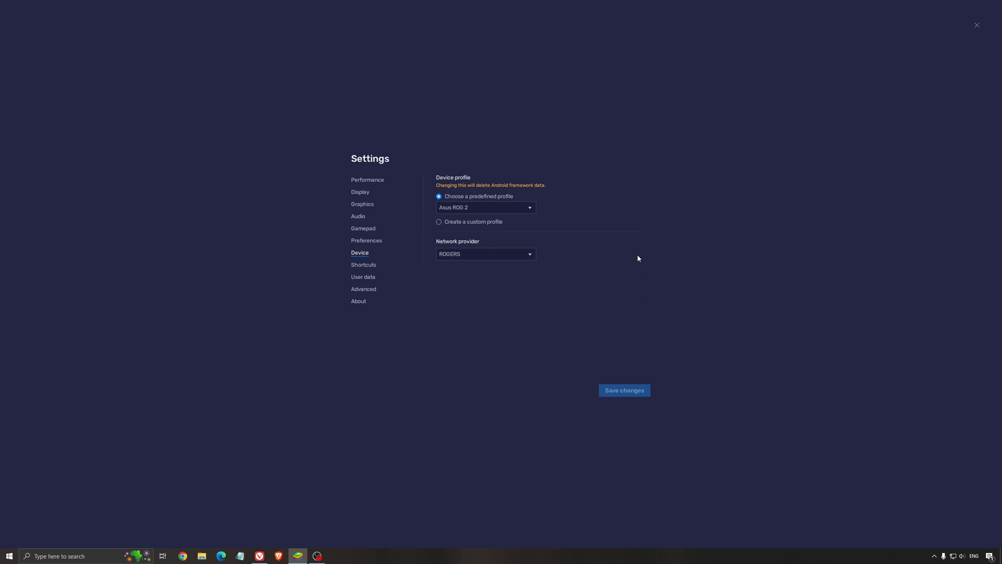
{"action": "mouse_move", "coordinate": [585, 256]}
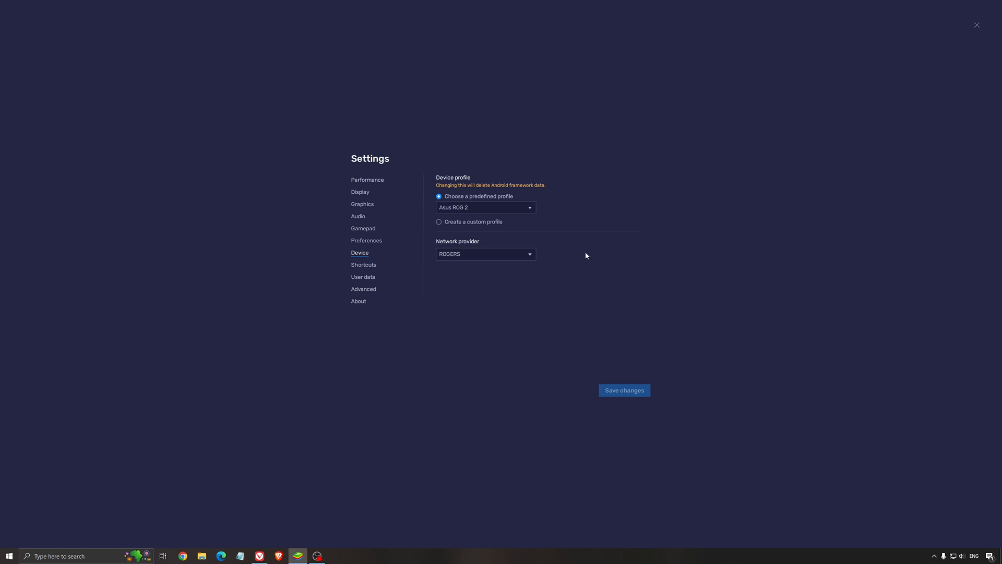
{"action": "mouse_move", "coordinate": [622, 243]}
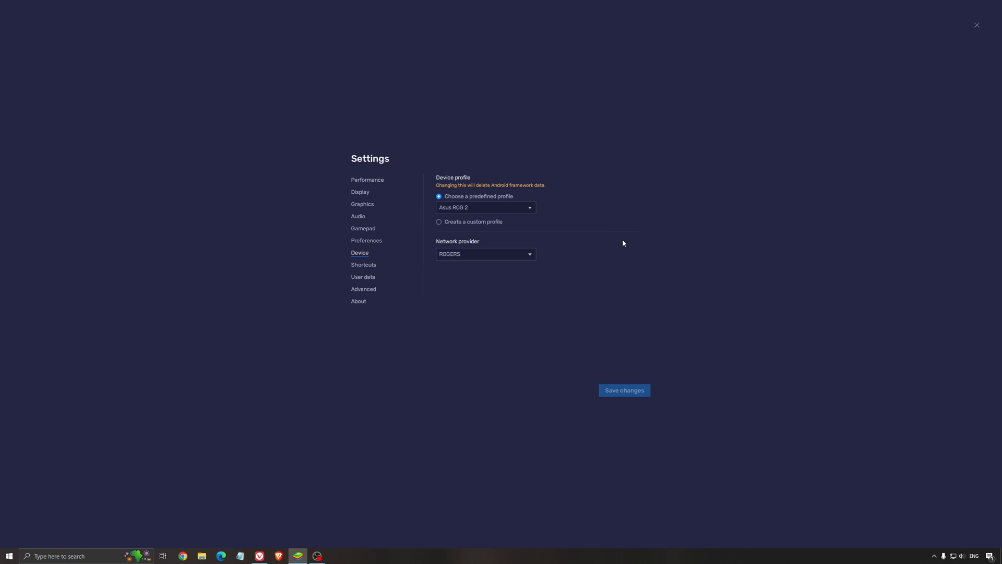
{"action": "mouse_move", "coordinate": [601, 282]}
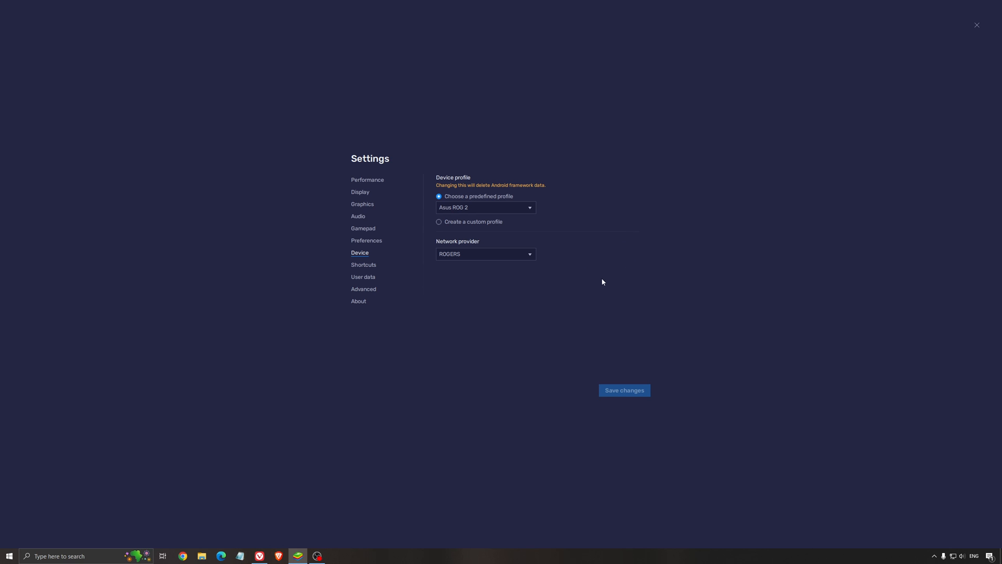
{"action": "mouse_move", "coordinate": [650, 261]}
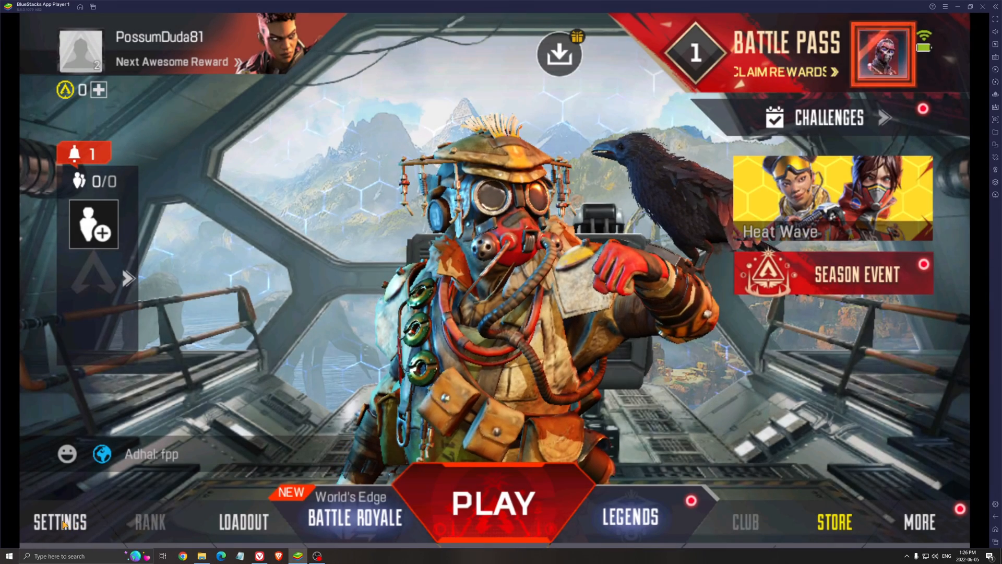
Enter Apex Legends Mobile's own settings screen from the game lobby
{"action": "left_click", "coordinate": [59, 522]}
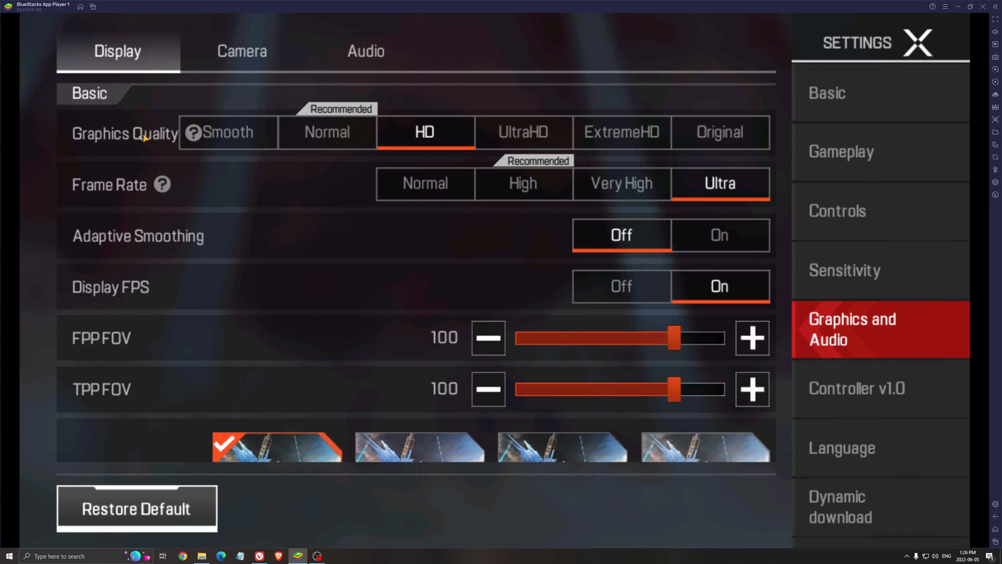
{"action": "mouse_move", "coordinate": [416, 108]}
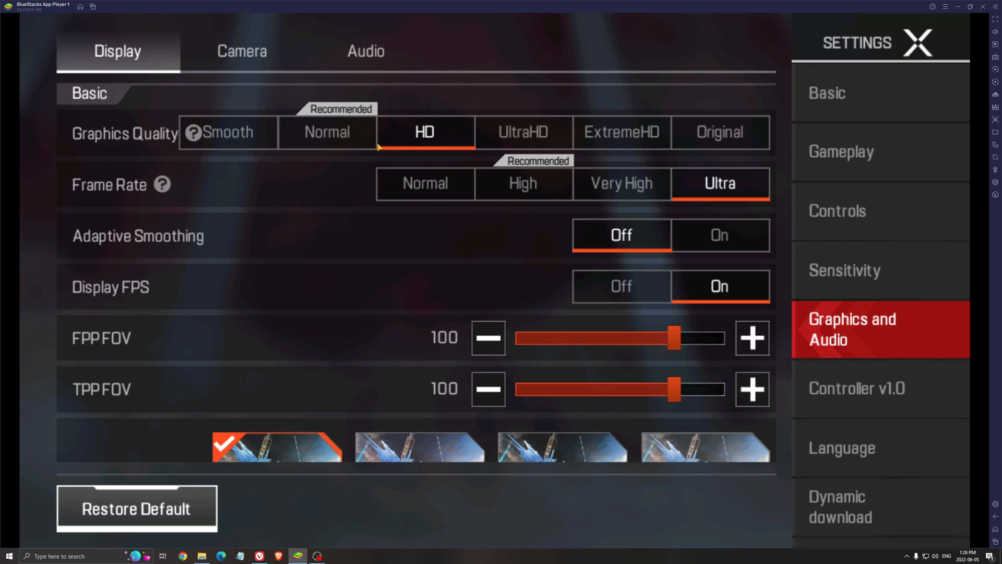
{"action": "mouse_move", "coordinate": [436, 151]}
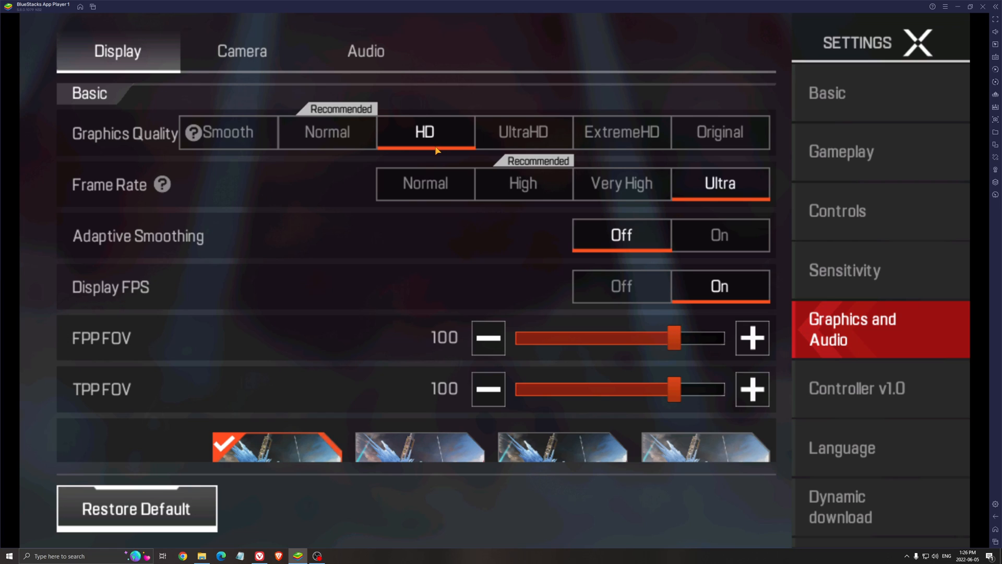
{"action": "mouse_move", "coordinate": [445, 117]}
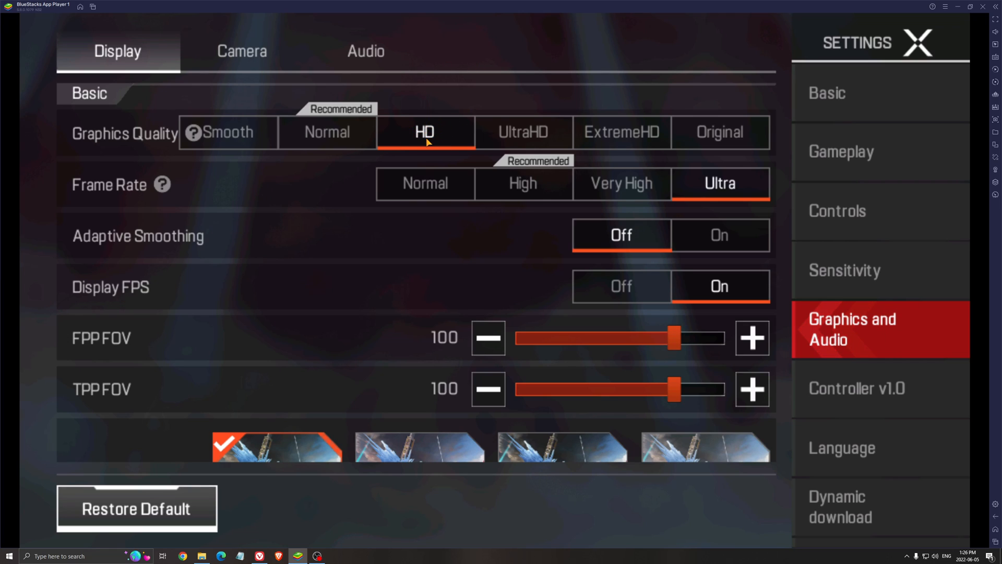
{"action": "mouse_move", "coordinate": [427, 146]}
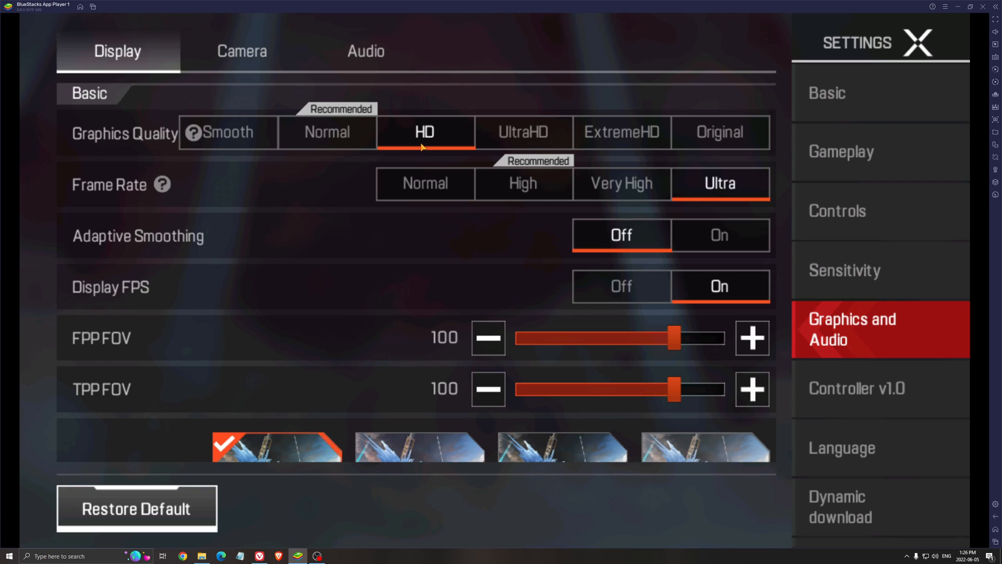
{"action": "mouse_move", "coordinate": [363, 141]}
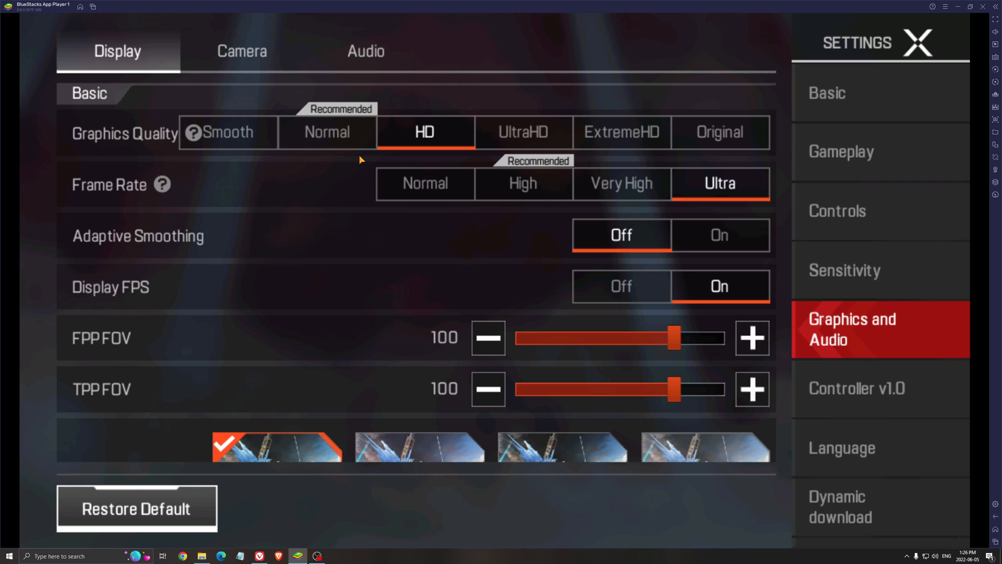
{"action": "mouse_move", "coordinate": [313, 123]}
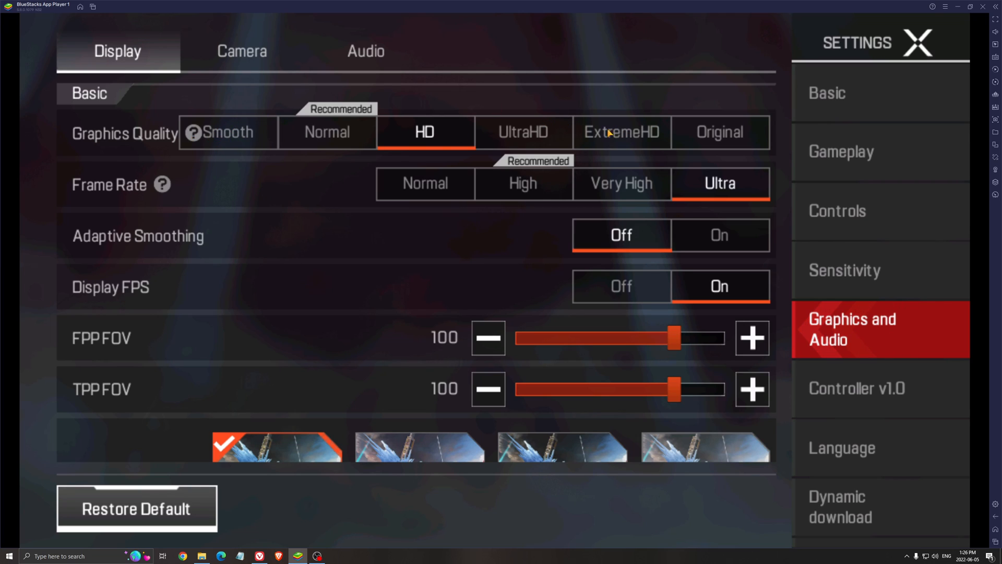
{"action": "mouse_move", "coordinate": [366, 211]}
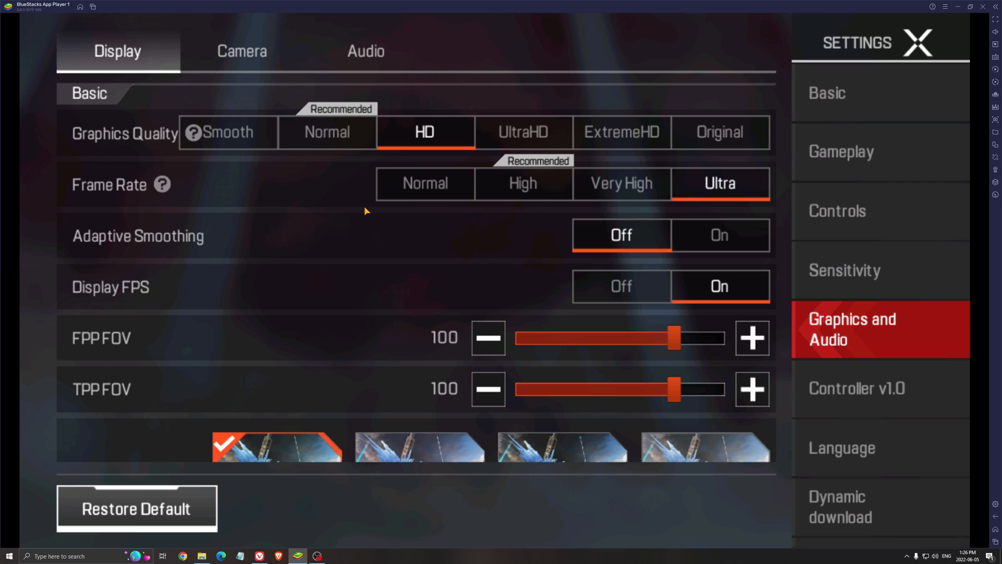
{"action": "mouse_move", "coordinate": [353, 225]}
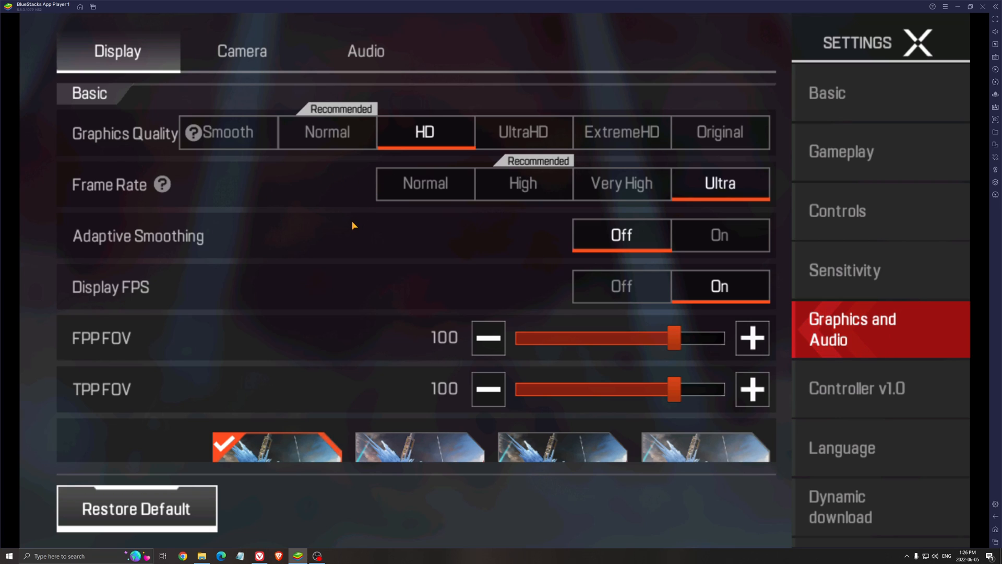
{"action": "mouse_move", "coordinate": [338, 226]}
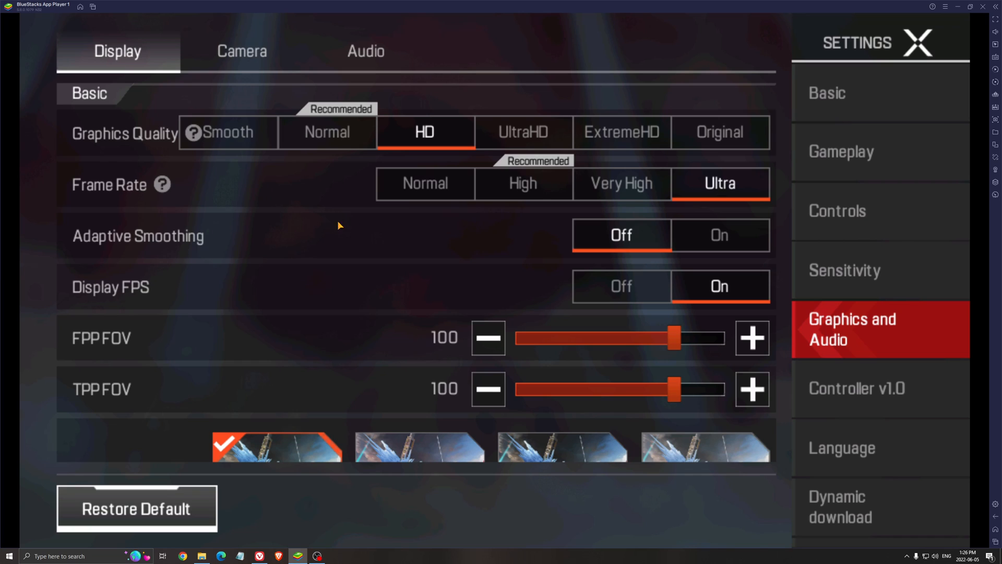
{"action": "mouse_move", "coordinate": [322, 193]}
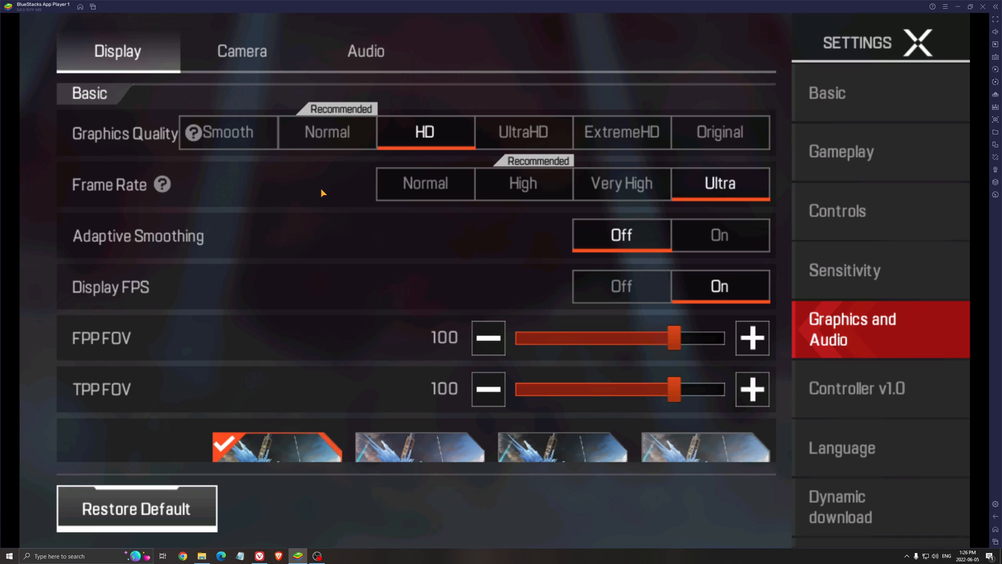
{"action": "mouse_move", "coordinate": [324, 181]}
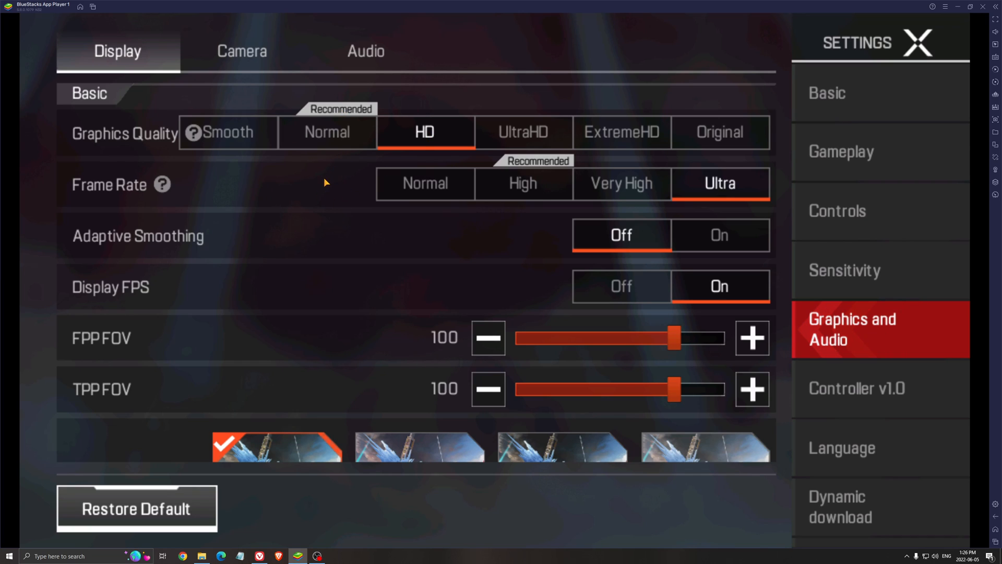
{"action": "mouse_move", "coordinate": [574, 133]}
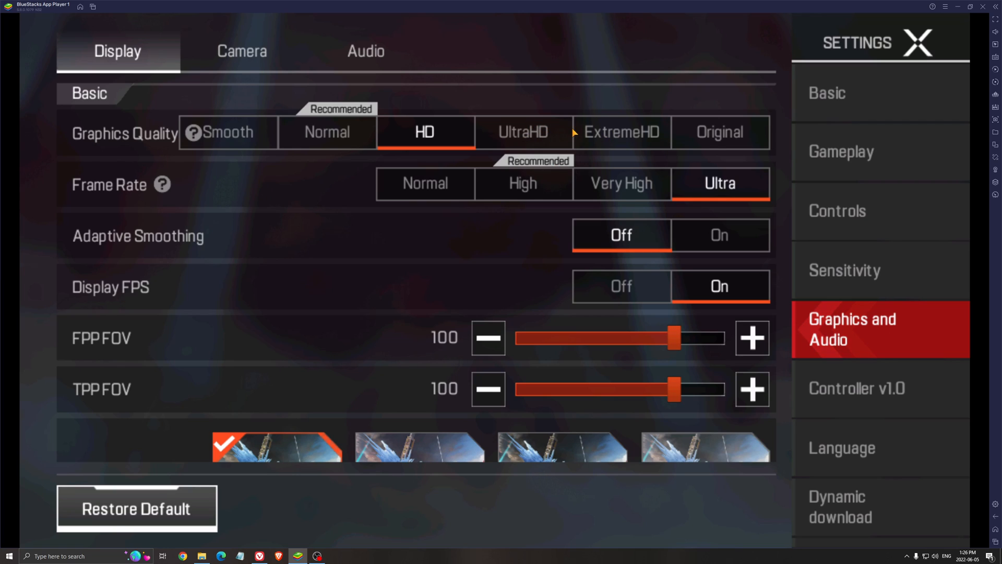
{"action": "mouse_move", "coordinate": [389, 111]}
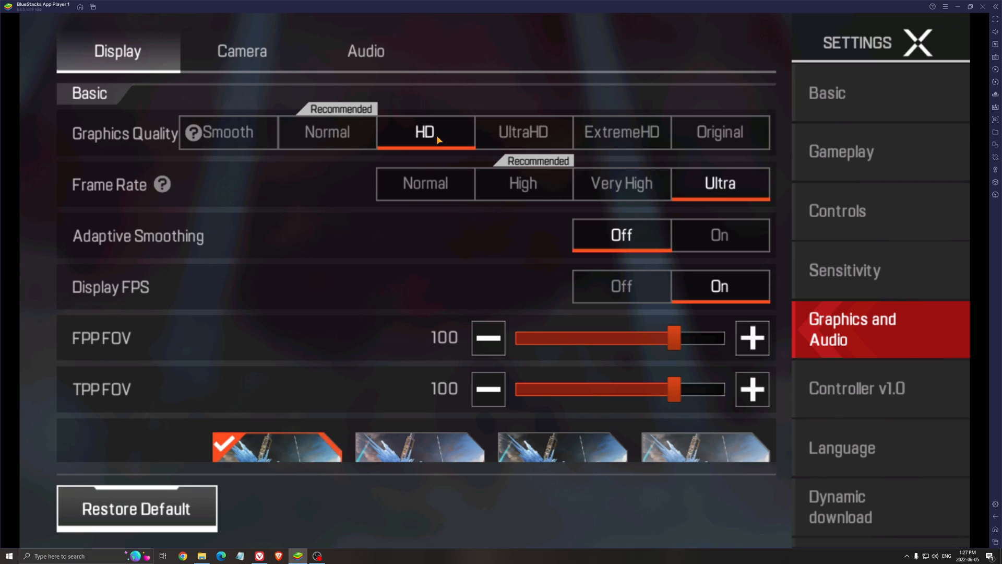
{"action": "mouse_move", "coordinate": [512, 132]}
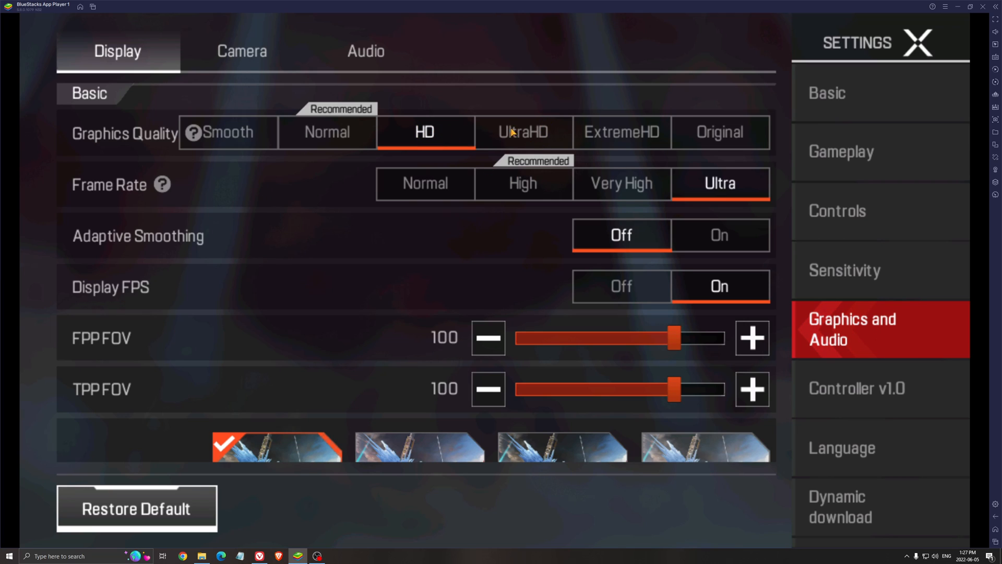
{"action": "mouse_move", "coordinate": [543, 133]}
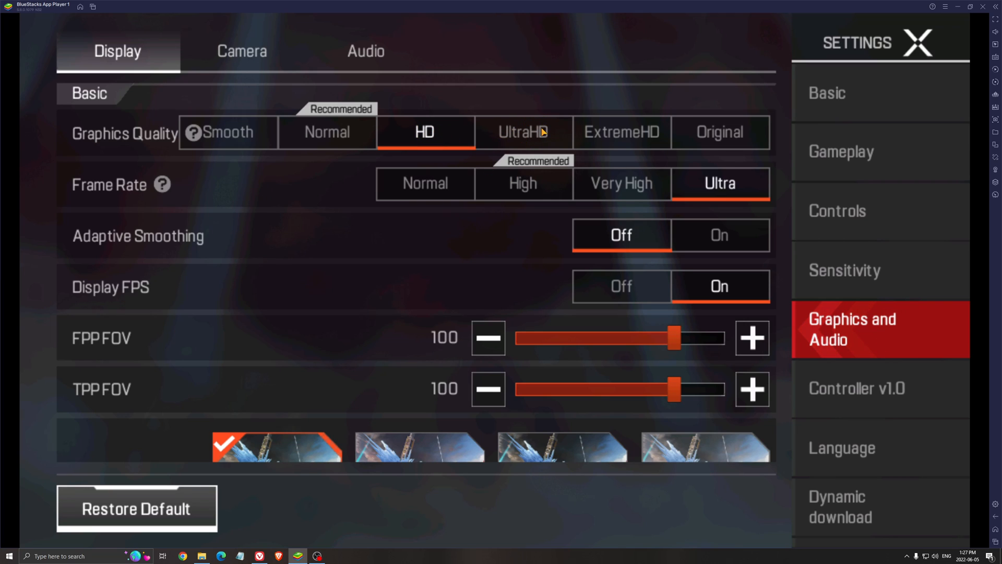
{"action": "mouse_move", "coordinate": [250, 139]}
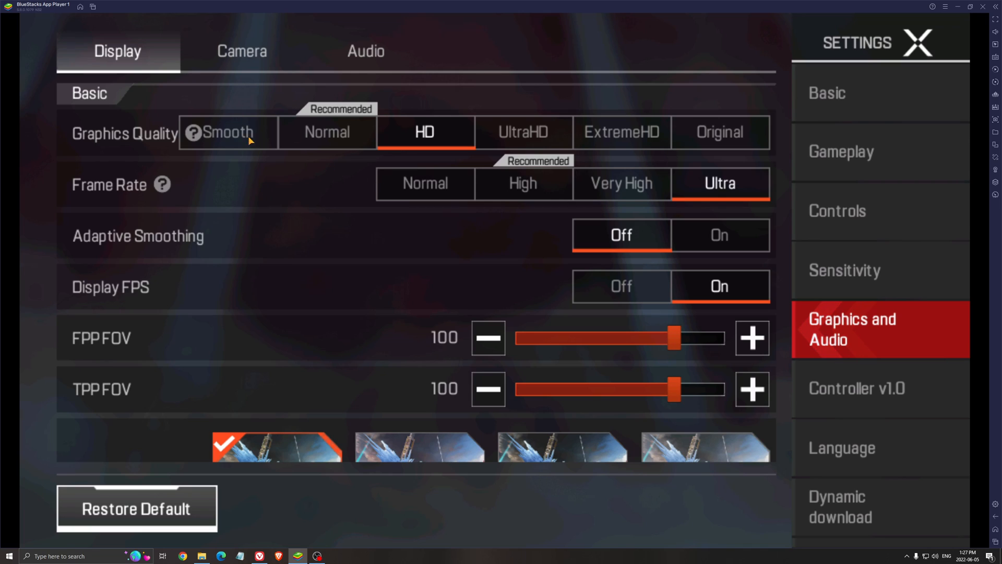
{"action": "mouse_move", "coordinate": [224, 147]}
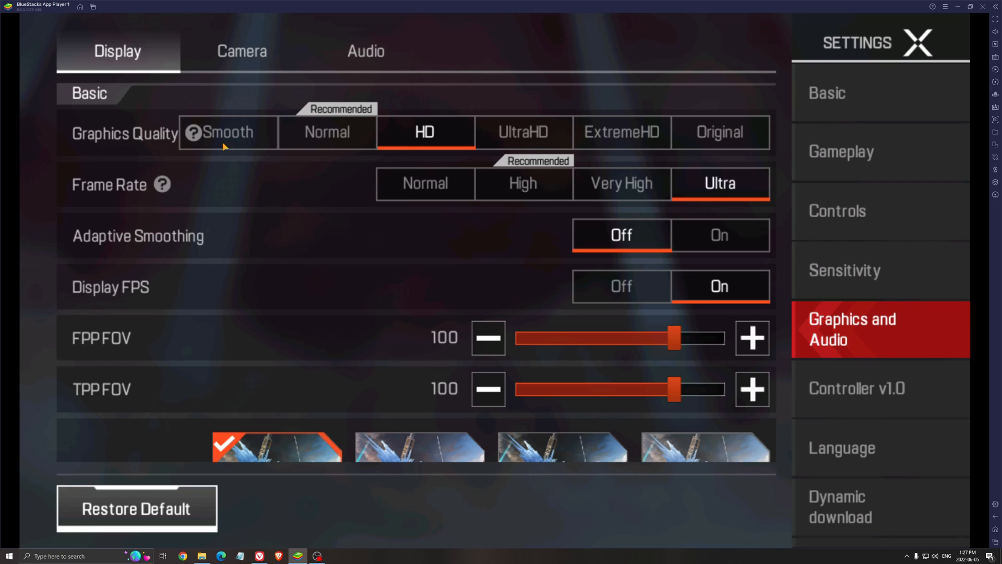
{"action": "mouse_move", "coordinate": [233, 186]}
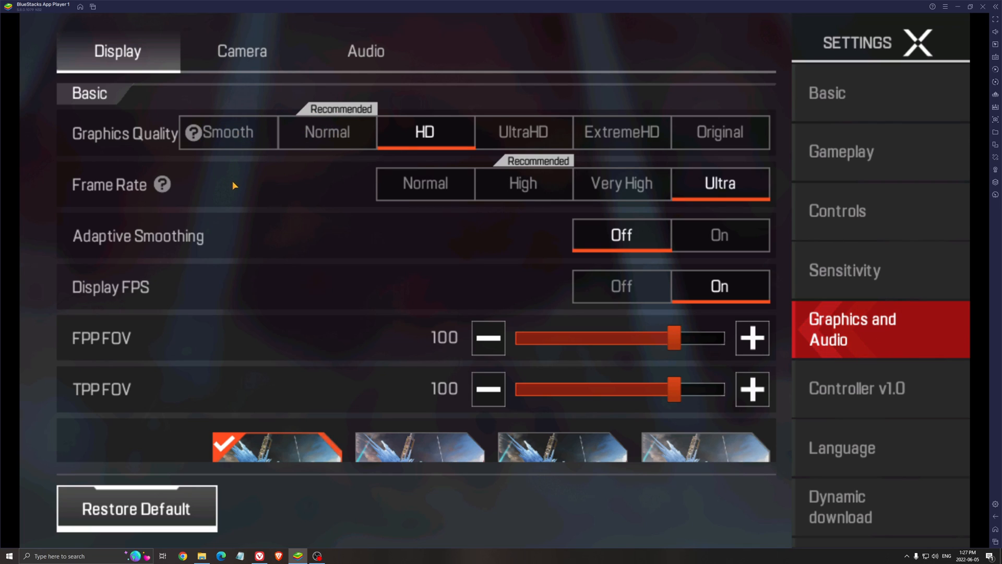
{"action": "mouse_move", "coordinate": [295, 177]}
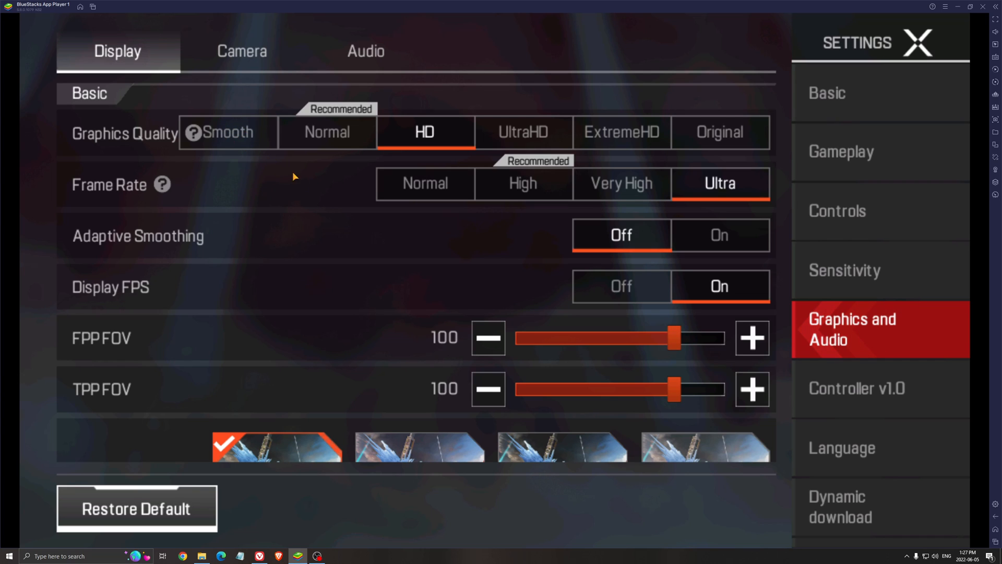
{"action": "scroll", "scroll_direction": "down", "scroll_amount": 3}
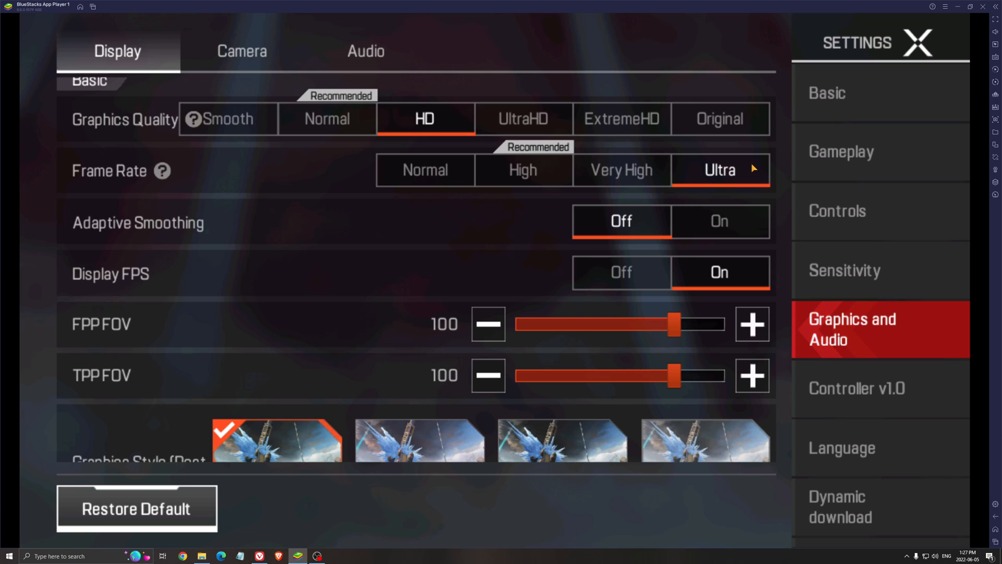
{"action": "mouse_move", "coordinate": [448, 169]}
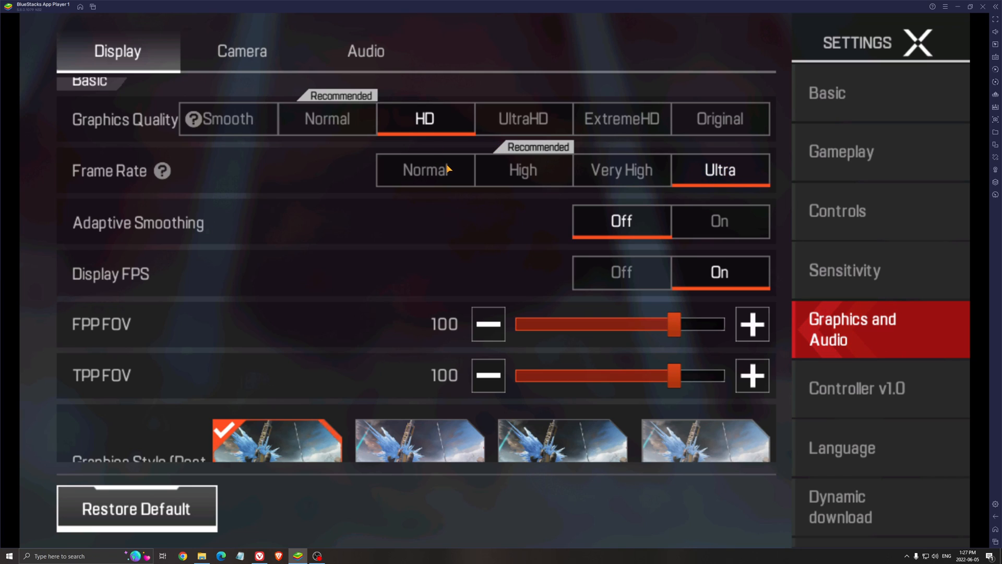
{"action": "mouse_move", "coordinate": [619, 174]}
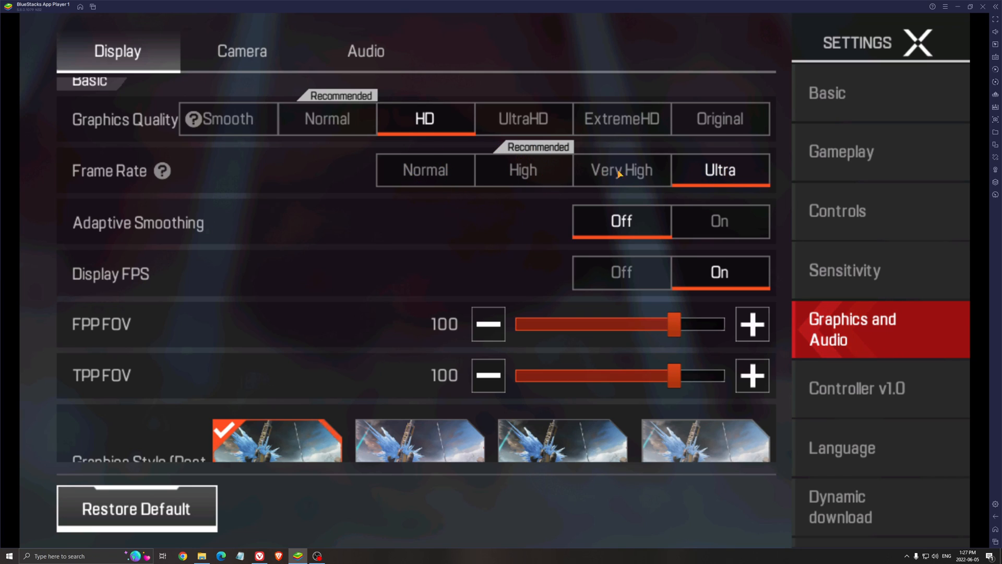
{"action": "mouse_move", "coordinate": [457, 189]}
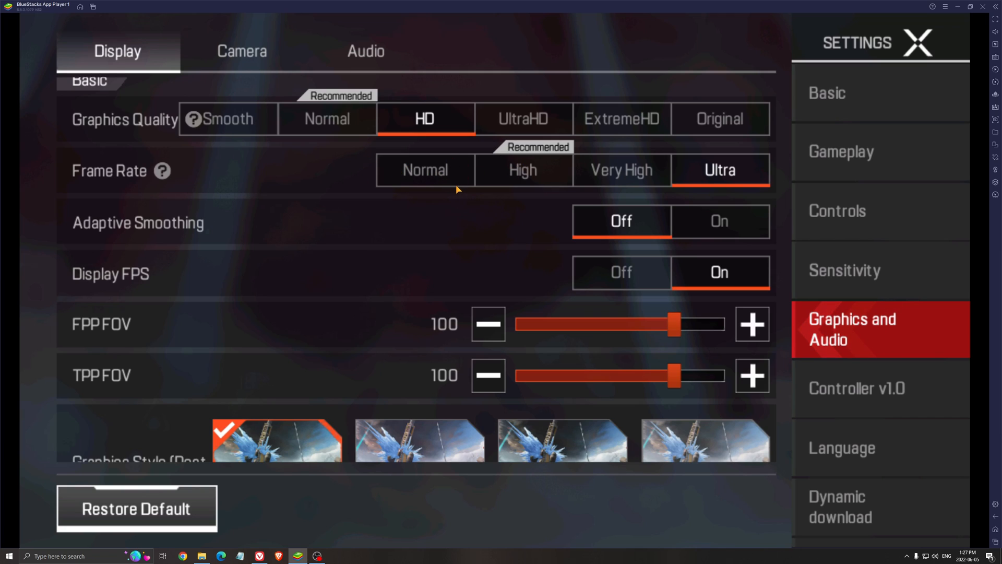
{"action": "mouse_move", "coordinate": [462, 190]}
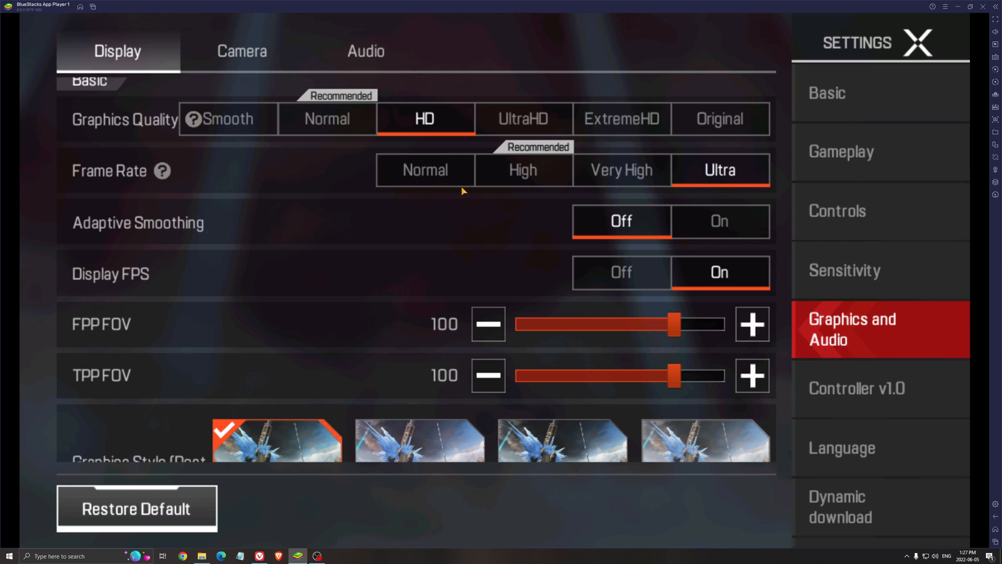
{"action": "mouse_move", "coordinate": [452, 198]}
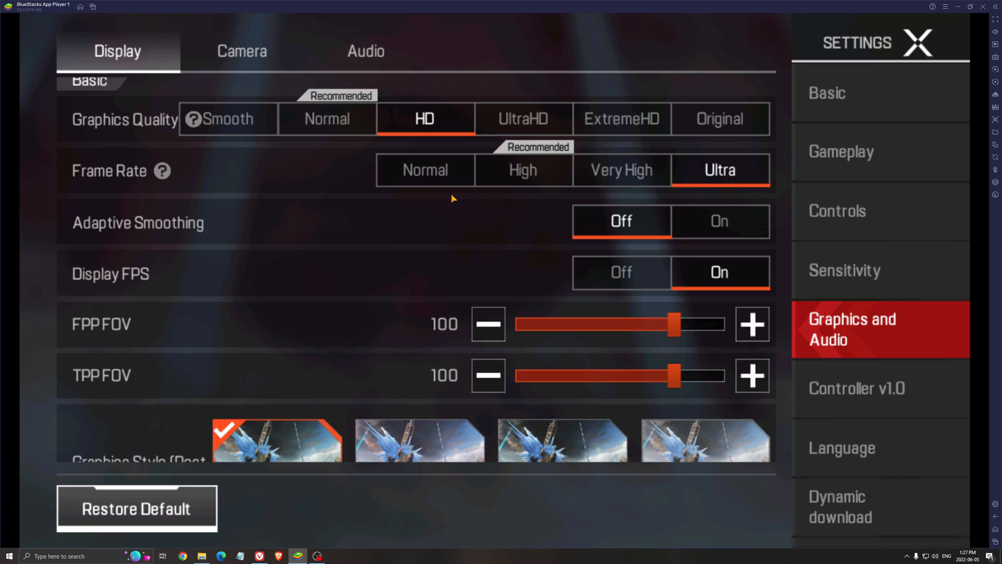
{"action": "mouse_move", "coordinate": [690, 180]}
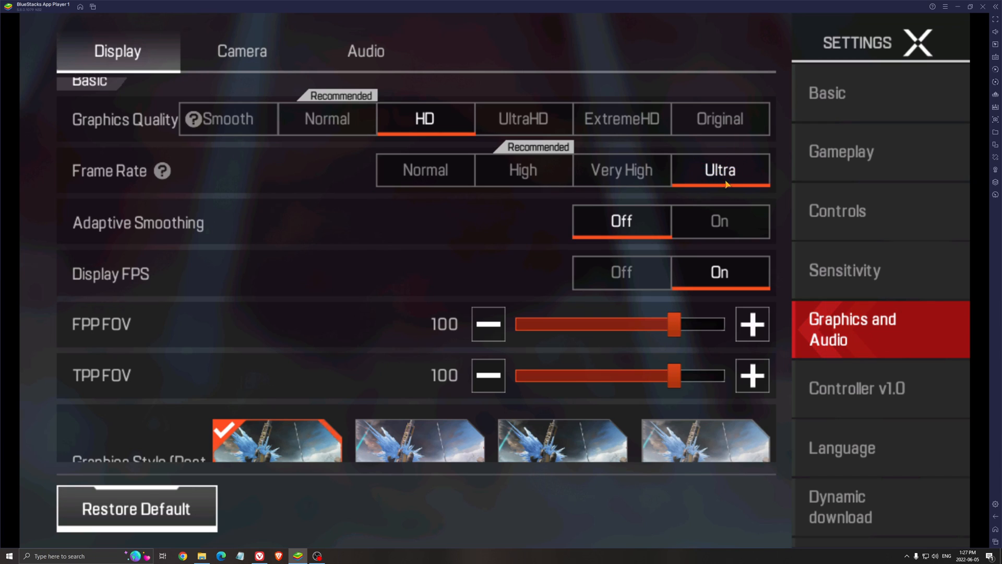
{"action": "scroll", "scroll_direction": "up", "scroll_amount": 3}
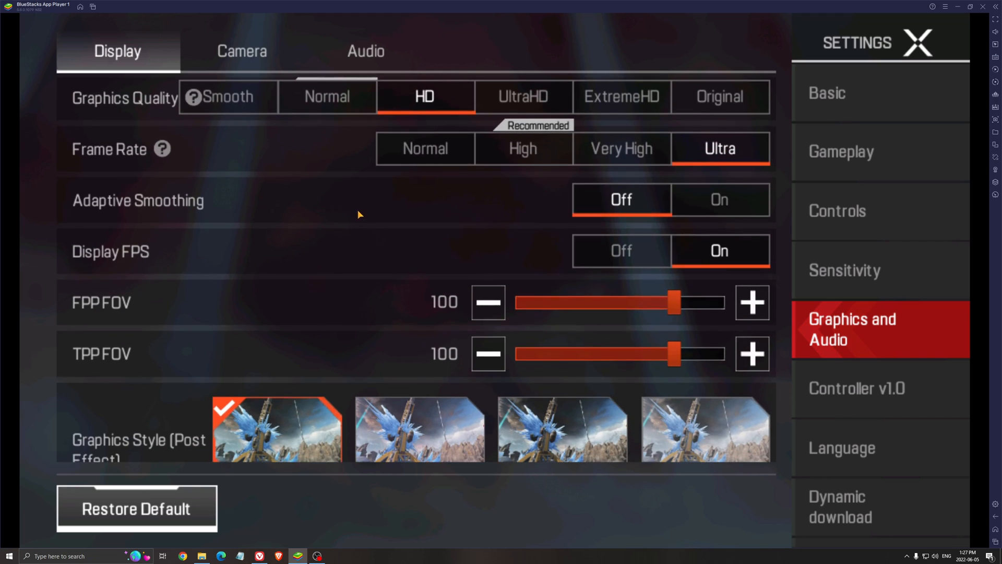
{"action": "scroll", "scroll_direction": "down", "scroll_amount": 3}
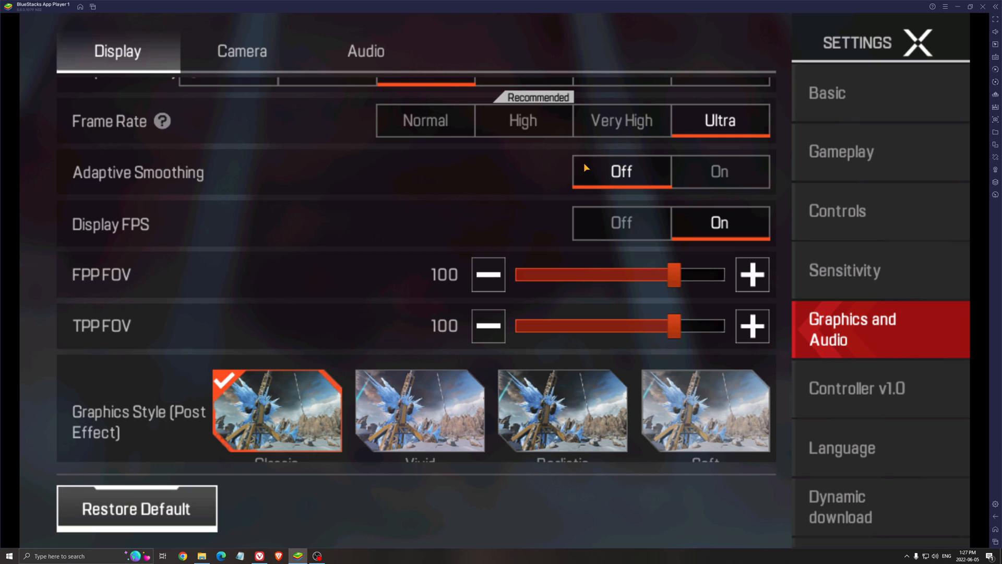
{"action": "mouse_move", "coordinate": [360, 226]}
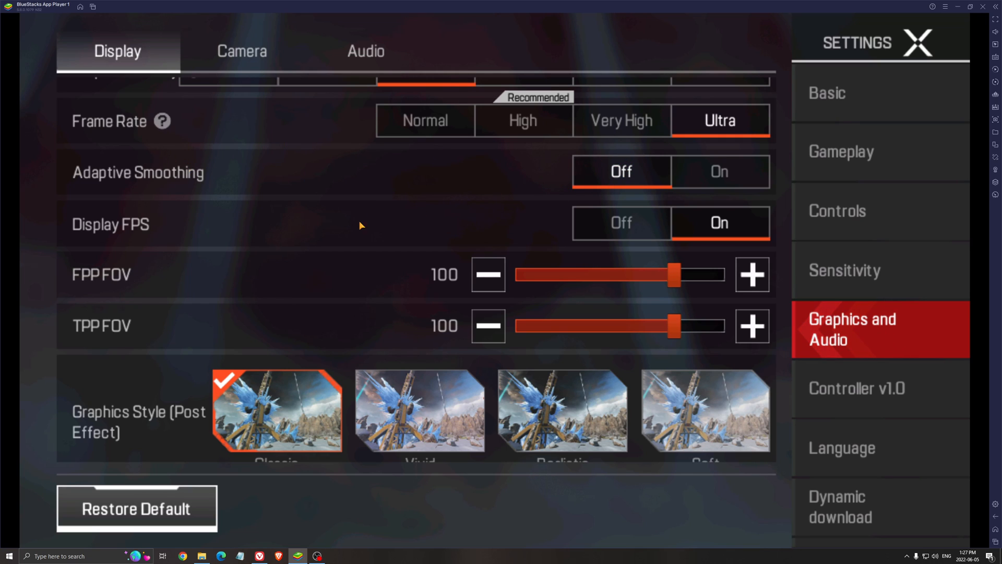
{"action": "scroll", "scroll_direction": "up", "scroll_amount": 3}
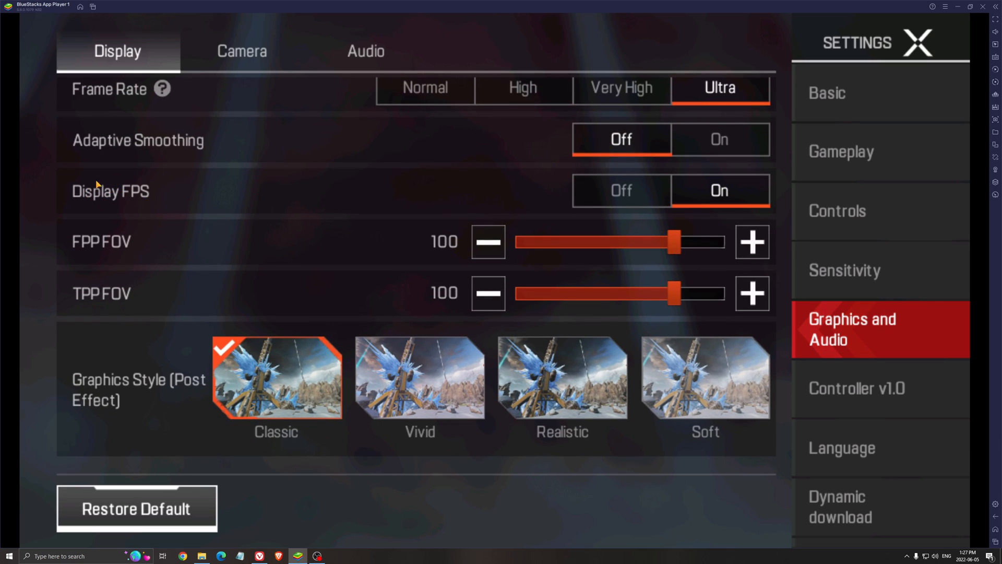
{"action": "mouse_move", "coordinate": [465, 182]}
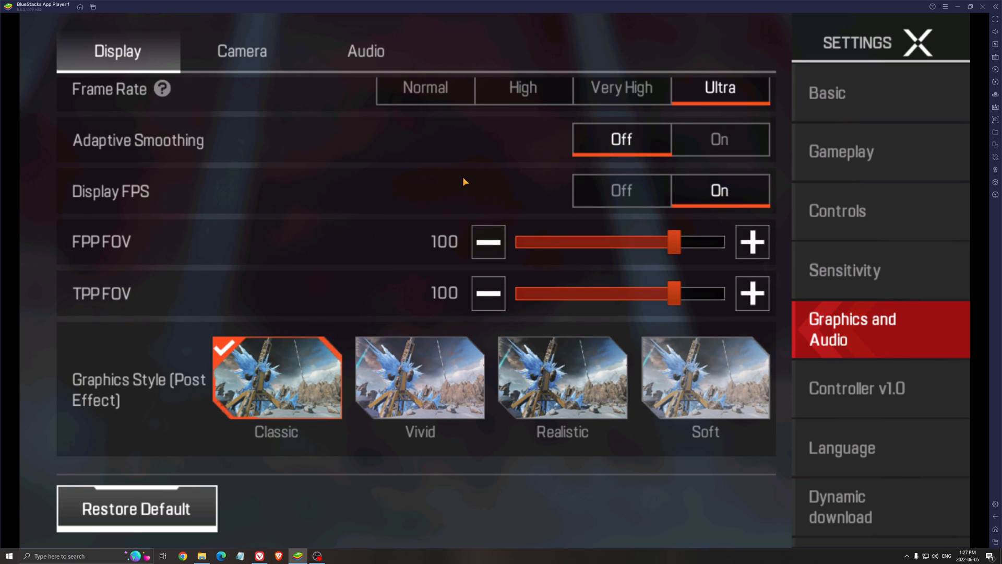
{"action": "mouse_move", "coordinate": [384, 260]}
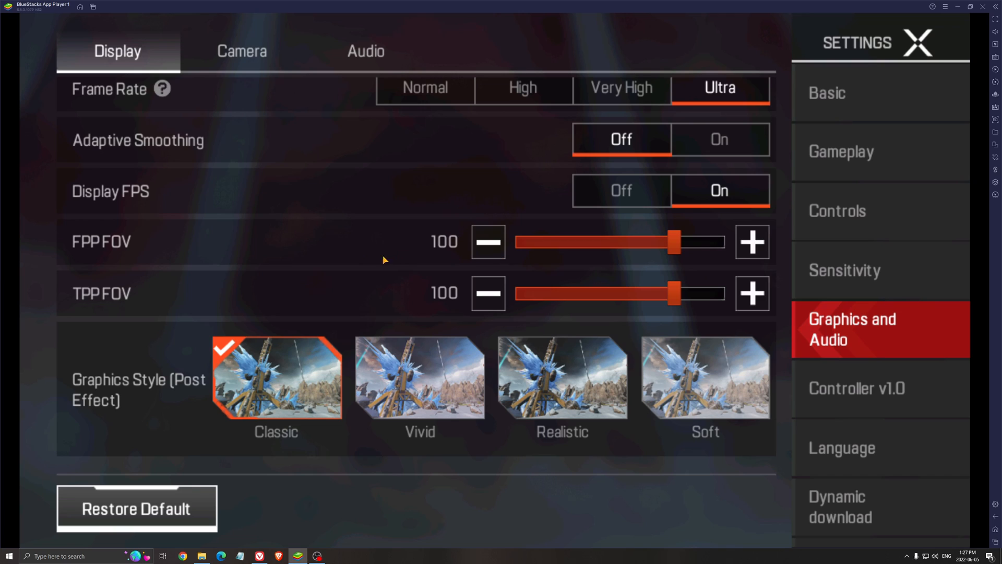
{"action": "mouse_move", "coordinate": [260, 214]}
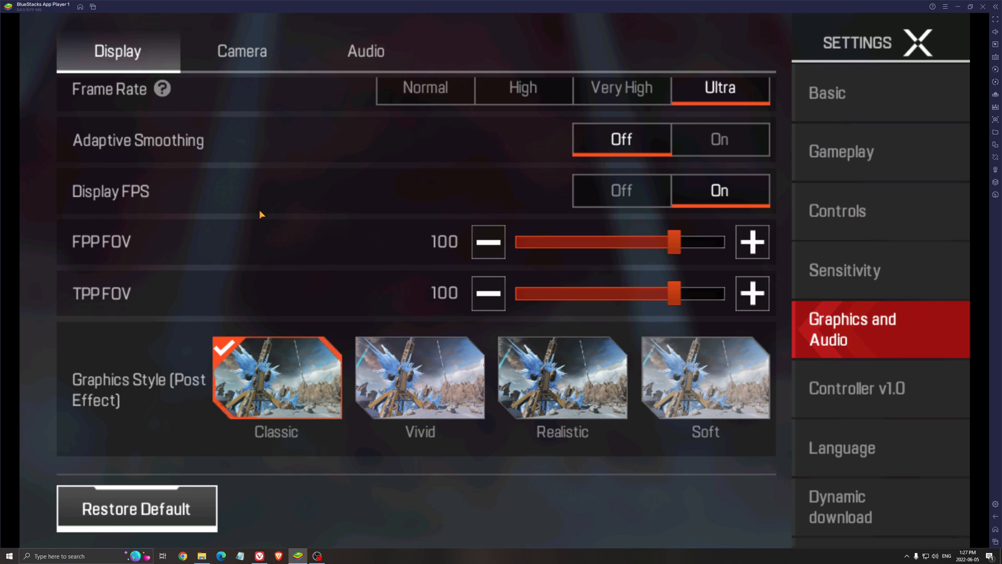
{"action": "mouse_move", "coordinate": [708, 178]}
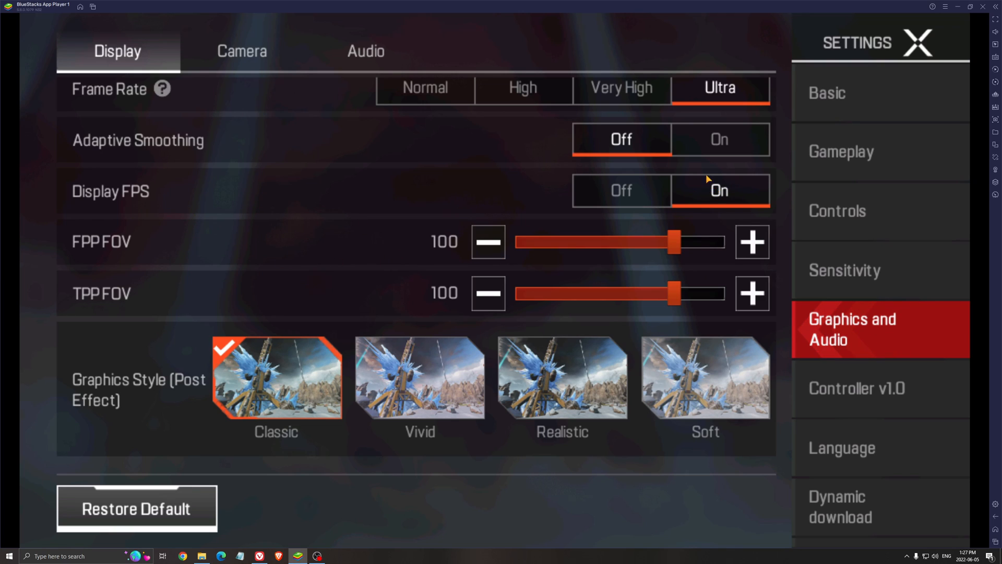
{"action": "scroll", "scroll_direction": "down", "scroll_amount": 3}
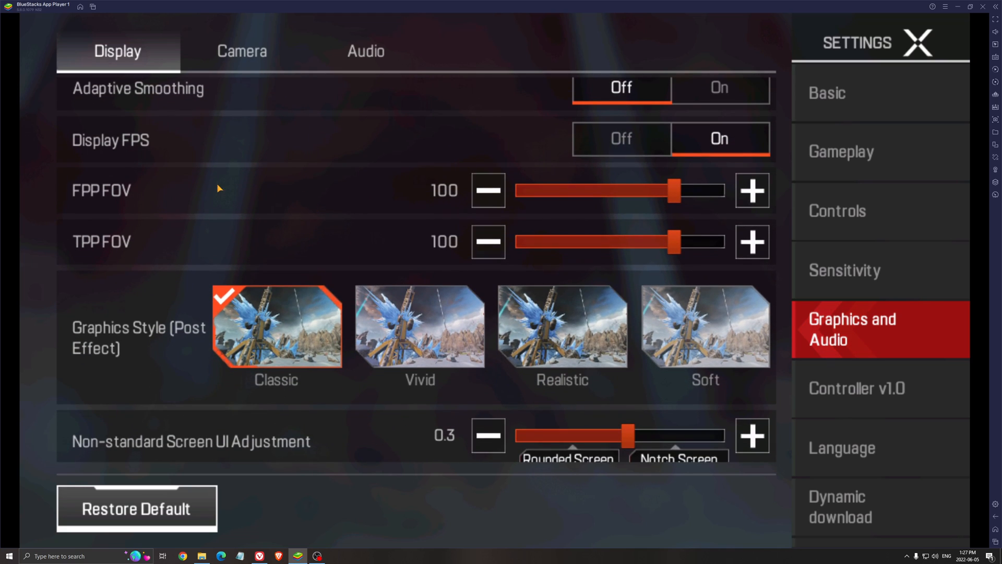
{"action": "mouse_move", "coordinate": [104, 252]}
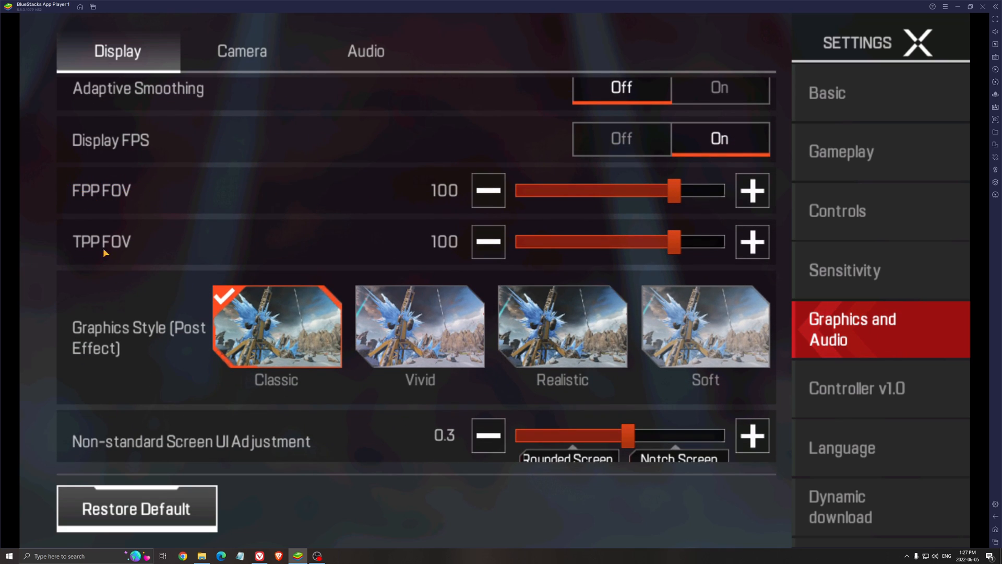
{"action": "mouse_move", "coordinate": [232, 240]}
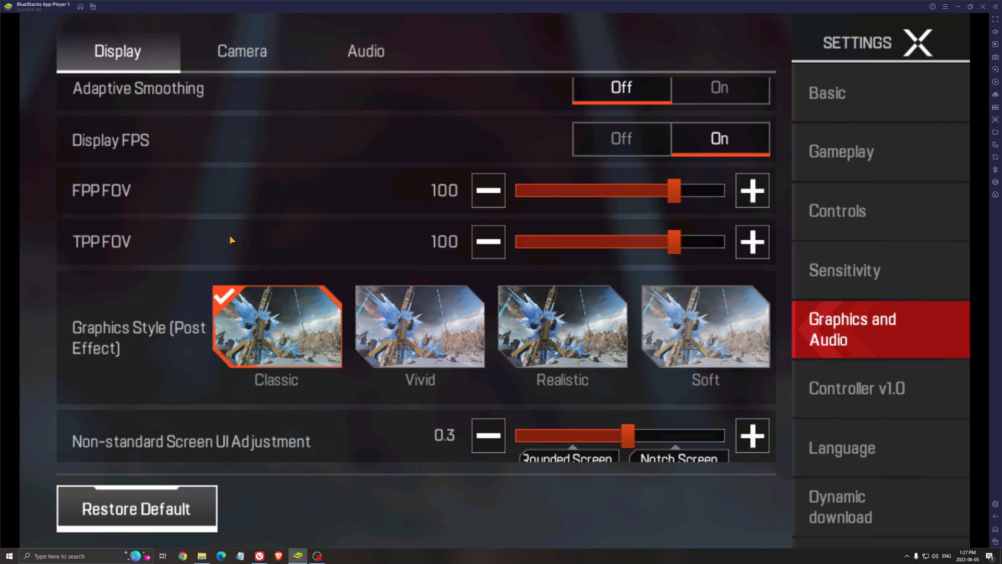
{"action": "mouse_move", "coordinate": [422, 192]}
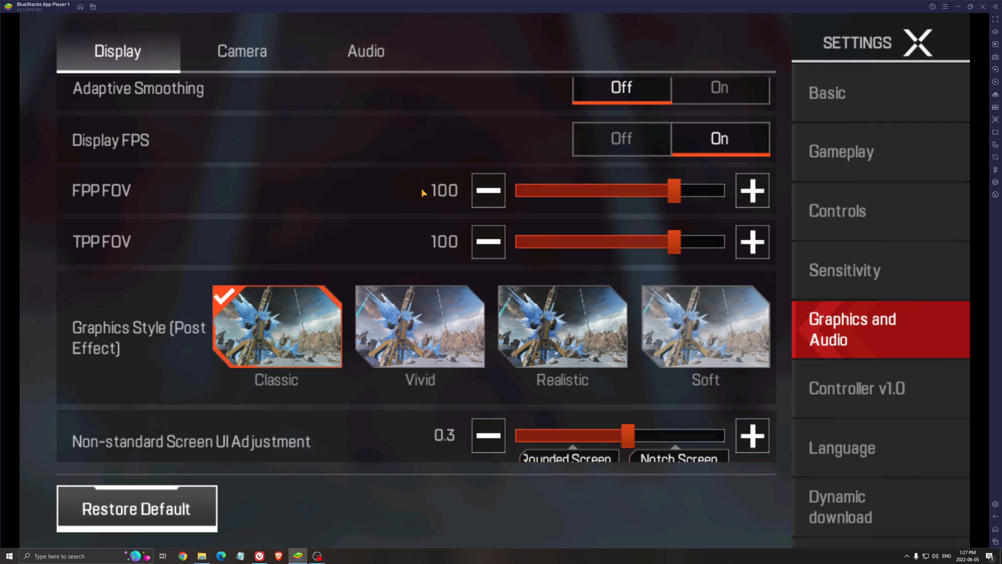
Lower both the first-person and third-person FOV values to 90
{"action": "left_click", "coordinate": [487, 190]}
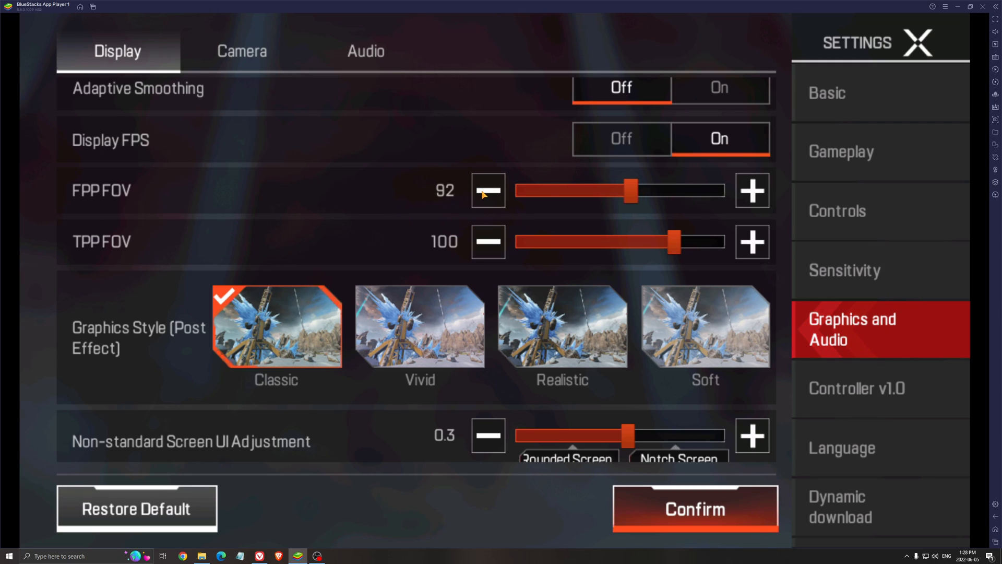
{"action": "left_click", "coordinate": [487, 190]}
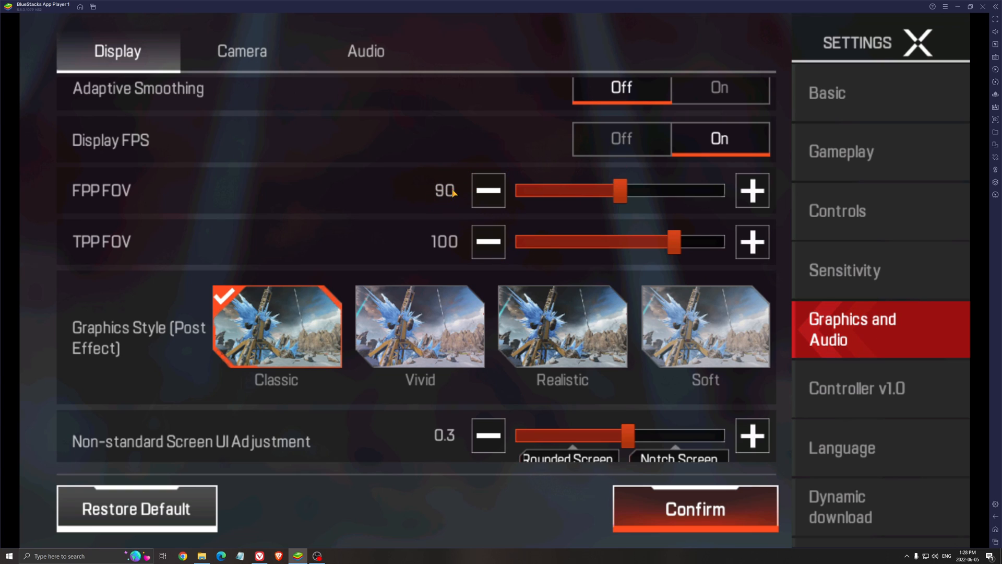
{"action": "left_click", "coordinate": [488, 241]}
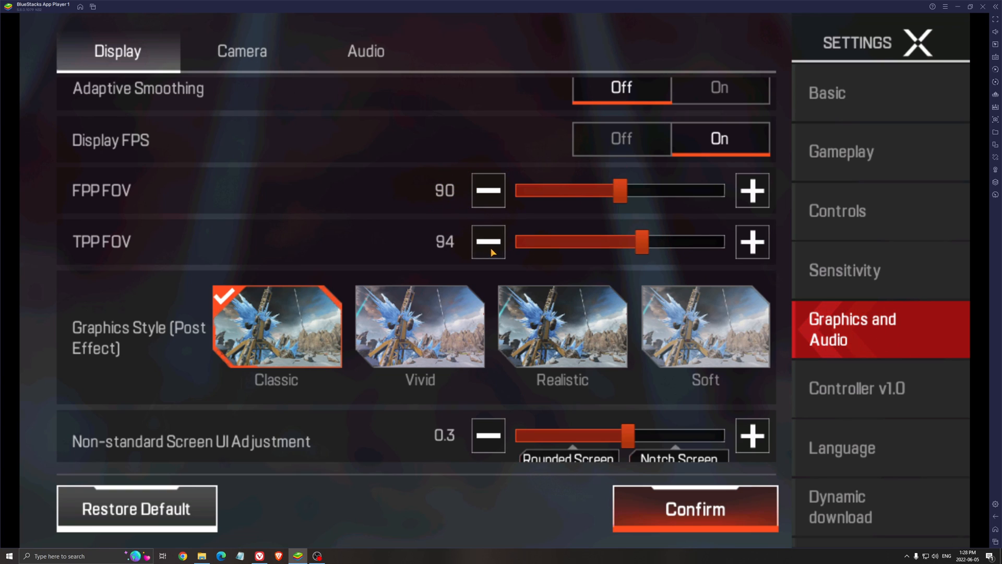
{"action": "left_click", "coordinate": [487, 241]}
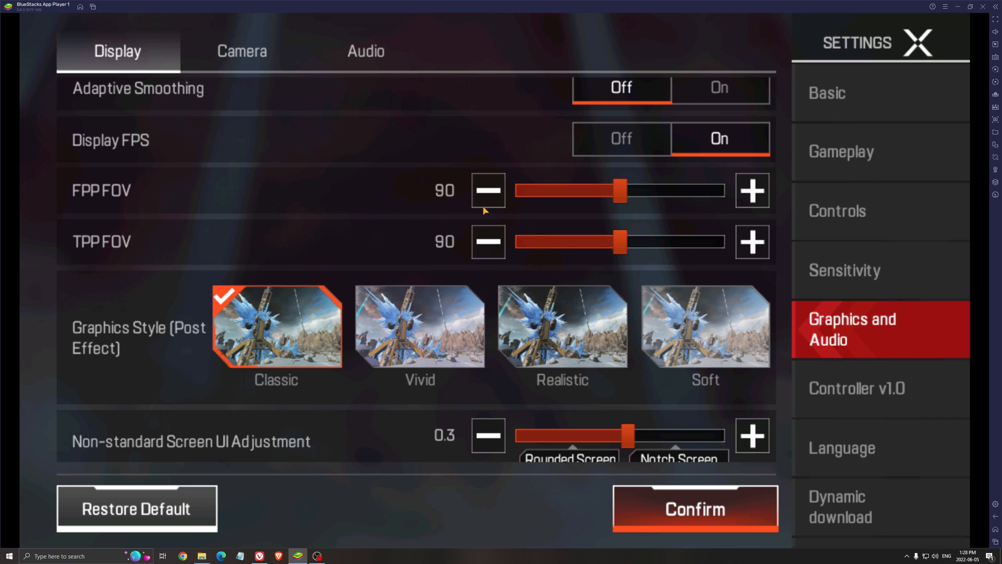
{"action": "mouse_move", "coordinate": [527, 196]}
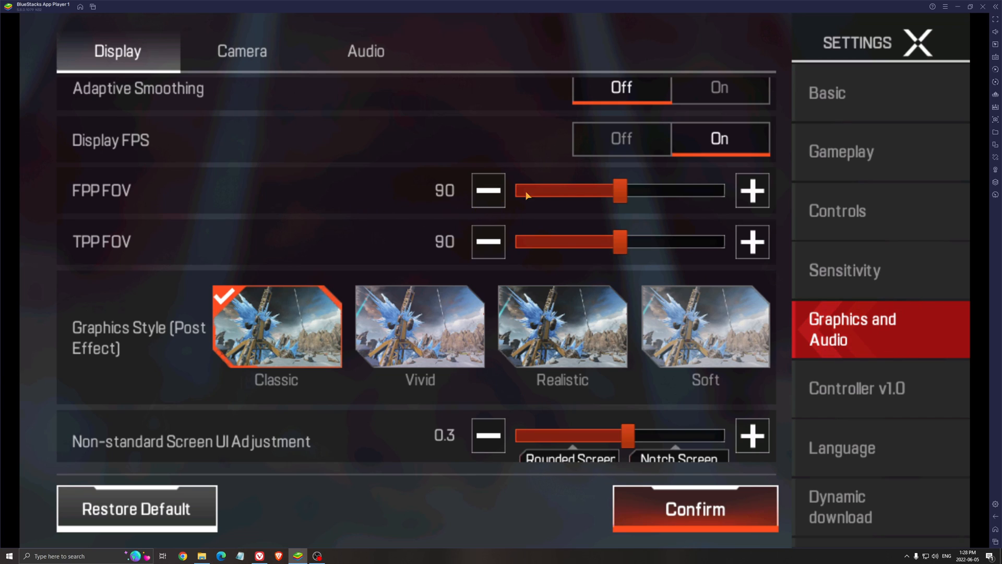
{"action": "mouse_move", "coordinate": [298, 253]}
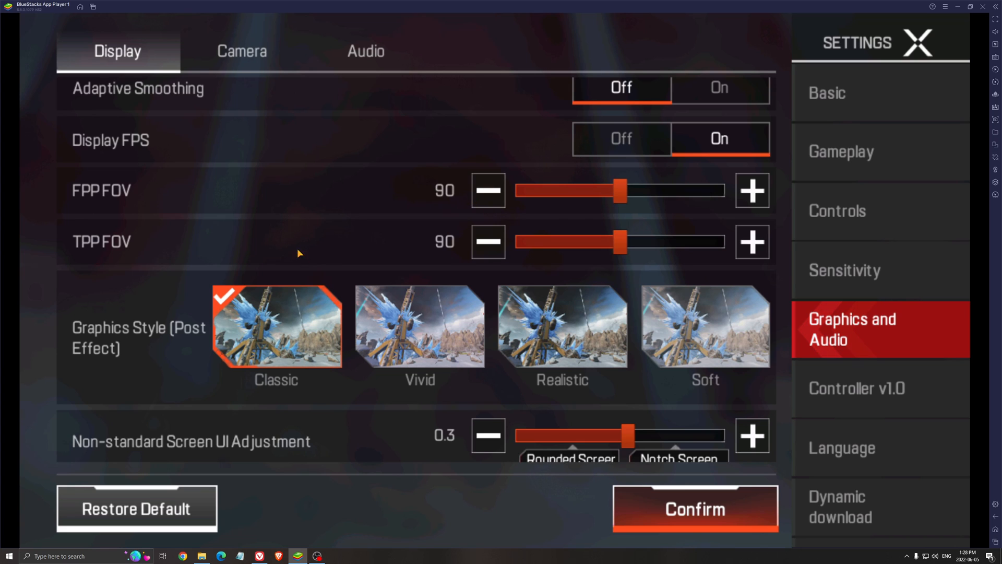
{"action": "mouse_move", "coordinate": [383, 202]}
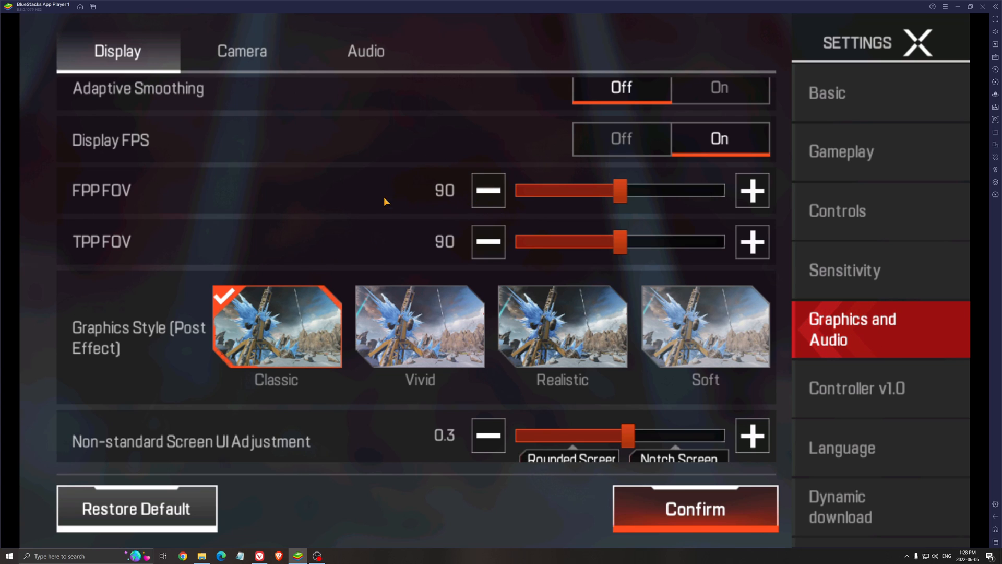
{"action": "scroll", "scroll_direction": "down", "scroll_amount": 3}
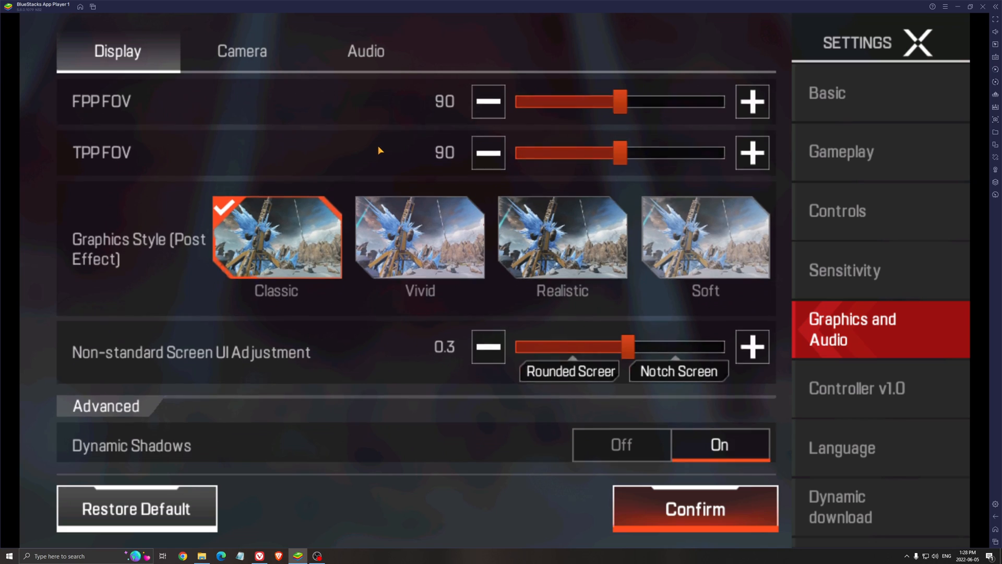
{"action": "scroll", "scroll_direction": "down", "scroll_amount": 3}
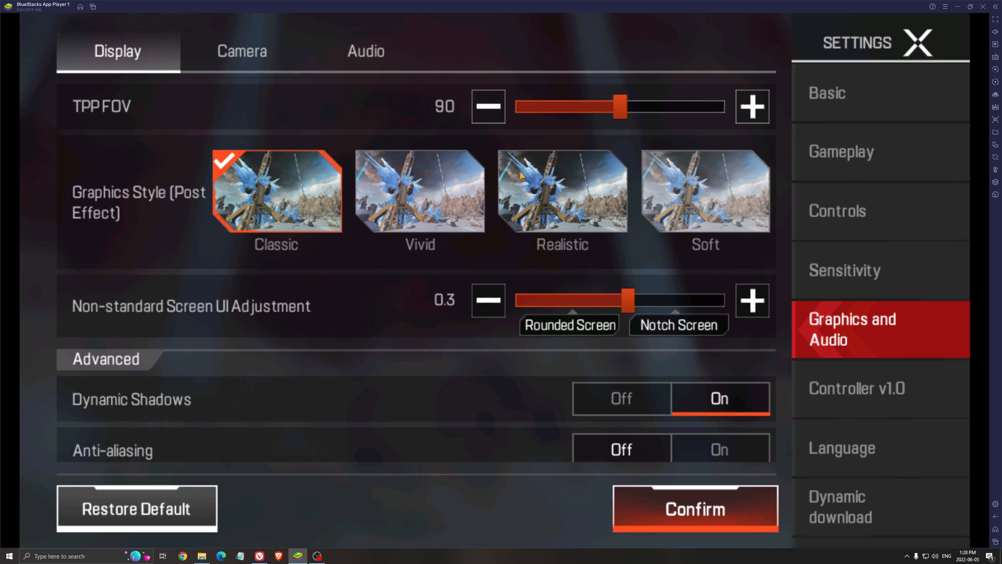
{"action": "mouse_move", "coordinate": [339, 249]}
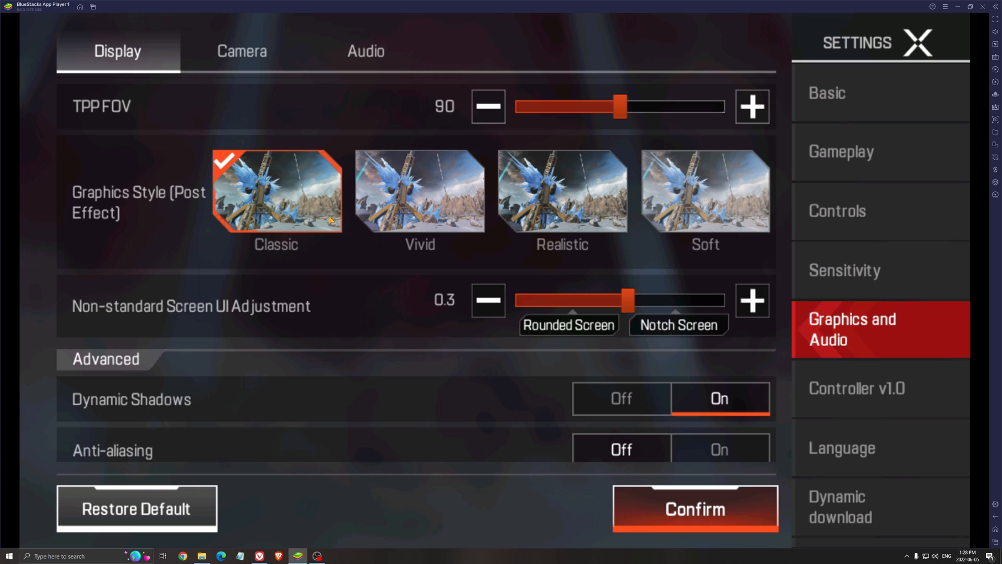
{"action": "mouse_move", "coordinate": [419, 218]}
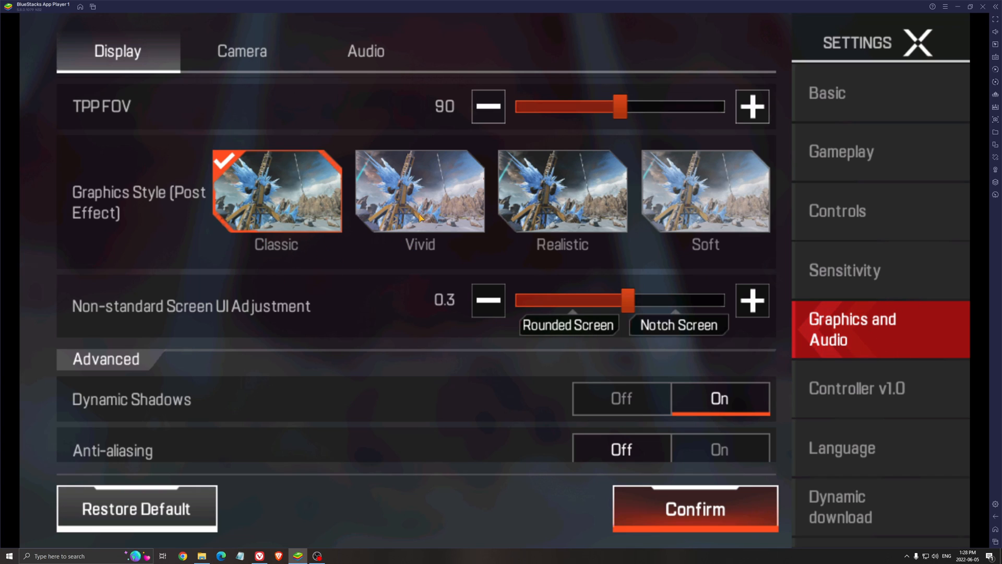
{"action": "mouse_move", "coordinate": [361, 281]}
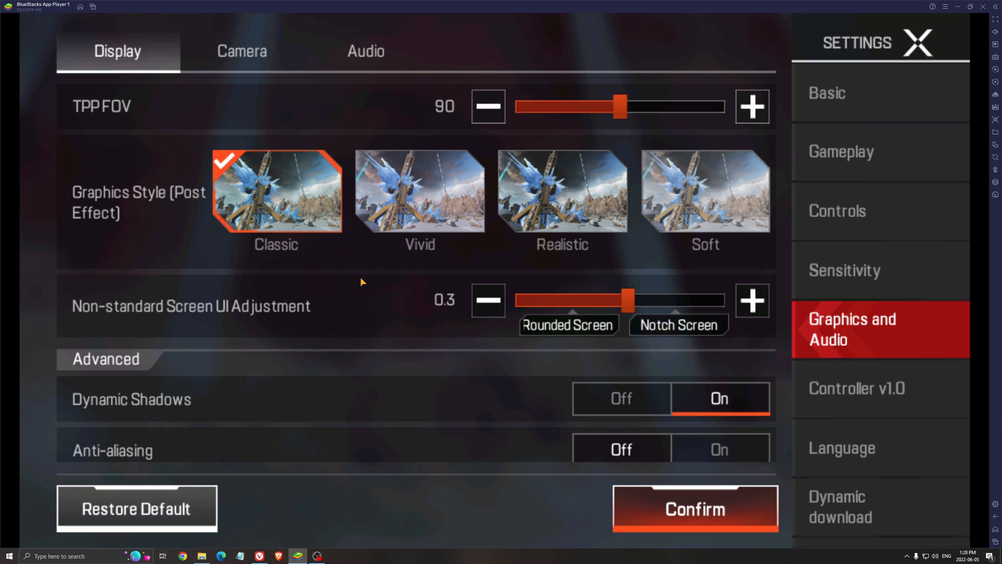
{"action": "mouse_move", "coordinate": [424, 210]}
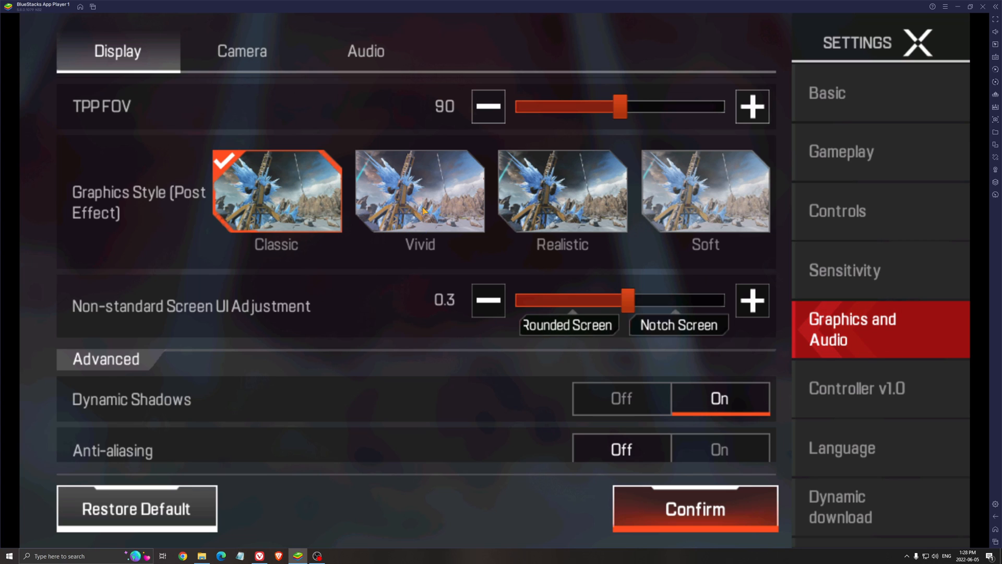
{"action": "scroll", "scroll_direction": "down", "scroll_amount": 3}
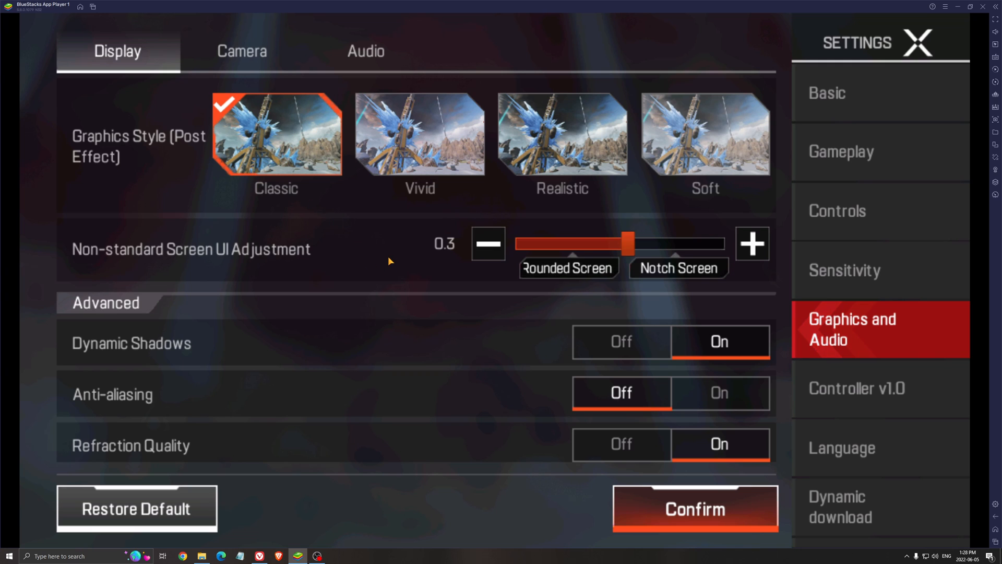
Set Dynamic Shadows to Off in the Advanced effects list
{"action": "scroll", "scroll_direction": "down", "scroll_amount": 3}
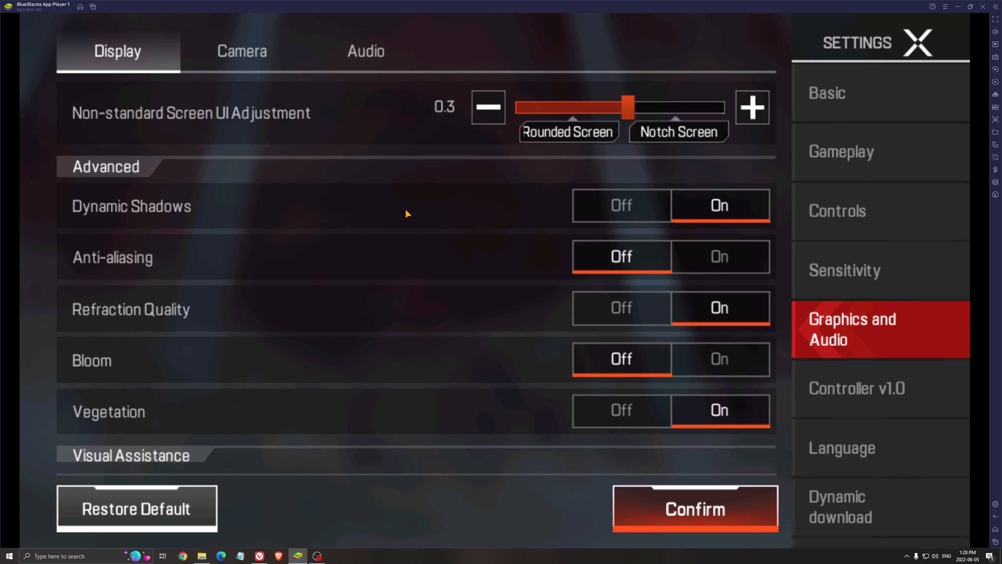
{"action": "left_click", "coordinate": [621, 206]}
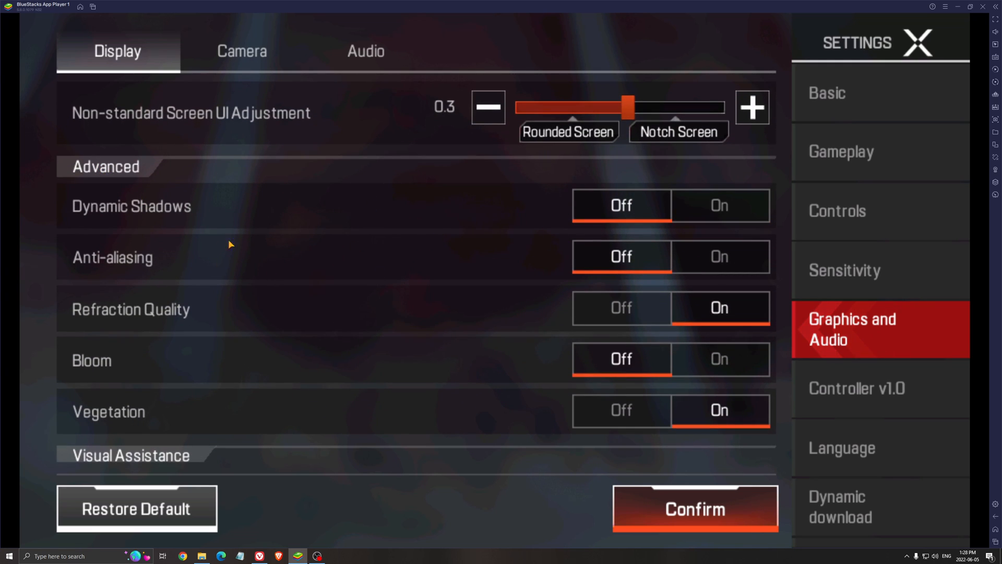
{"action": "mouse_move", "coordinate": [679, 187]}
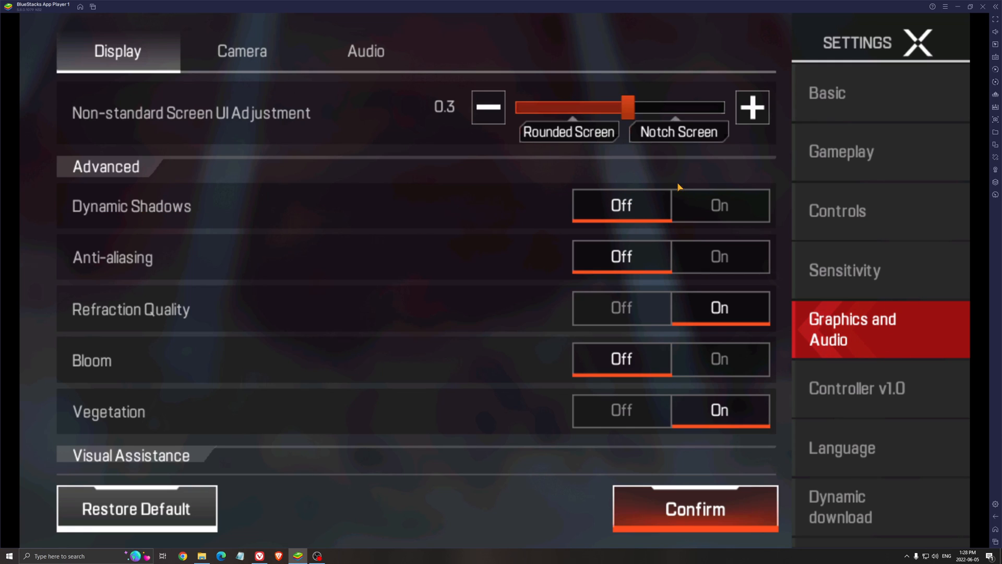
{"action": "mouse_move", "coordinate": [144, 207]}
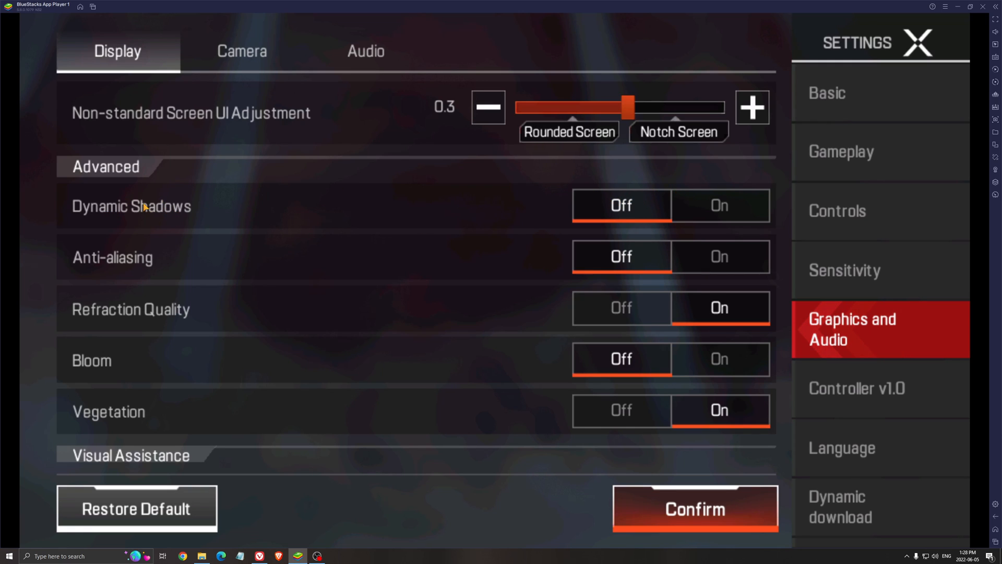
{"action": "mouse_move", "coordinate": [259, 226]}
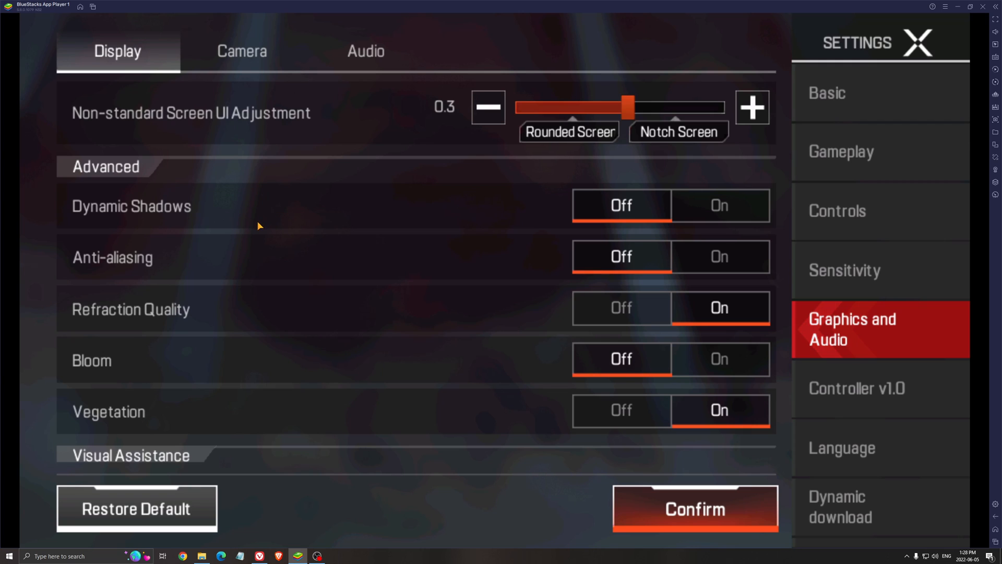
{"action": "mouse_move", "coordinate": [198, 235]}
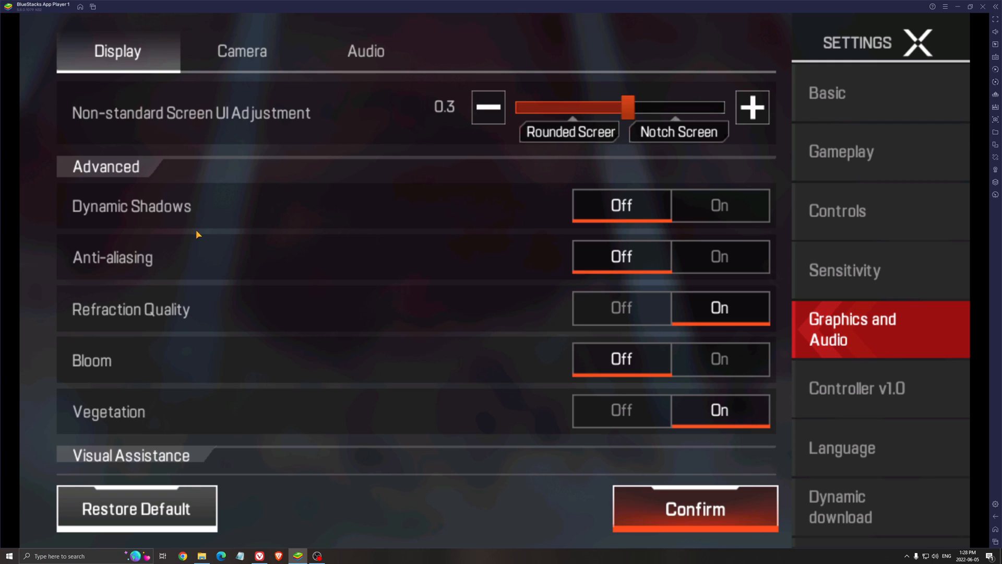
{"action": "mouse_move", "coordinate": [304, 251]}
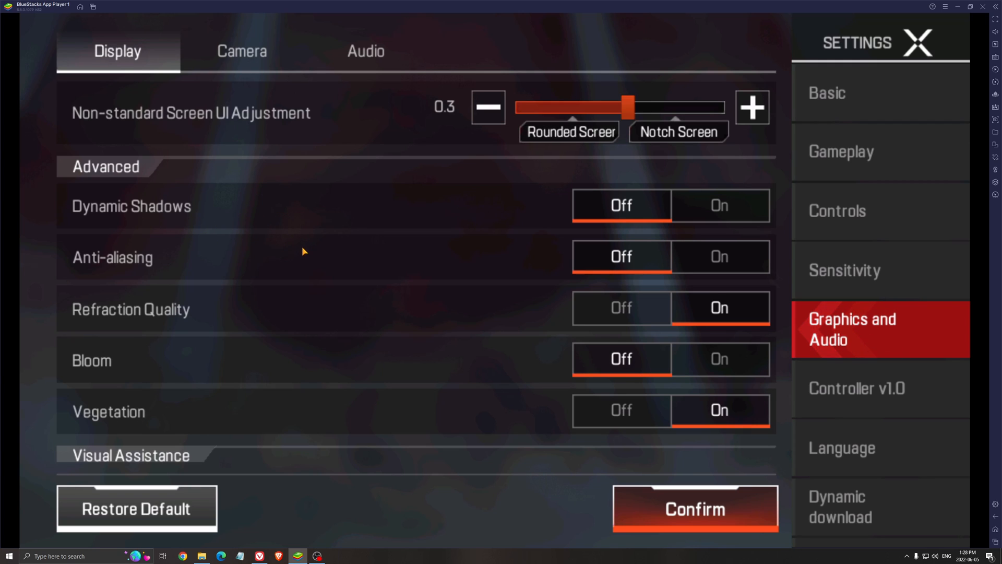
{"action": "mouse_move", "coordinate": [323, 249]}
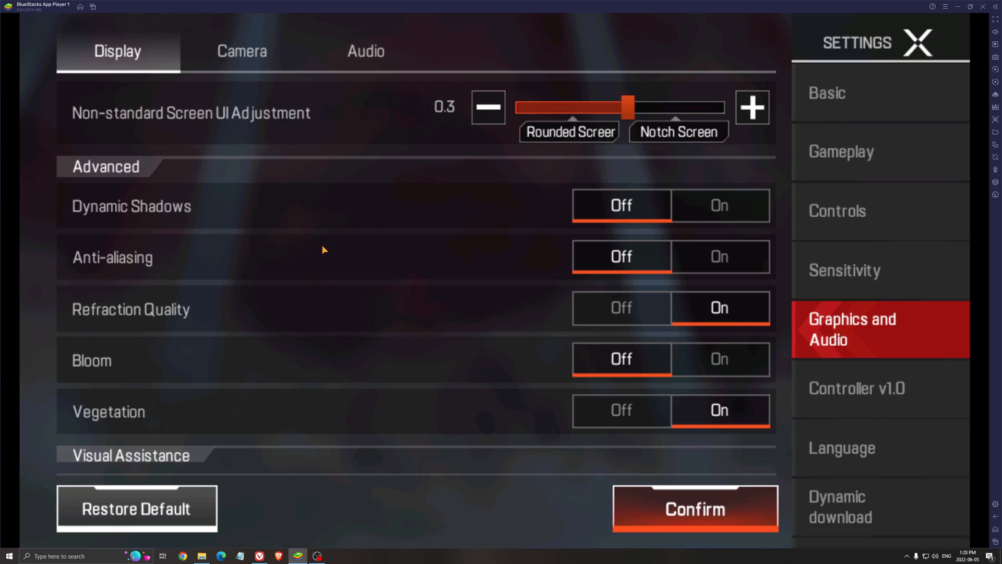
{"action": "mouse_move", "coordinate": [267, 249]}
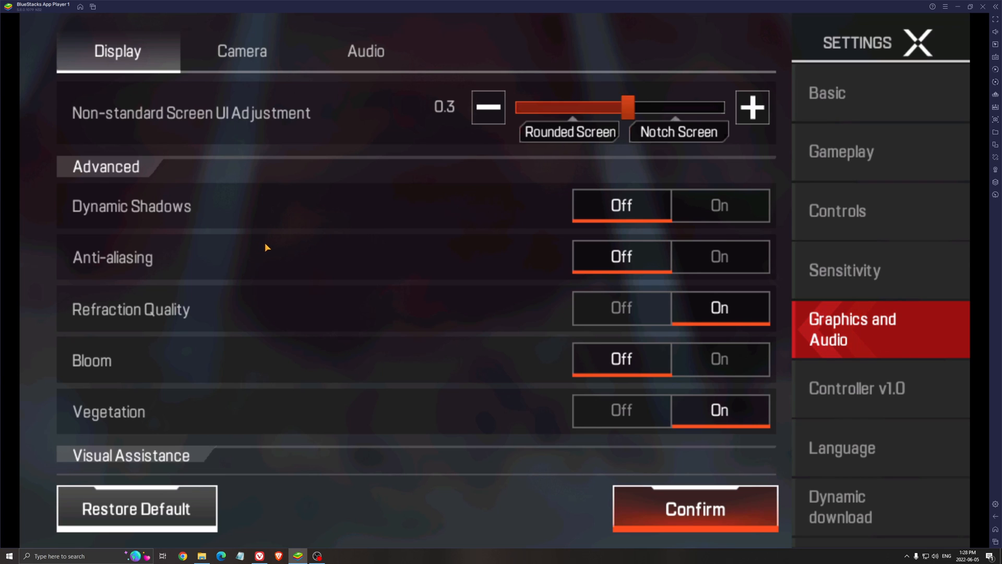
{"action": "mouse_move", "coordinate": [114, 228]}
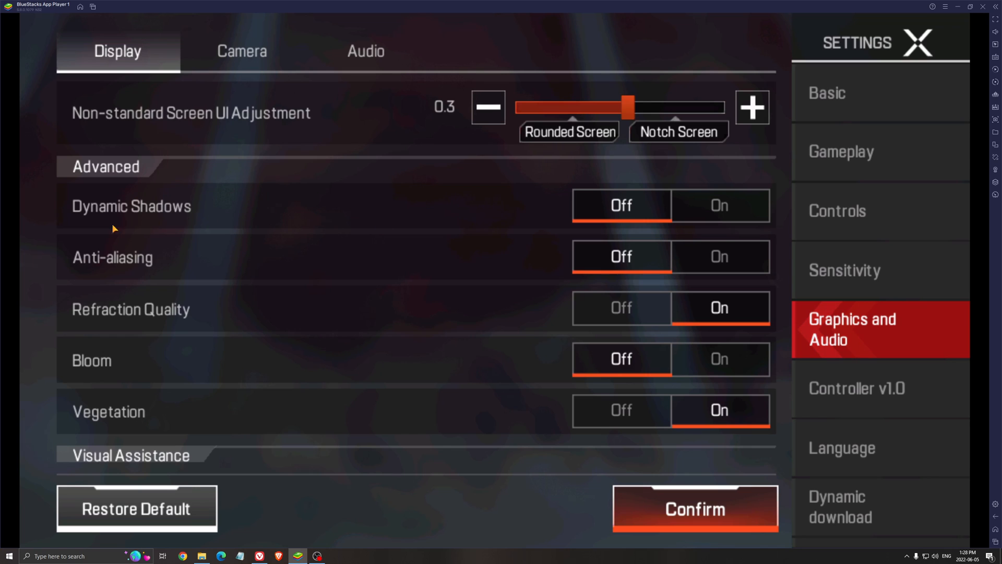
{"action": "scroll", "scroll_direction": "down", "scroll_amount": 3}
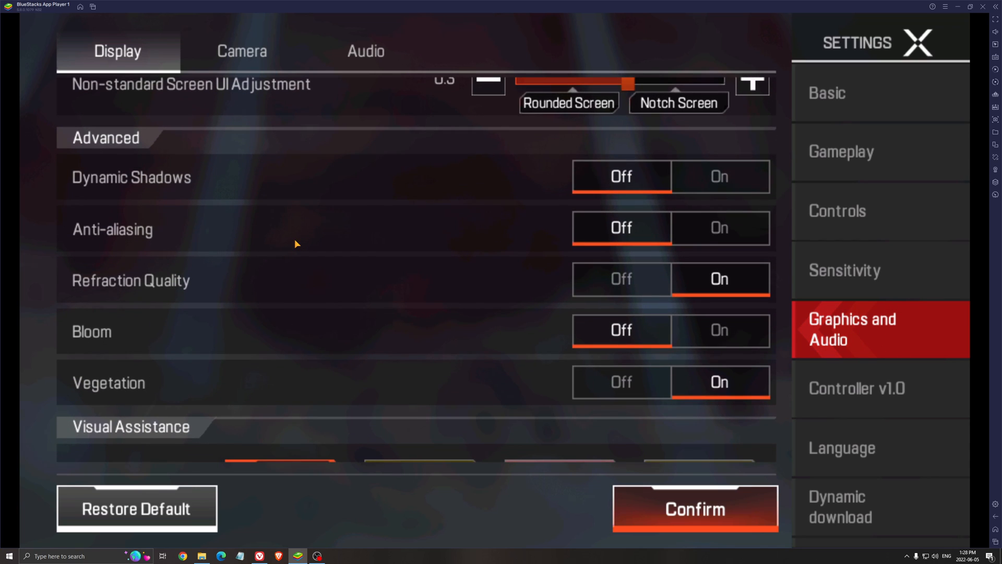
{"action": "mouse_move", "coordinate": [401, 237]}
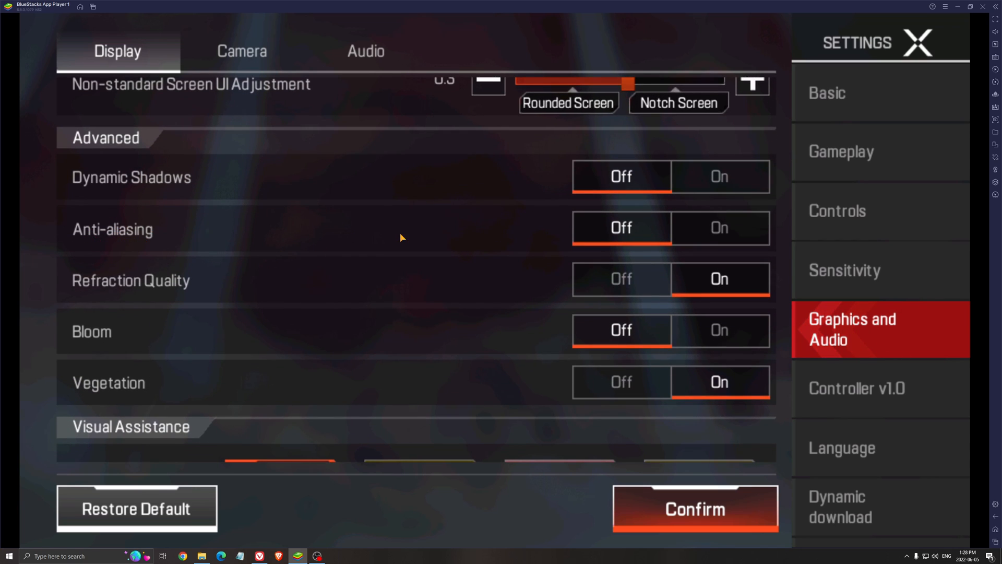
{"action": "mouse_move", "coordinate": [703, 235]}
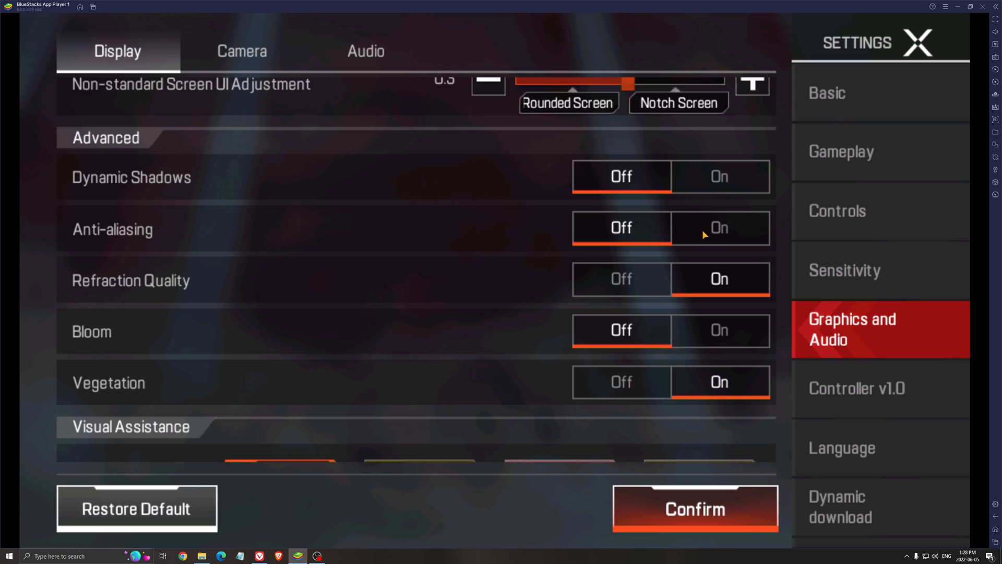
{"action": "mouse_move", "coordinate": [379, 266]}
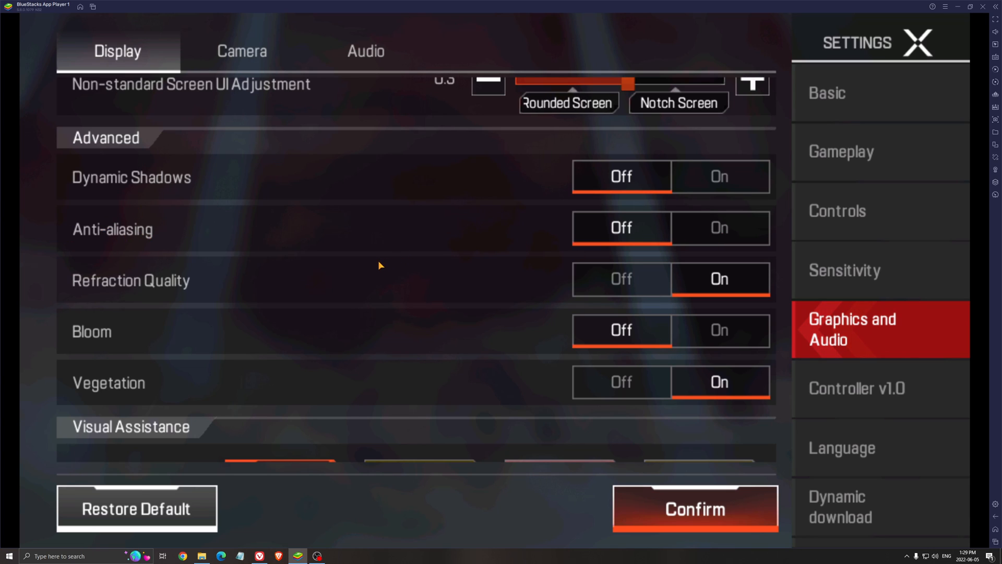
{"action": "mouse_move", "coordinate": [310, 240]}
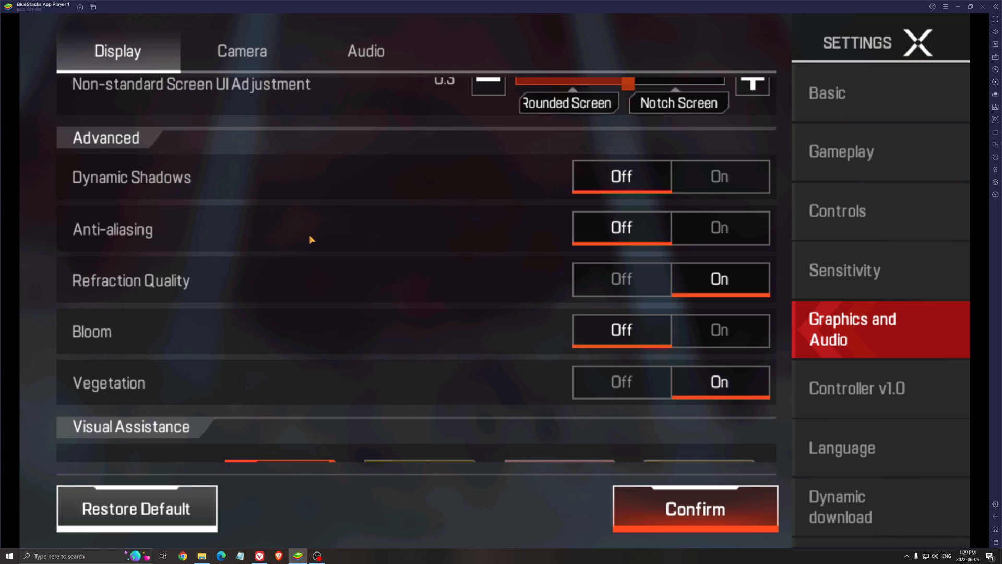
{"action": "mouse_move", "coordinate": [322, 255]}
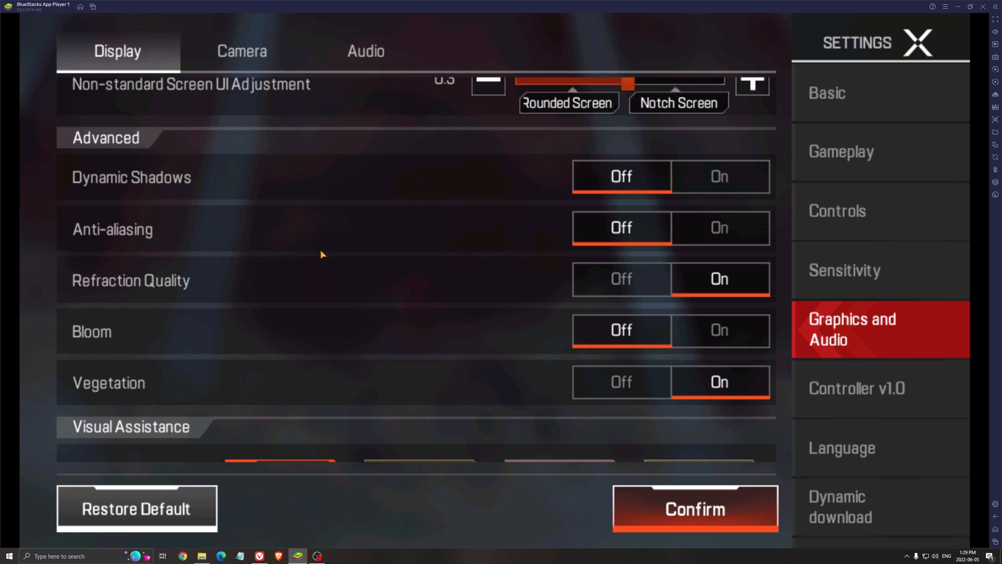
{"action": "mouse_move", "coordinate": [382, 262]}
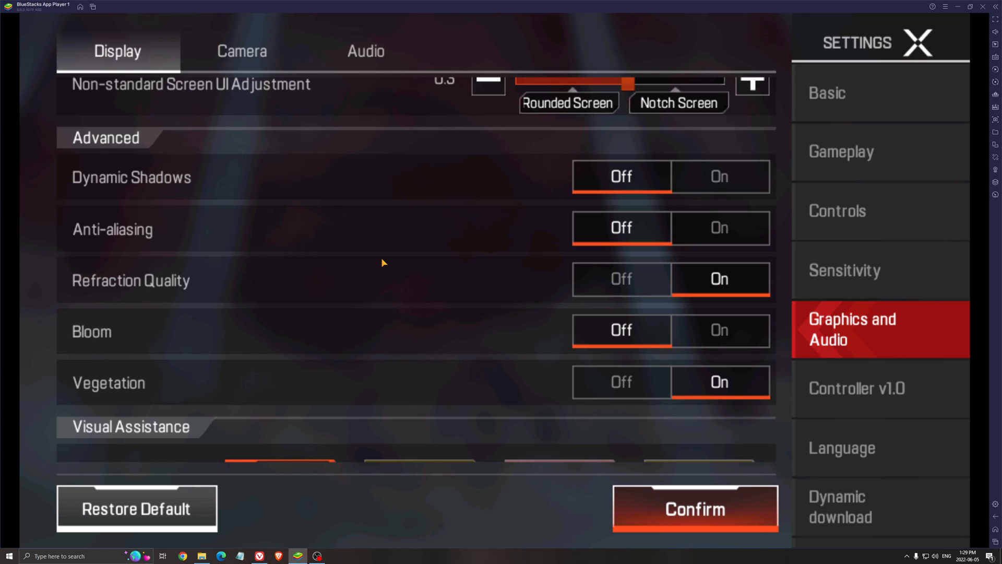
{"action": "mouse_move", "coordinate": [100, 223]}
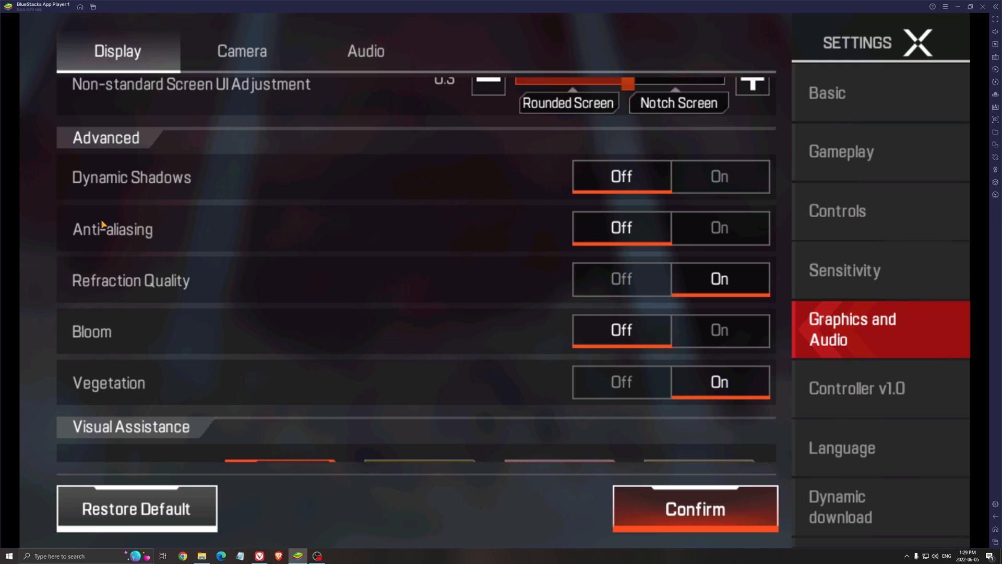
Set Refraction Quality to Off among the advanced effects
{"action": "scroll", "scroll_direction": "down", "scroll_amount": 3}
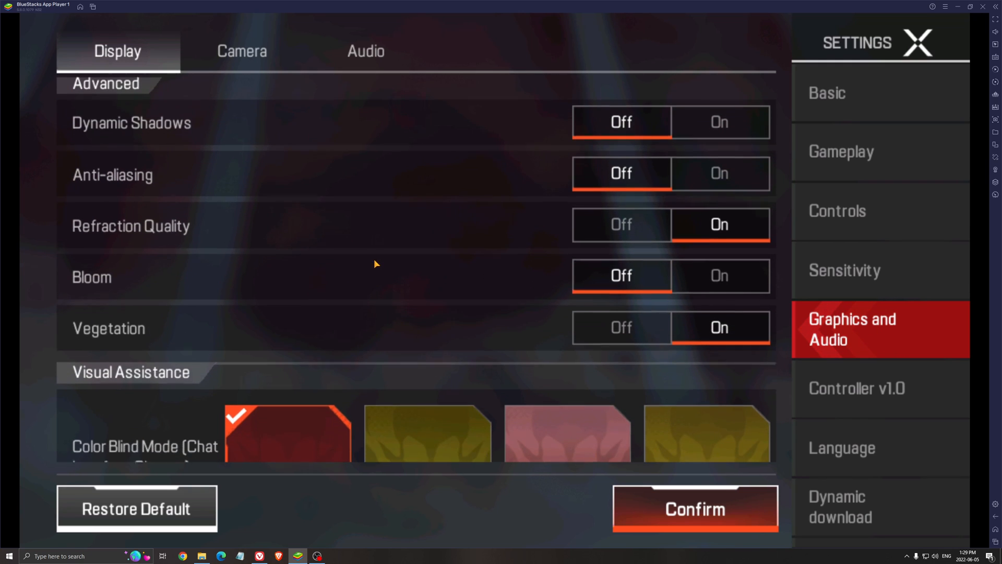
{"action": "left_click", "coordinate": [621, 221]}
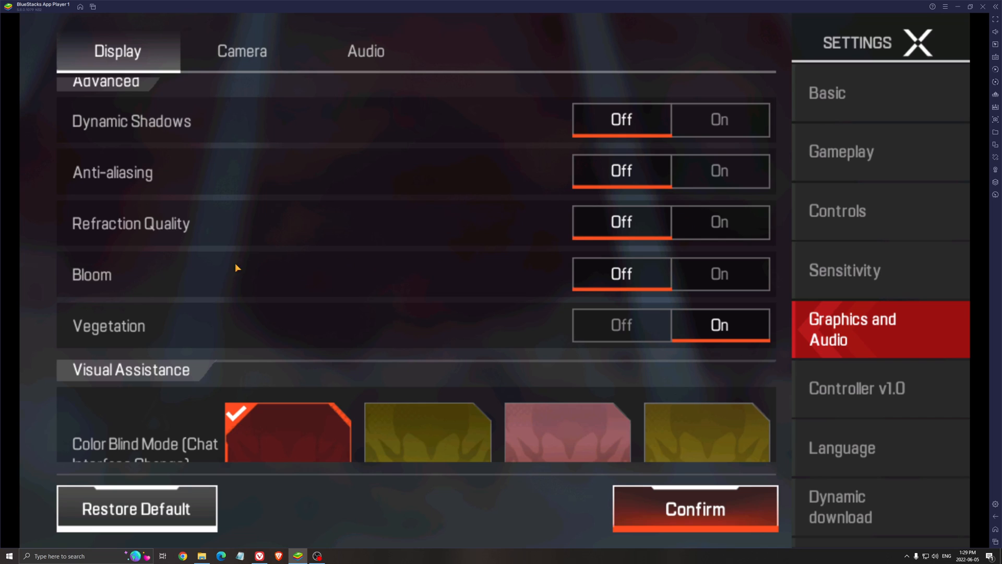
{"action": "mouse_move", "coordinate": [488, 238]}
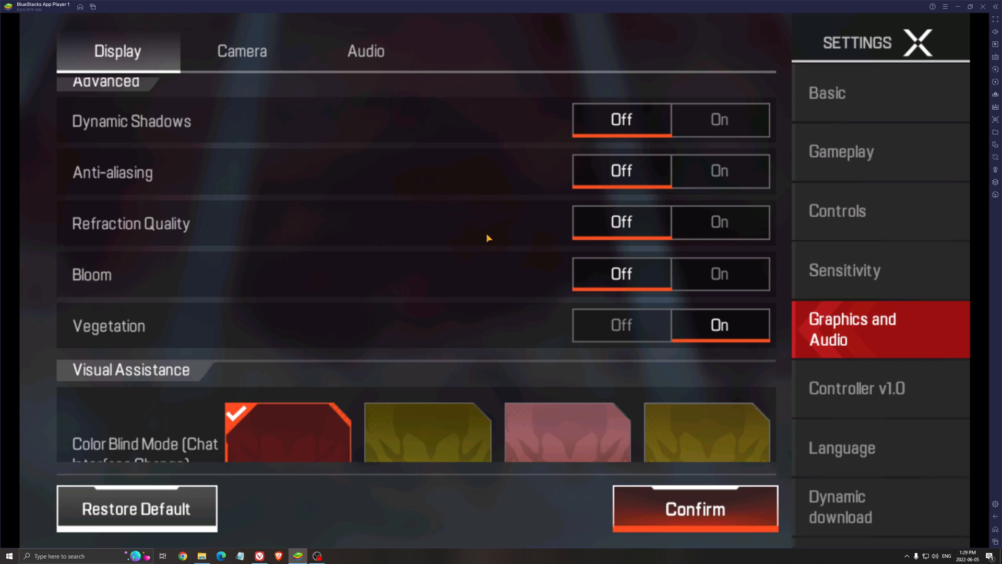
{"action": "mouse_move", "coordinate": [386, 300]}
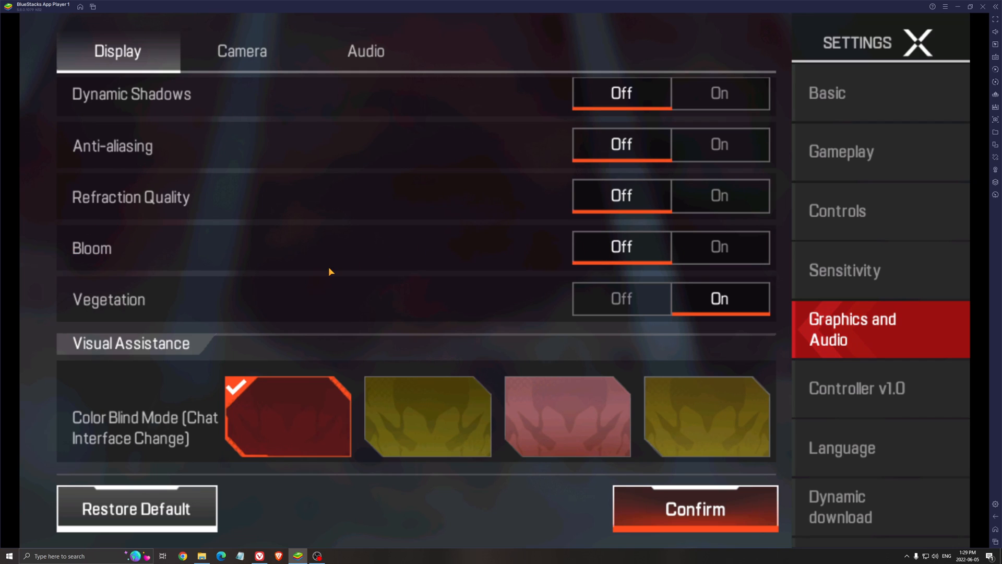
{"action": "mouse_move", "coordinate": [403, 266]}
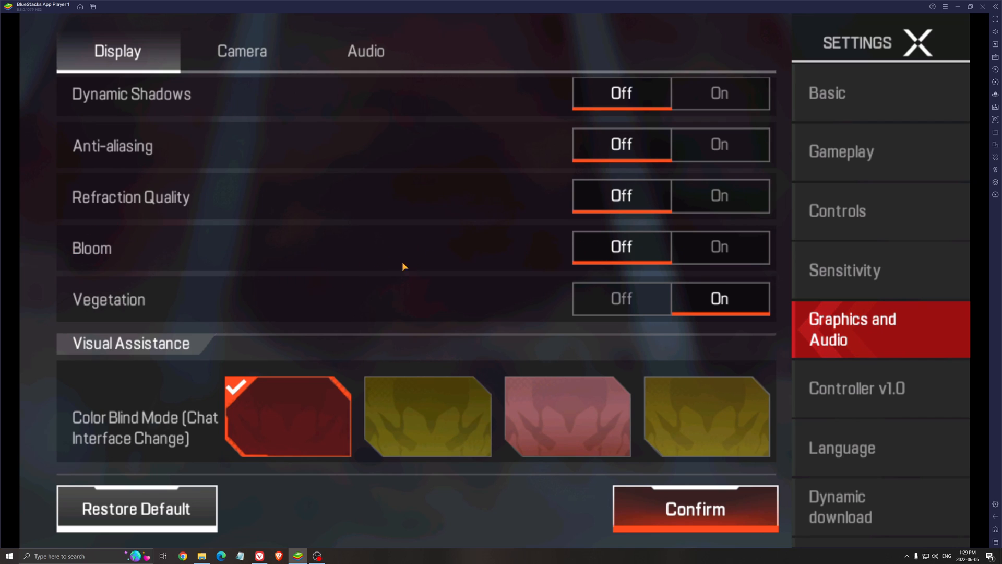
{"action": "mouse_move", "coordinate": [341, 263]}
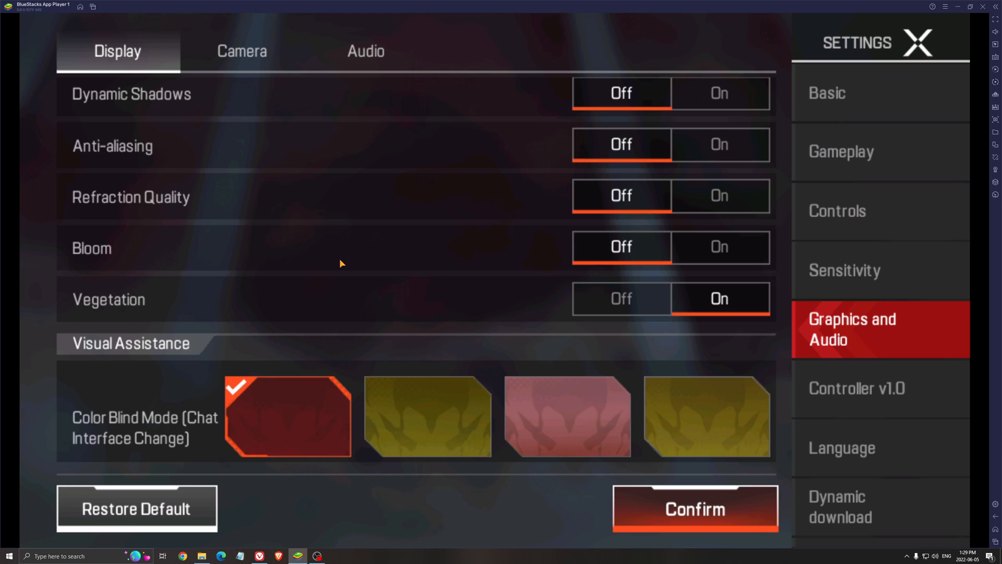
{"action": "mouse_move", "coordinate": [126, 229]}
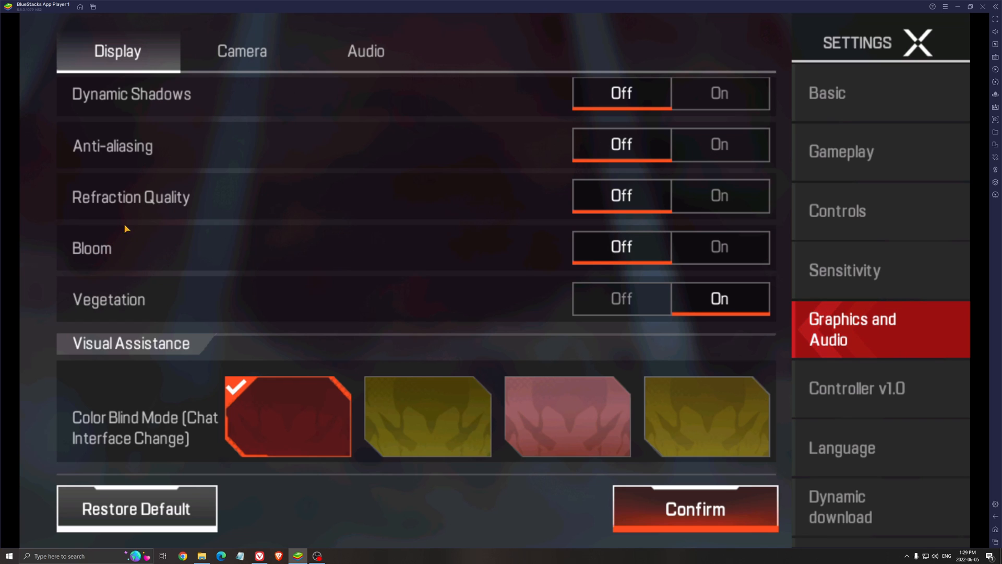
Set Vegetation to Off so every advanced graphics effect is disabled
{"action": "scroll", "scroll_direction": "down", "scroll_amount": 3}
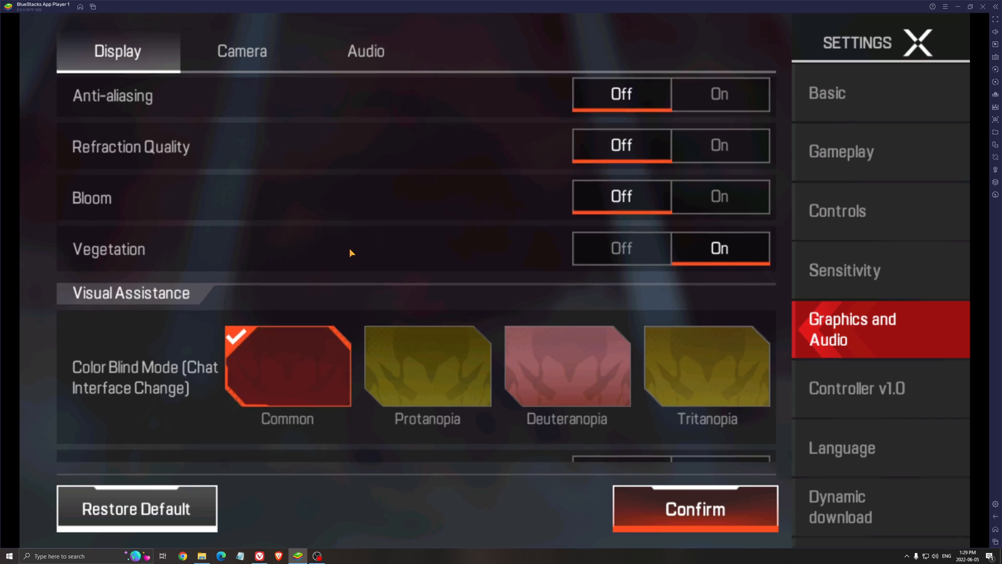
{"action": "scroll", "scroll_direction": "down", "scroll_amount": 3}
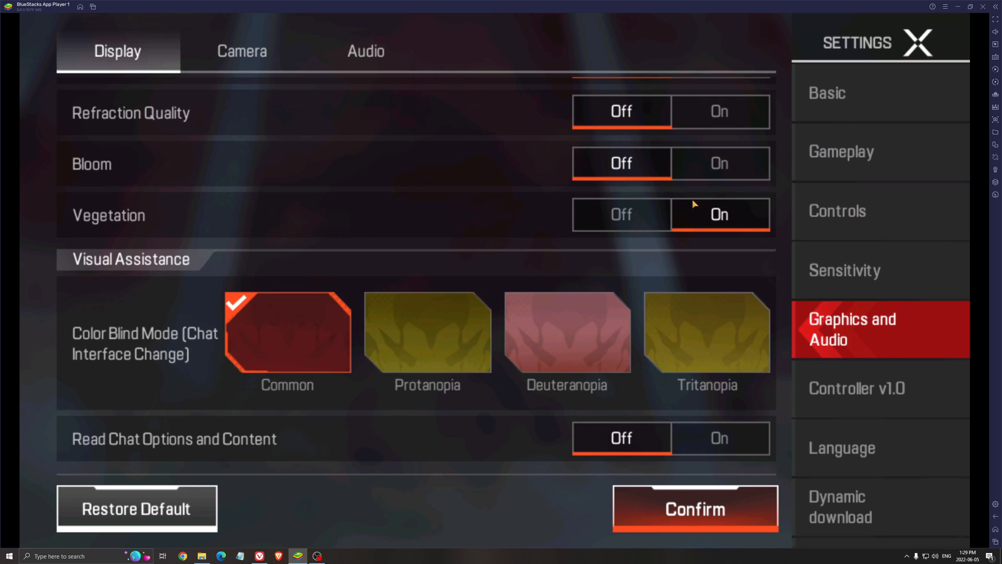
{"action": "left_click", "coordinate": [620, 214]}
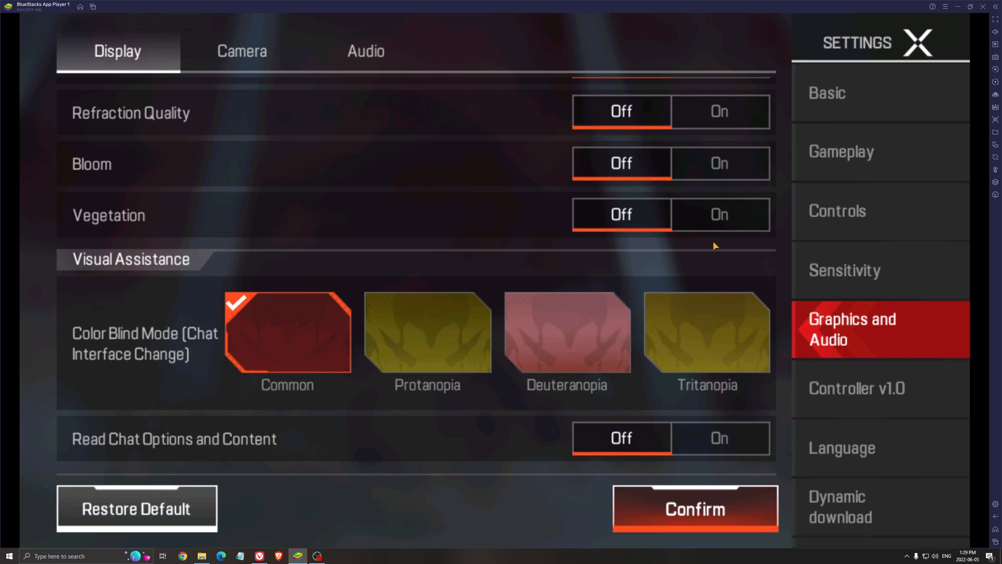
{"action": "mouse_move", "coordinate": [451, 276]}
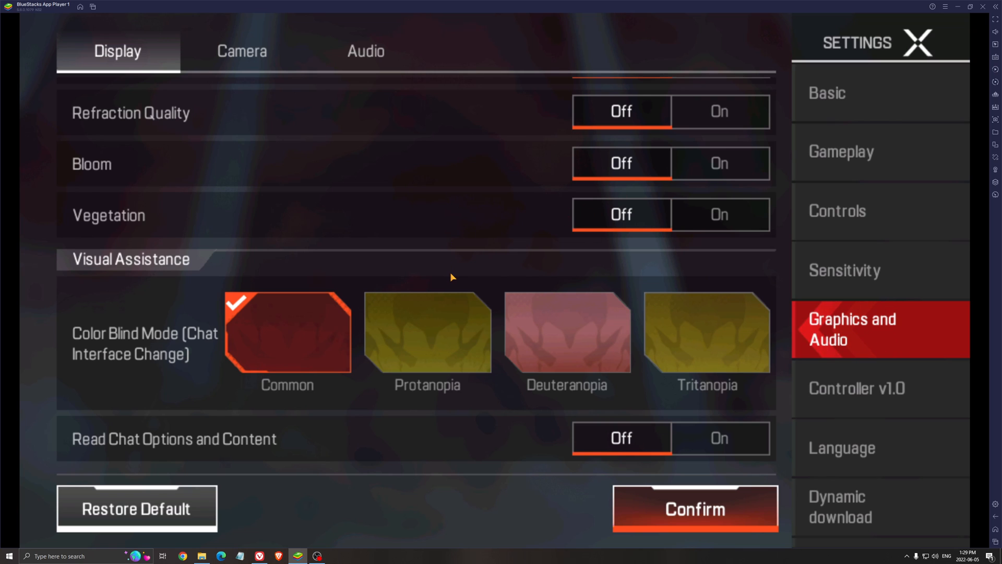
{"action": "scroll", "scroll_direction": "up", "scroll_amount": 3}
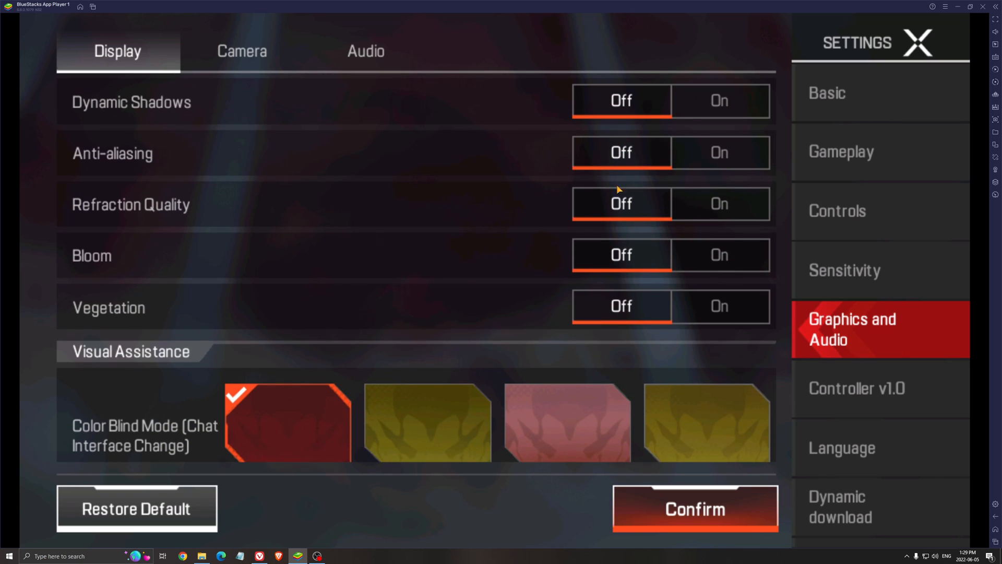
{"action": "scroll", "scroll_direction": "up", "scroll_amount": 3}
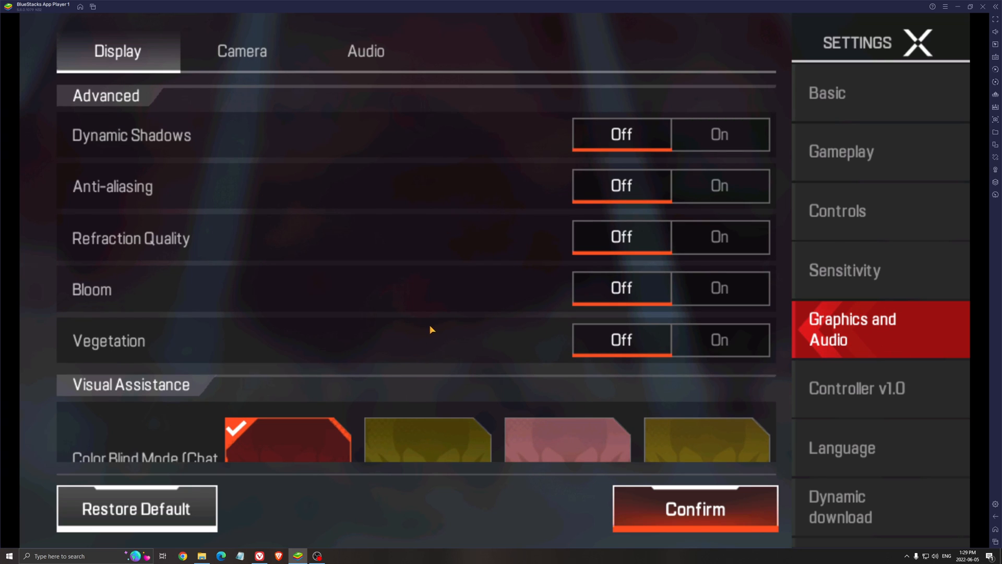
{"action": "mouse_move", "coordinate": [416, 324]}
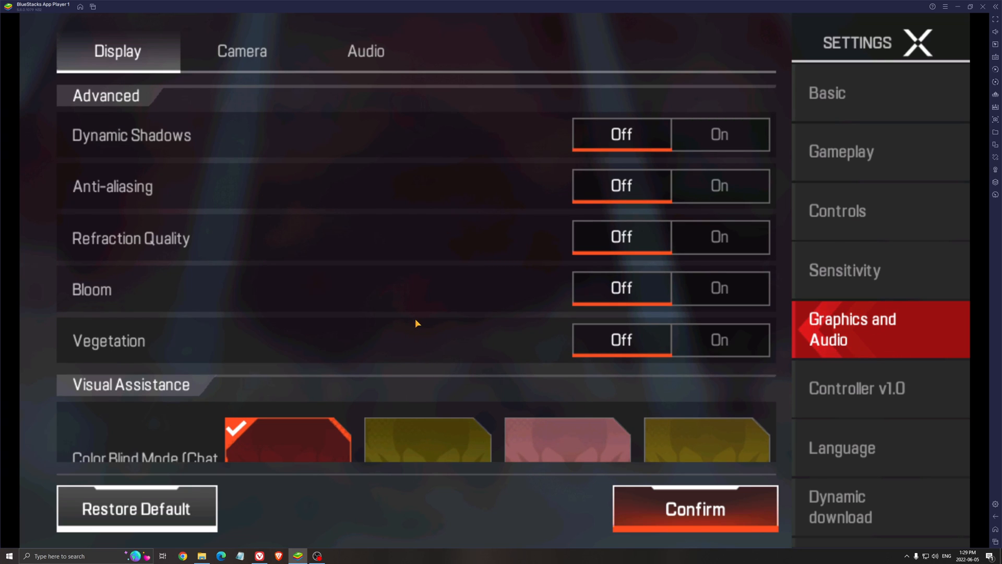
{"action": "mouse_move", "coordinate": [395, 320]}
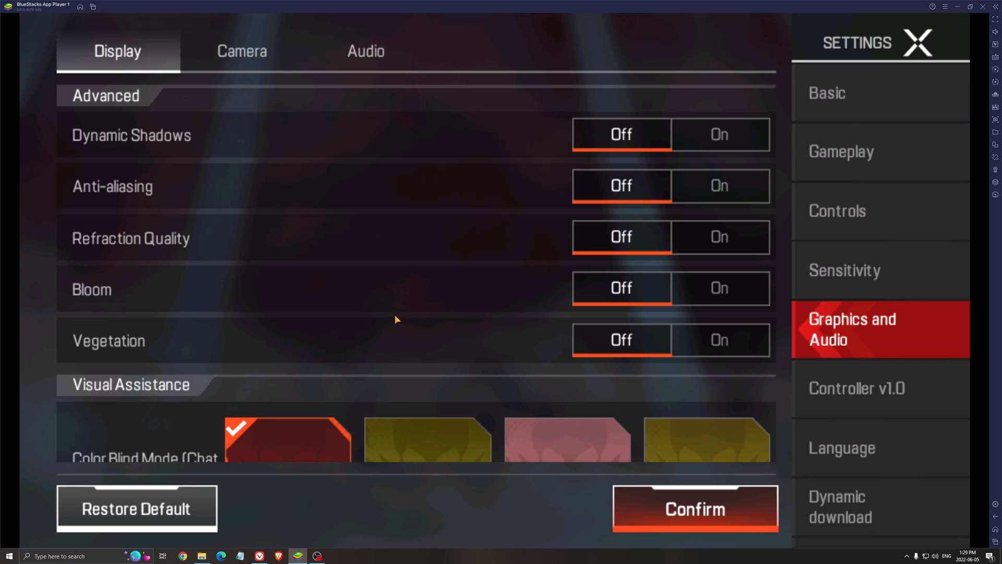
{"action": "scroll", "scroll_direction": "up", "scroll_amount": 3}
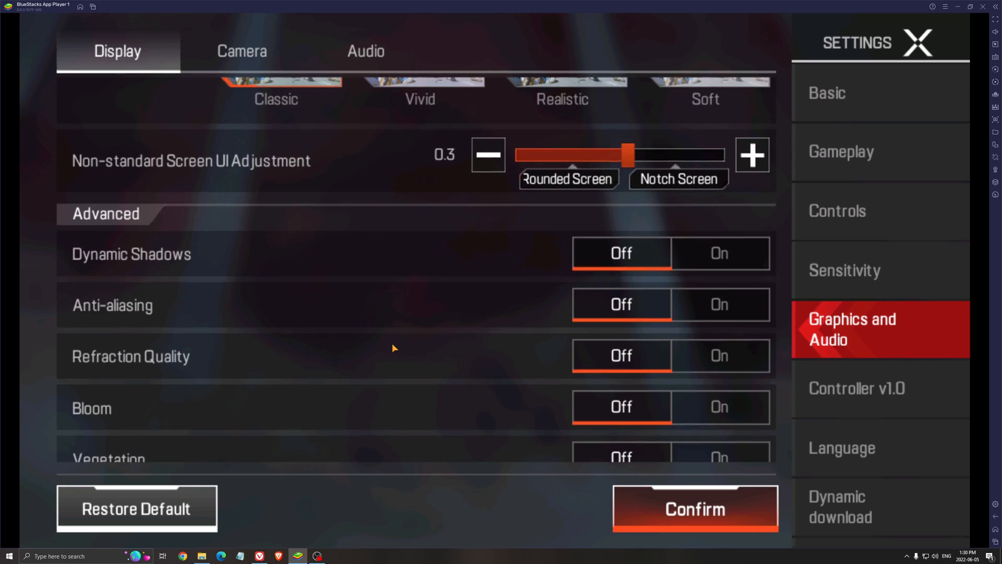
{"action": "scroll", "scroll_direction": "up", "scroll_amount": 3}
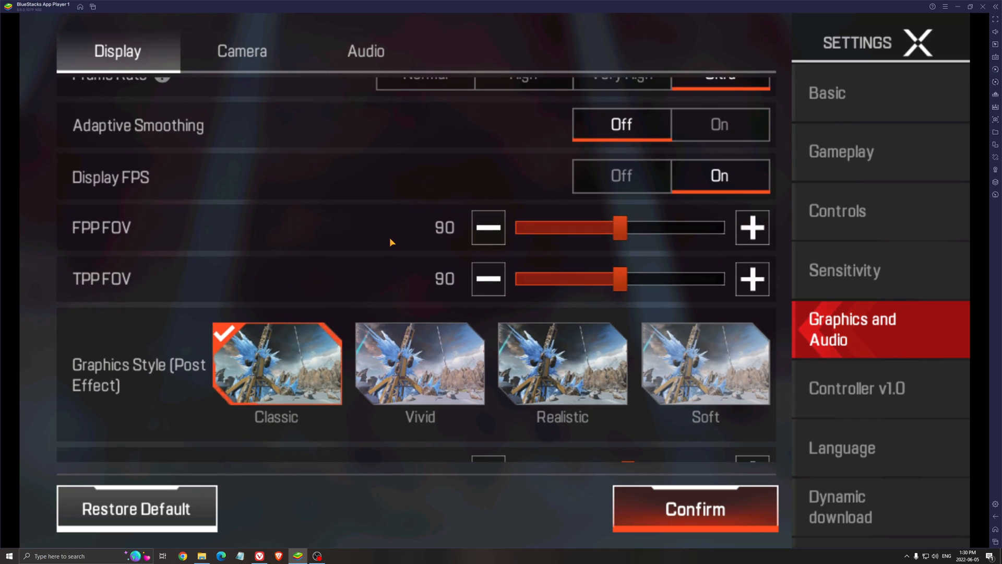
{"action": "mouse_move", "coordinate": [389, 257]}
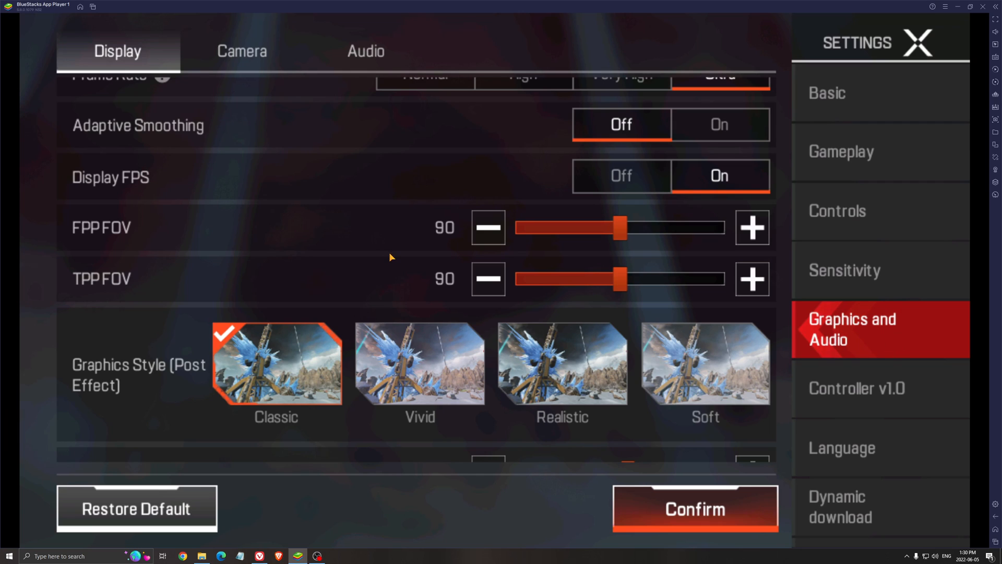
{"action": "mouse_move", "coordinate": [376, 289]}
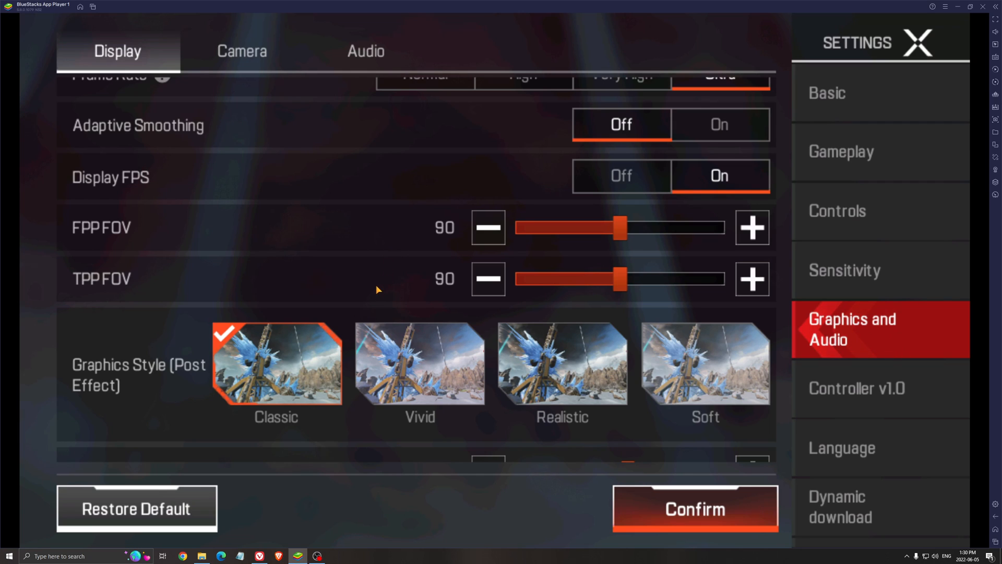
{"action": "mouse_move", "coordinate": [406, 305]}
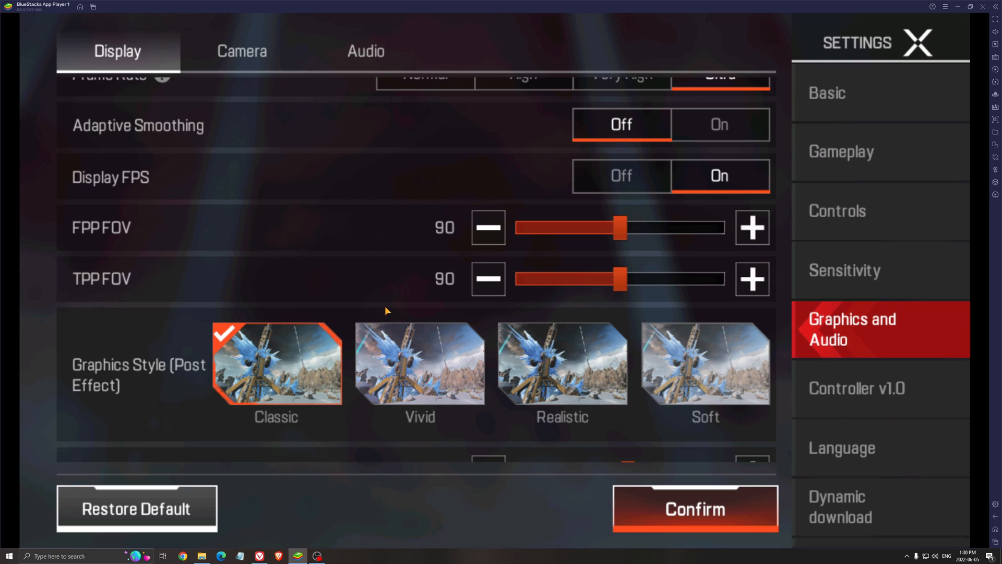
{"action": "mouse_move", "coordinate": [326, 272]}
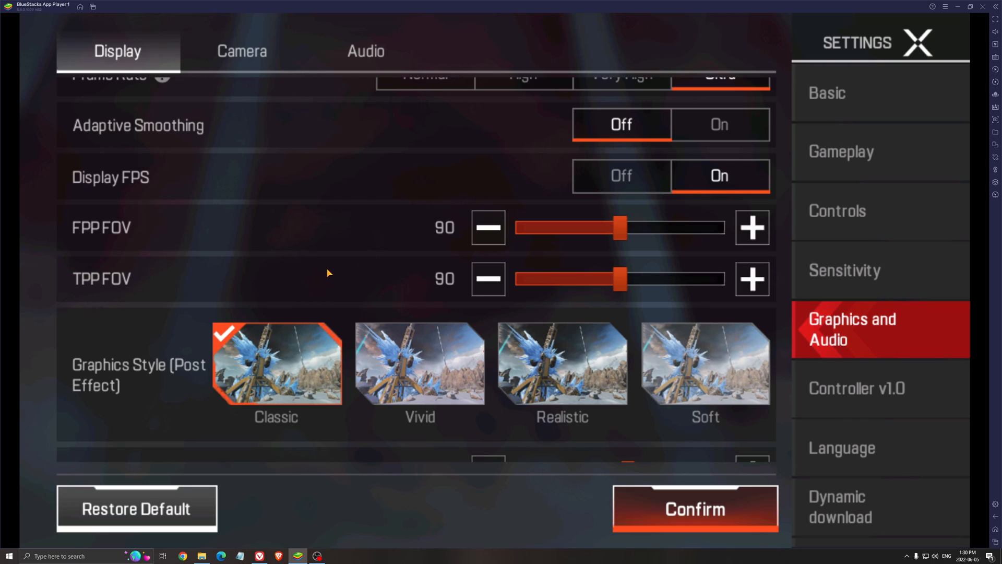
{"action": "mouse_move", "coordinate": [126, 327]}
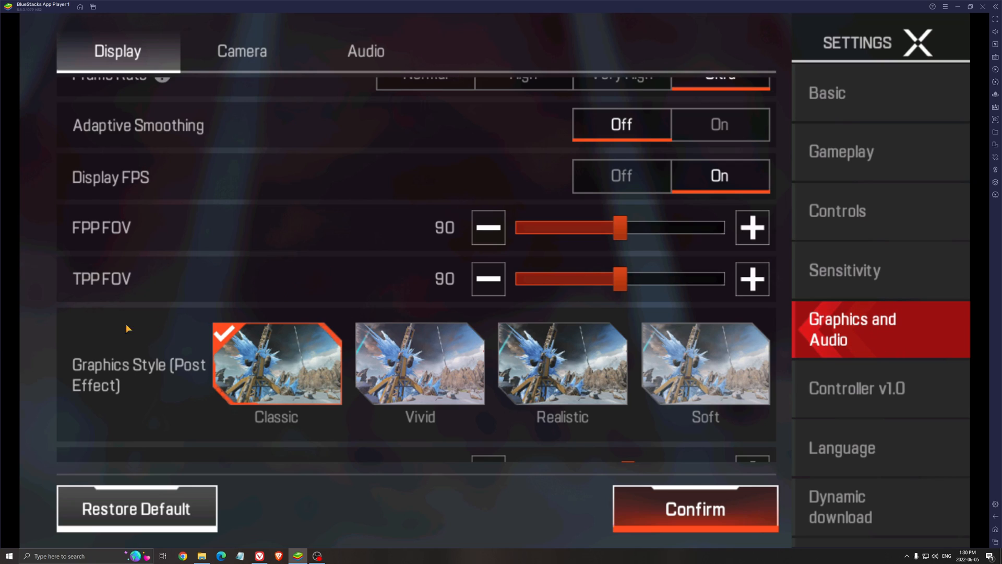